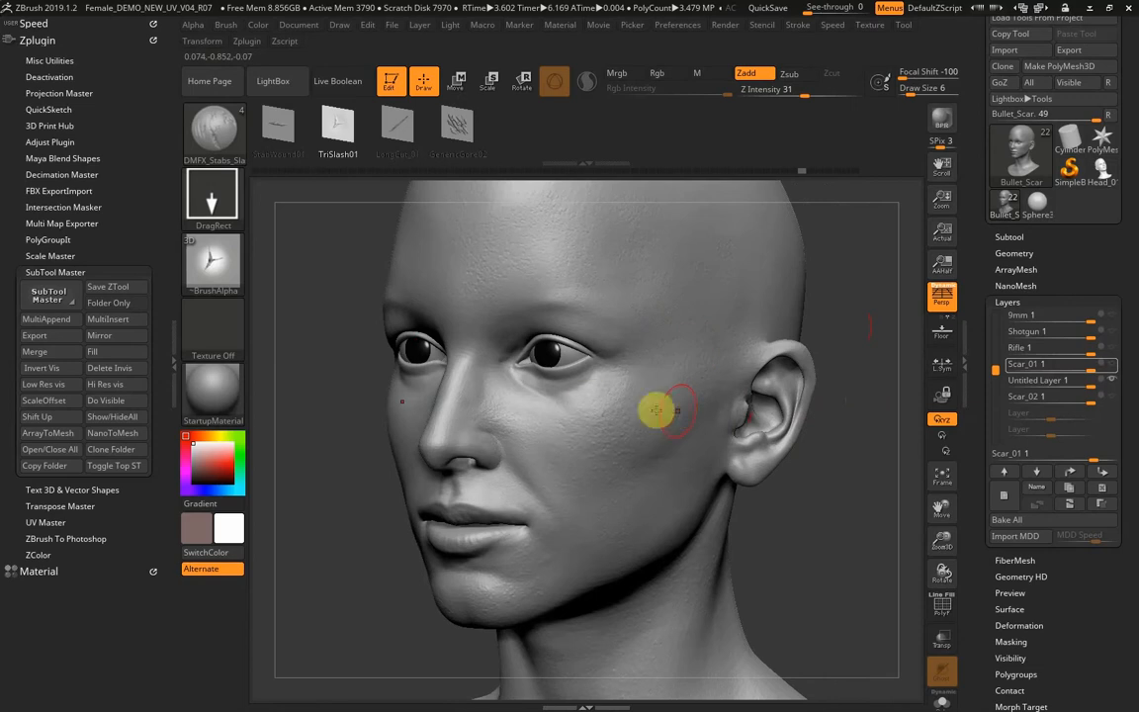
Enable Tool > Surface noise and accept the NoiseMaker settings for a fine pore texture.
click(1048, 397)
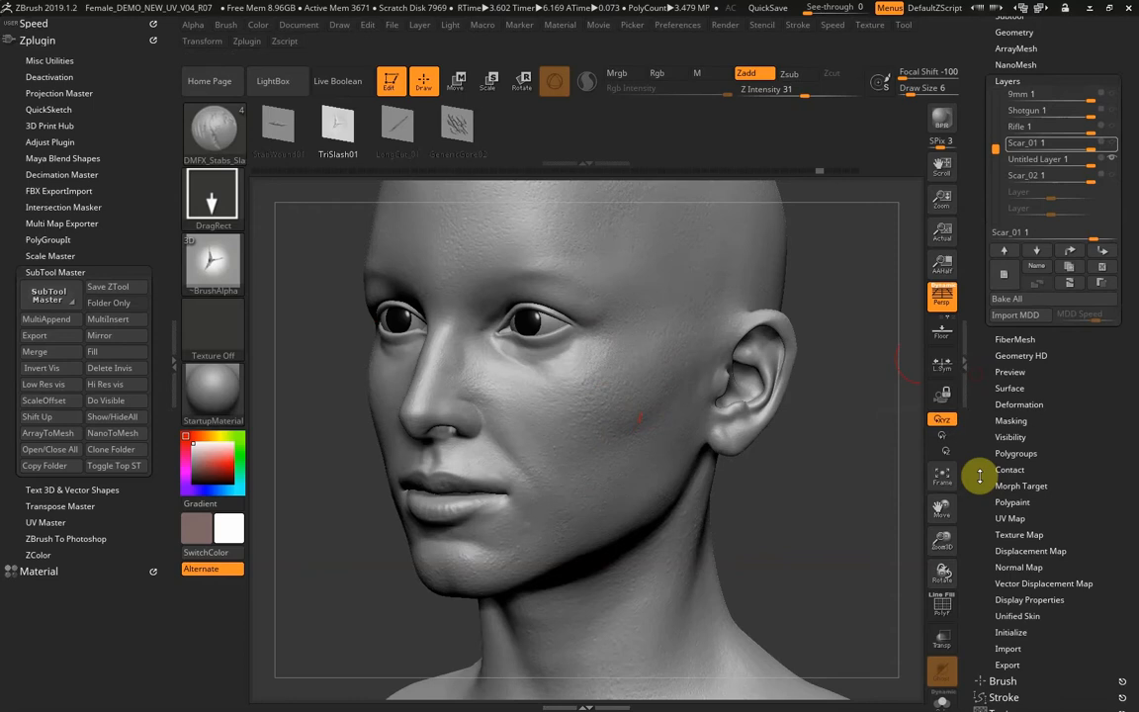
mouse_move(570, 384)
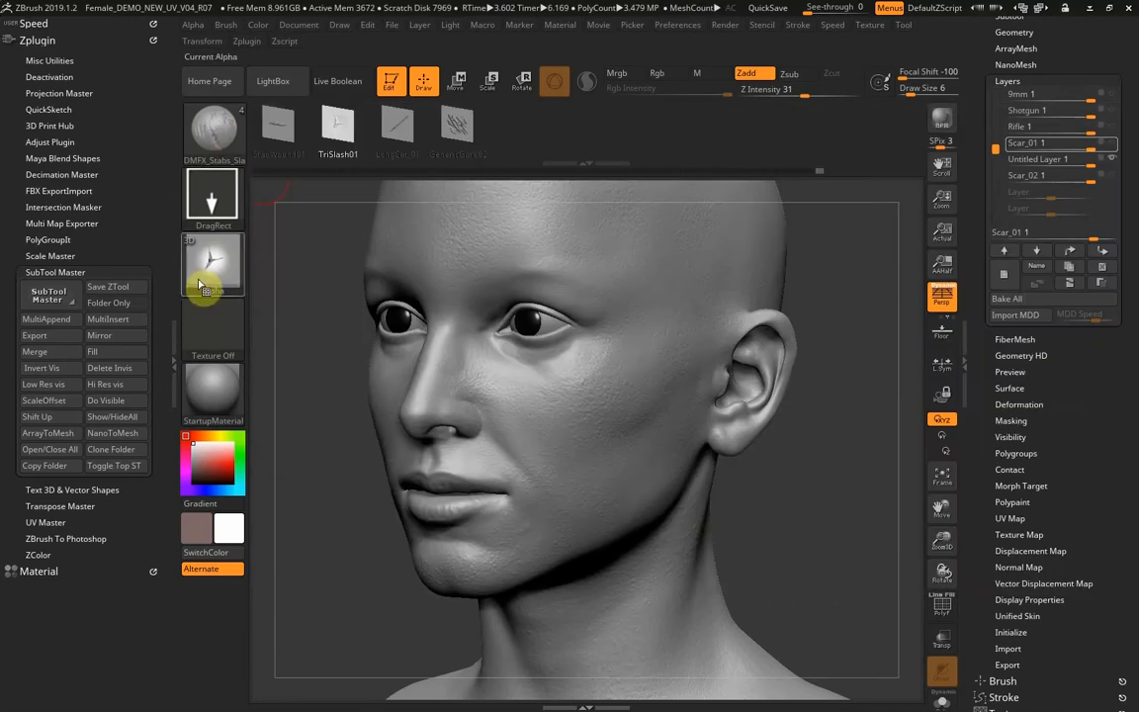
click(213, 265)
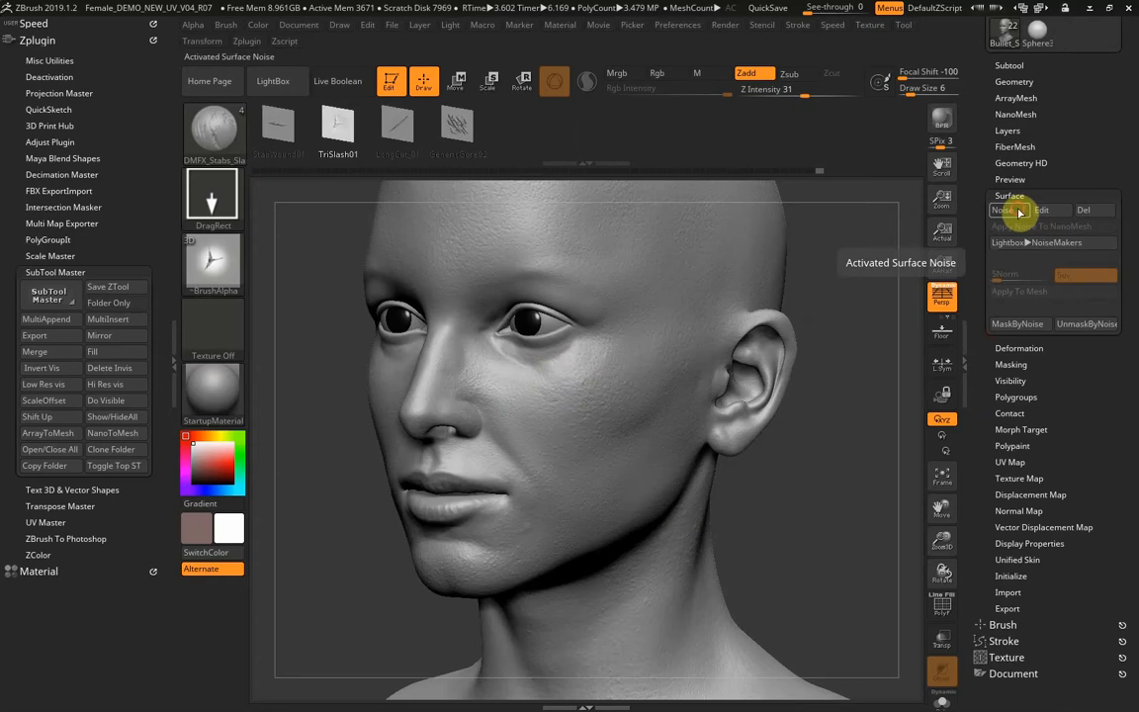
click(1041, 210)
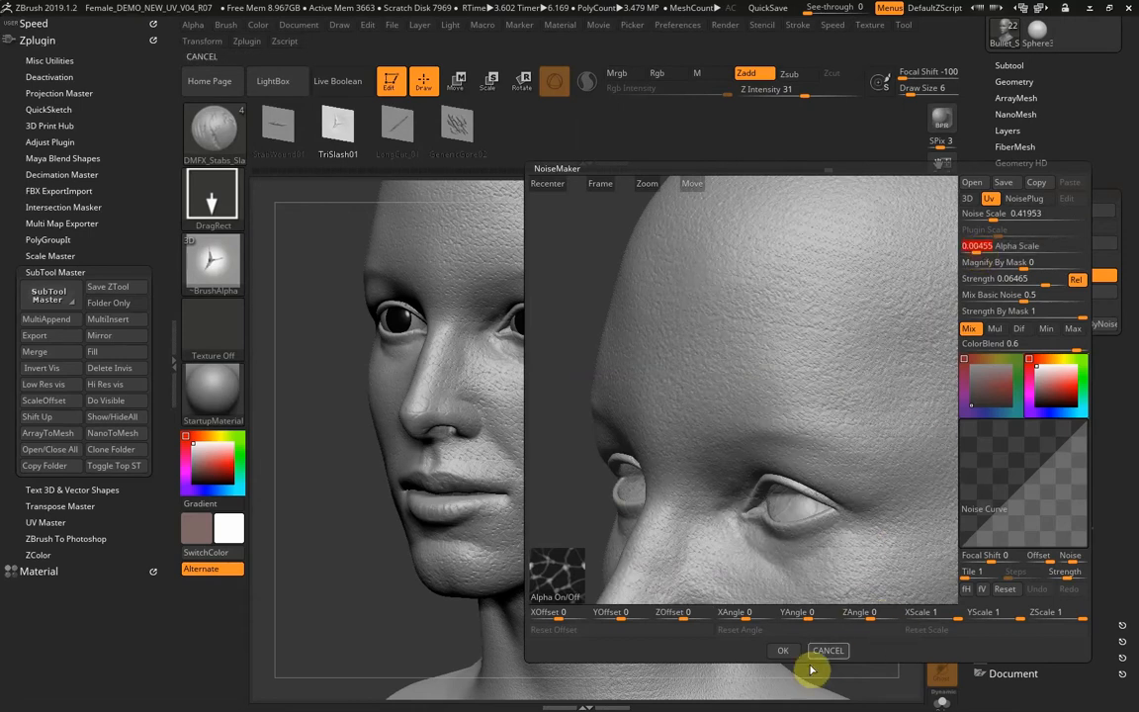
click(784, 650)
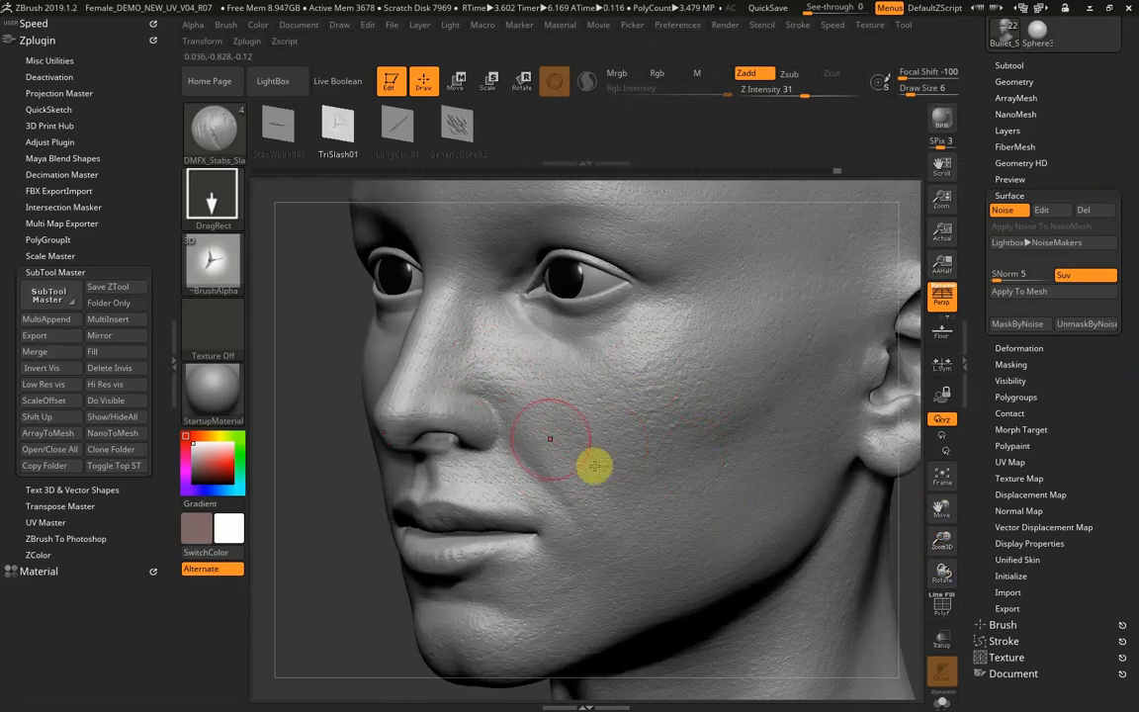
mouse_move(631, 354)
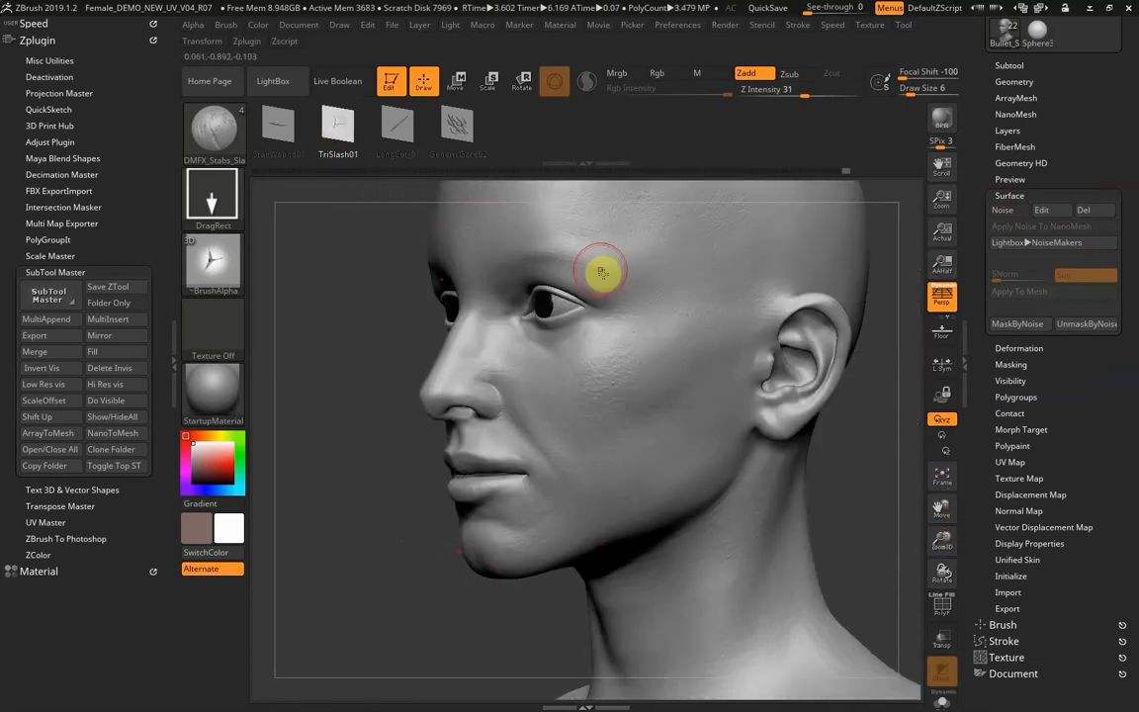
mouse_move(215, 134)
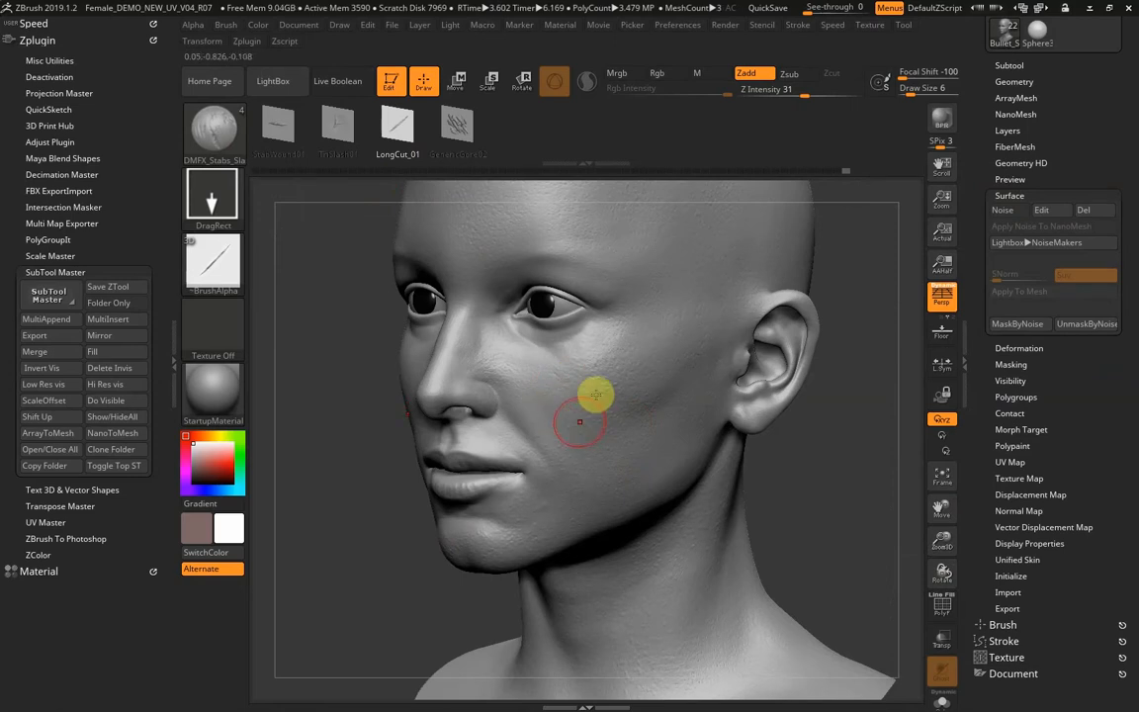
mouse_move(600, 390)
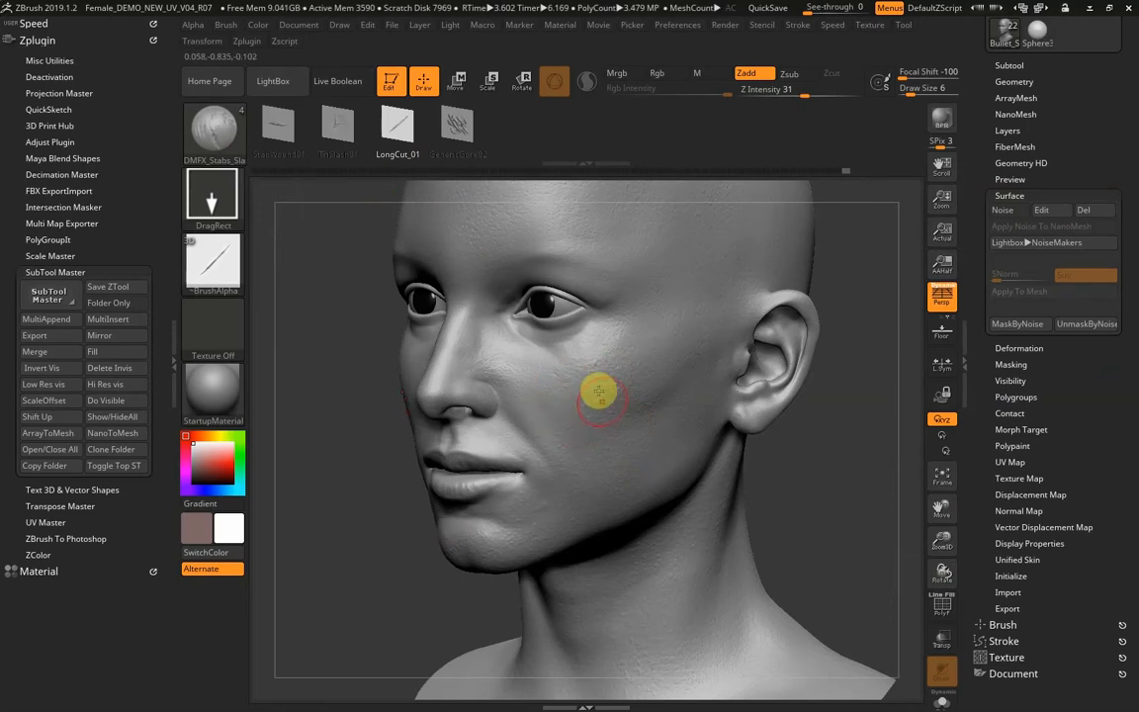
mouse_move(587, 417)
text(100)
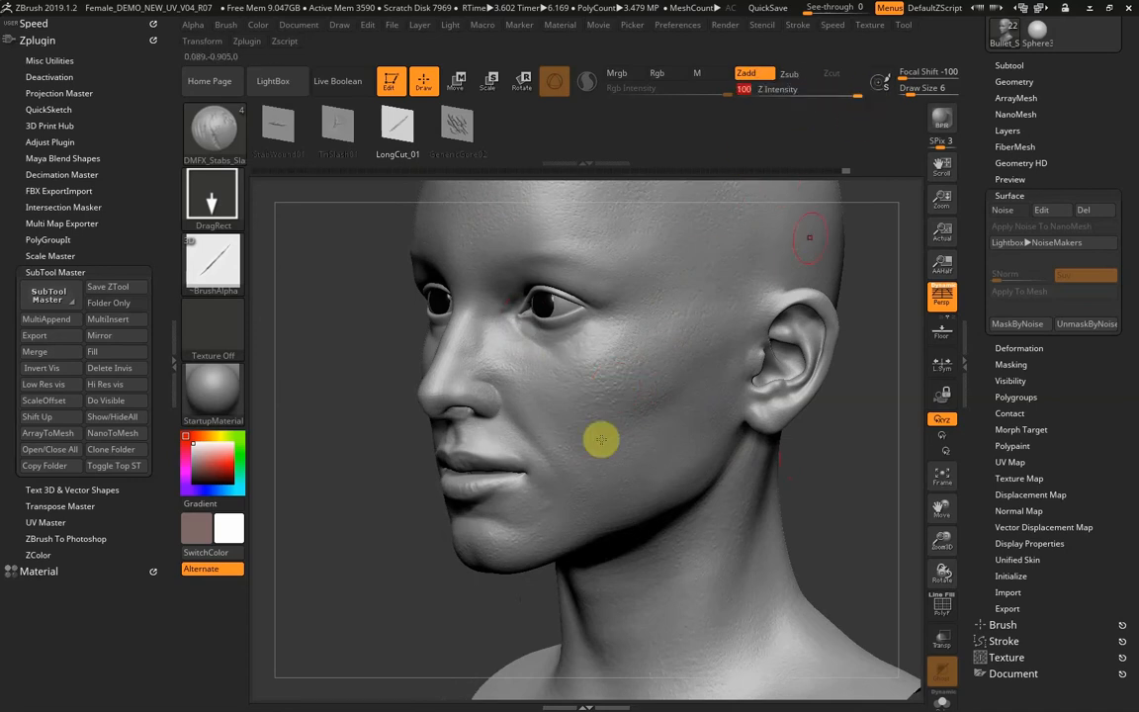
Create a new sculpt layer in Tool > Layers and rename it Scars_02.
click(601, 440)
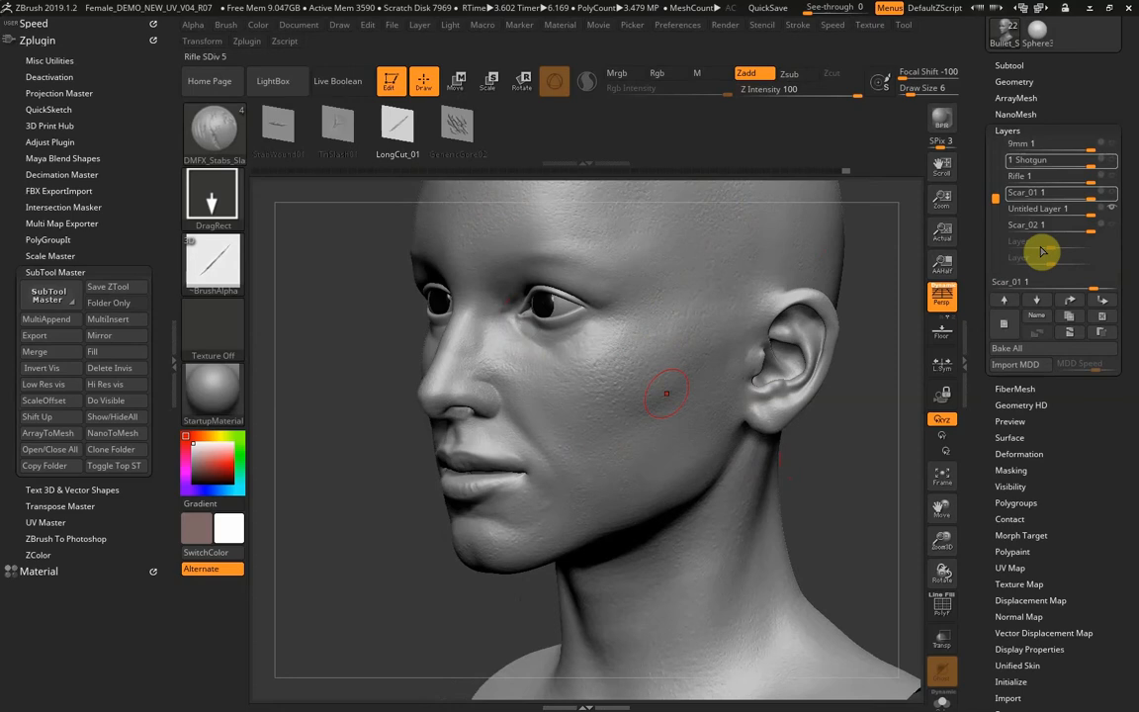
click(1043, 241)
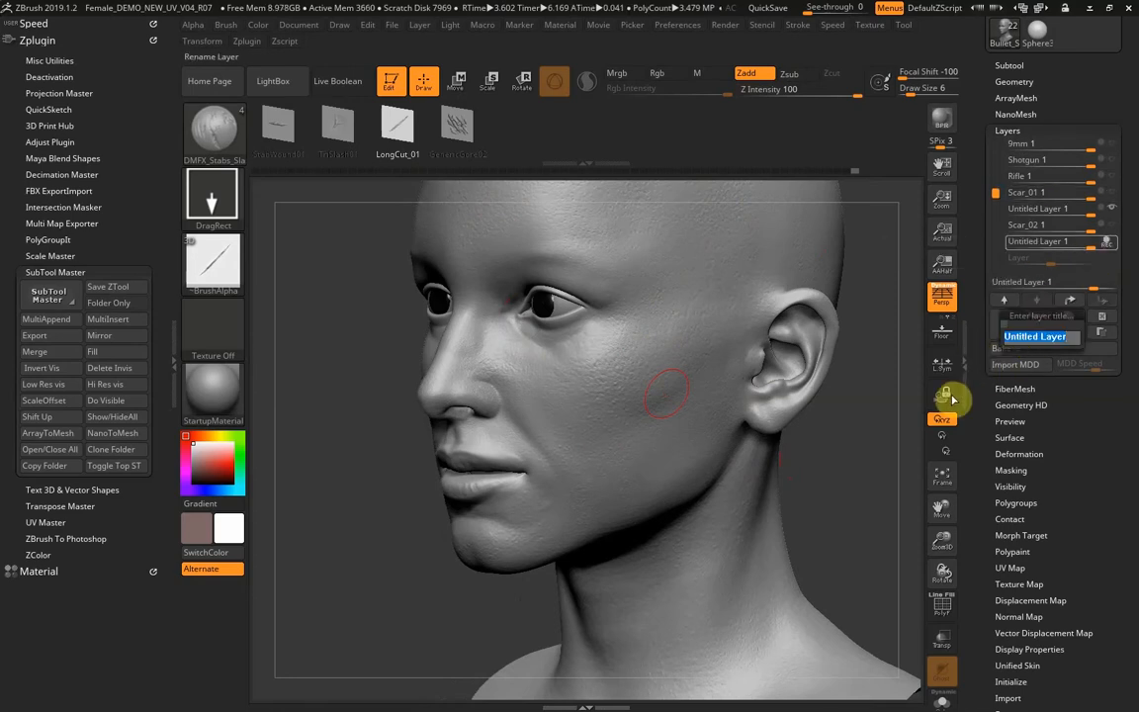
text(Sca)
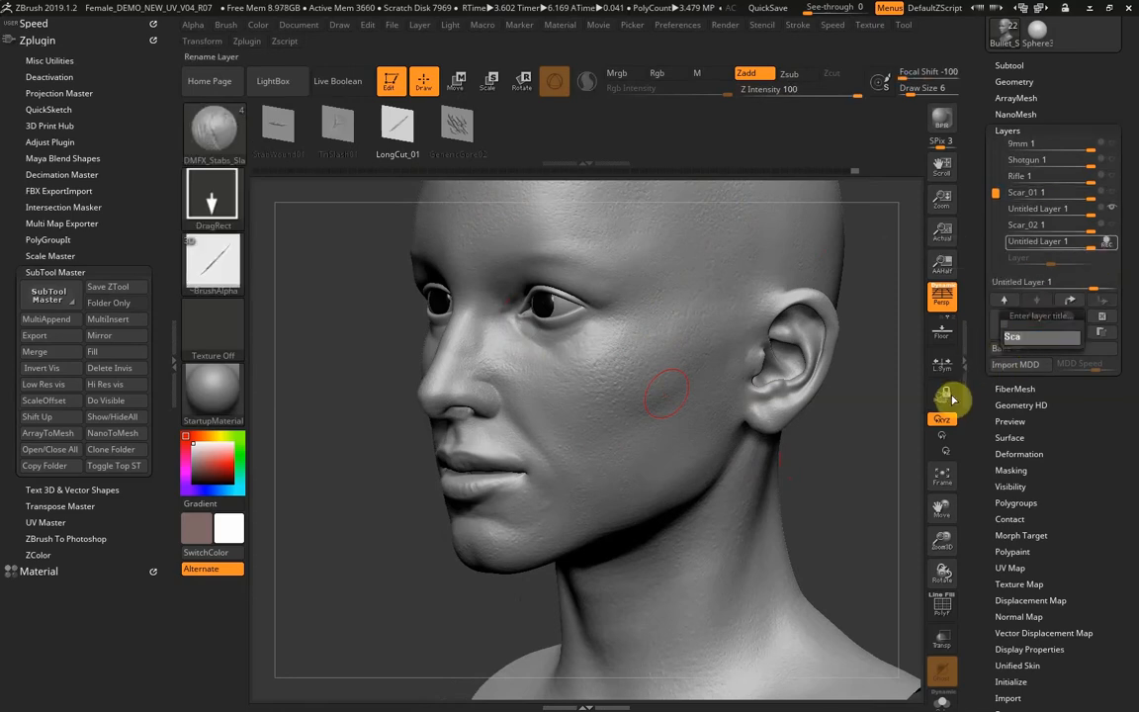
text(rs_02)
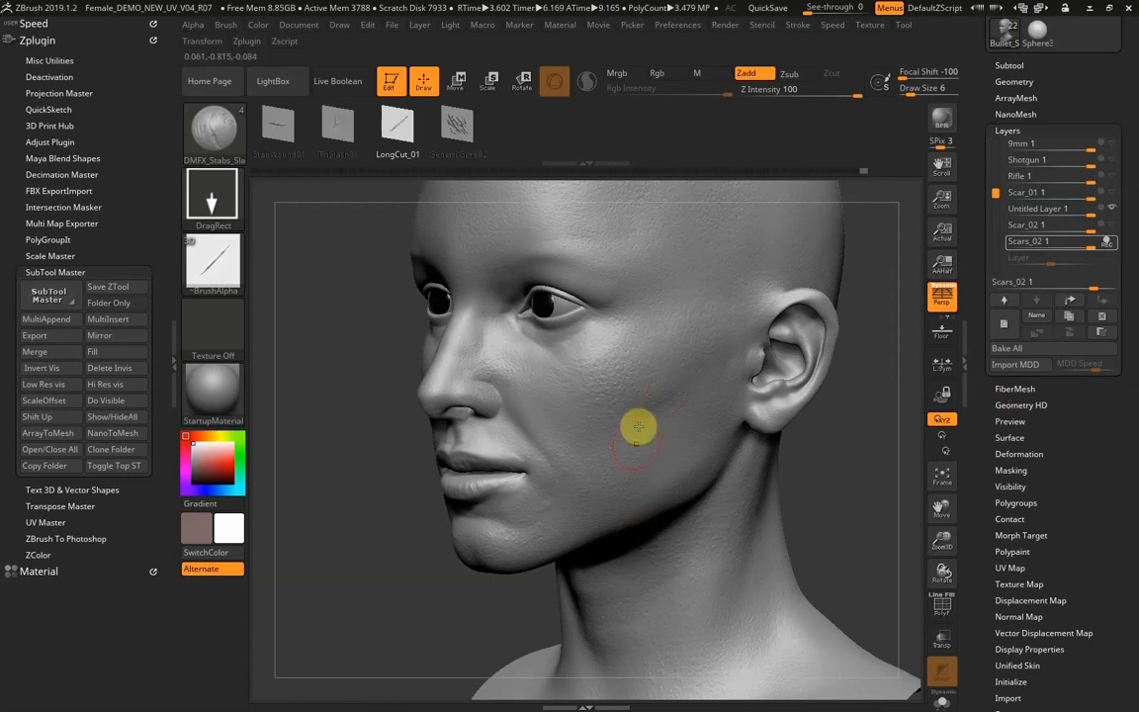
mouse_move(638, 399)
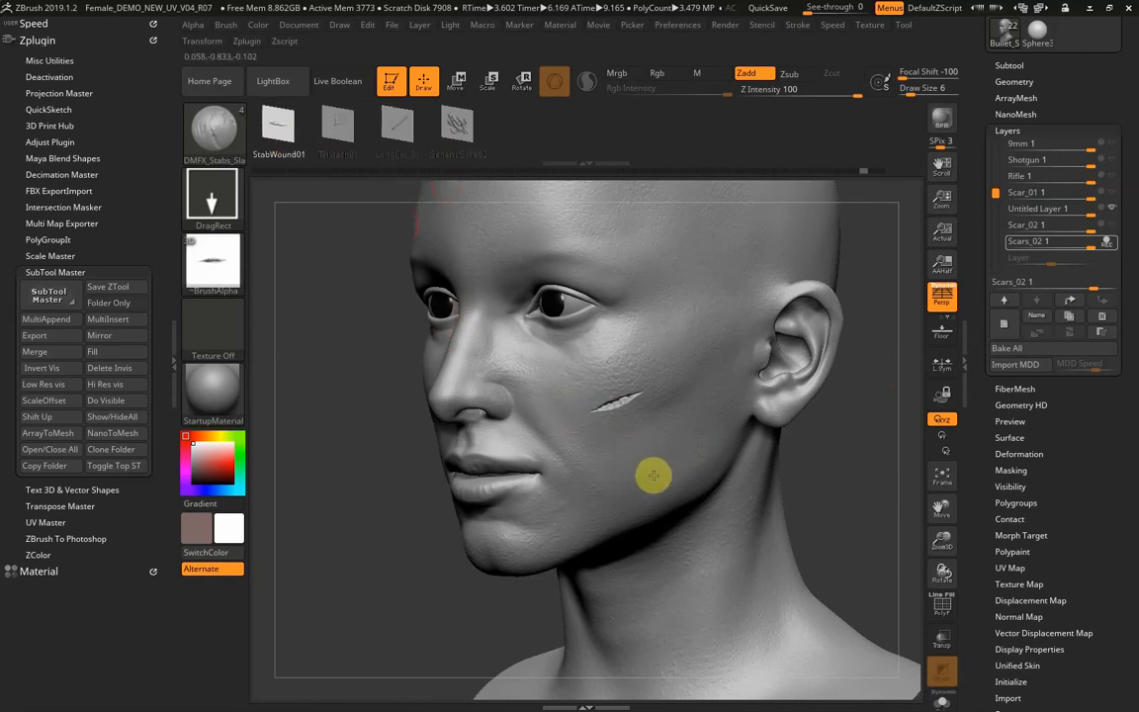
Stamp a slash cut below the eye with the DragRect stroke and cut alpha.
drag(652, 475, 442, 530)
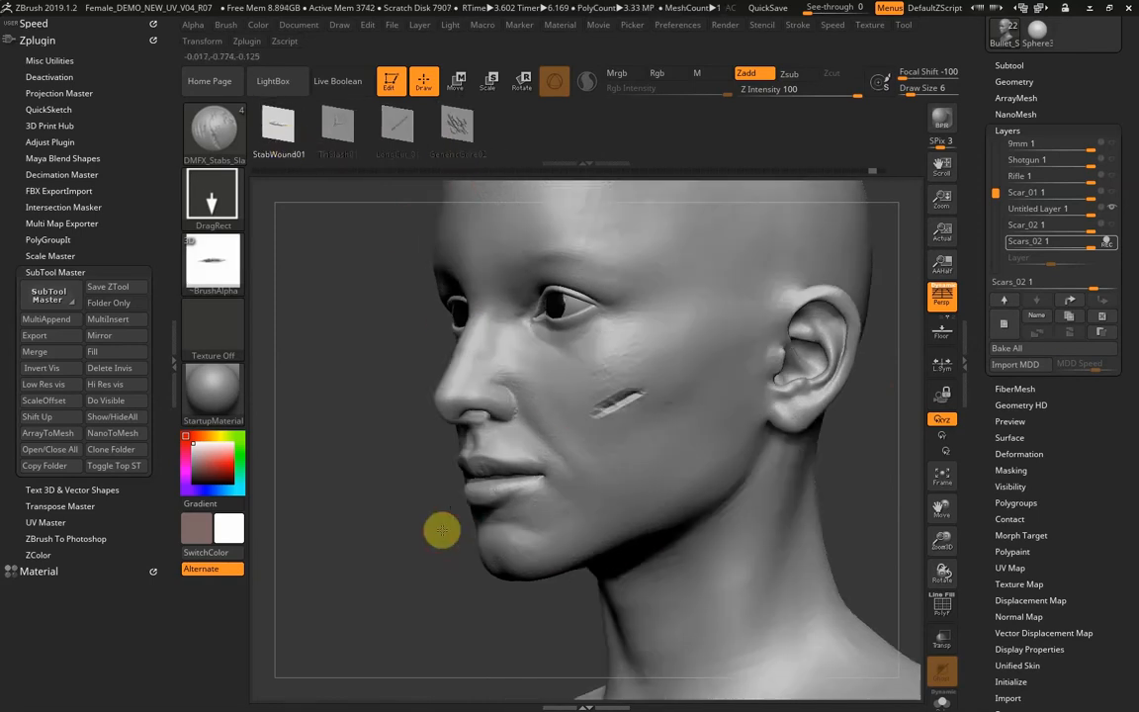
drag(442, 530, 665, 530)
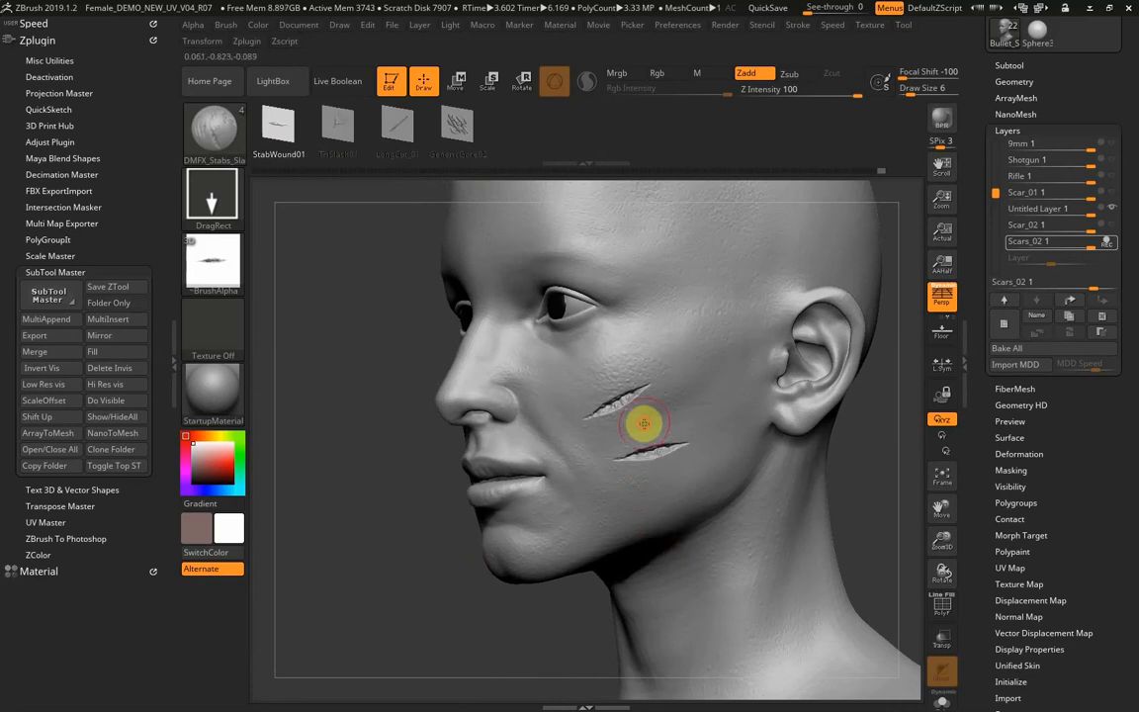
drag(642, 423, 668, 514)
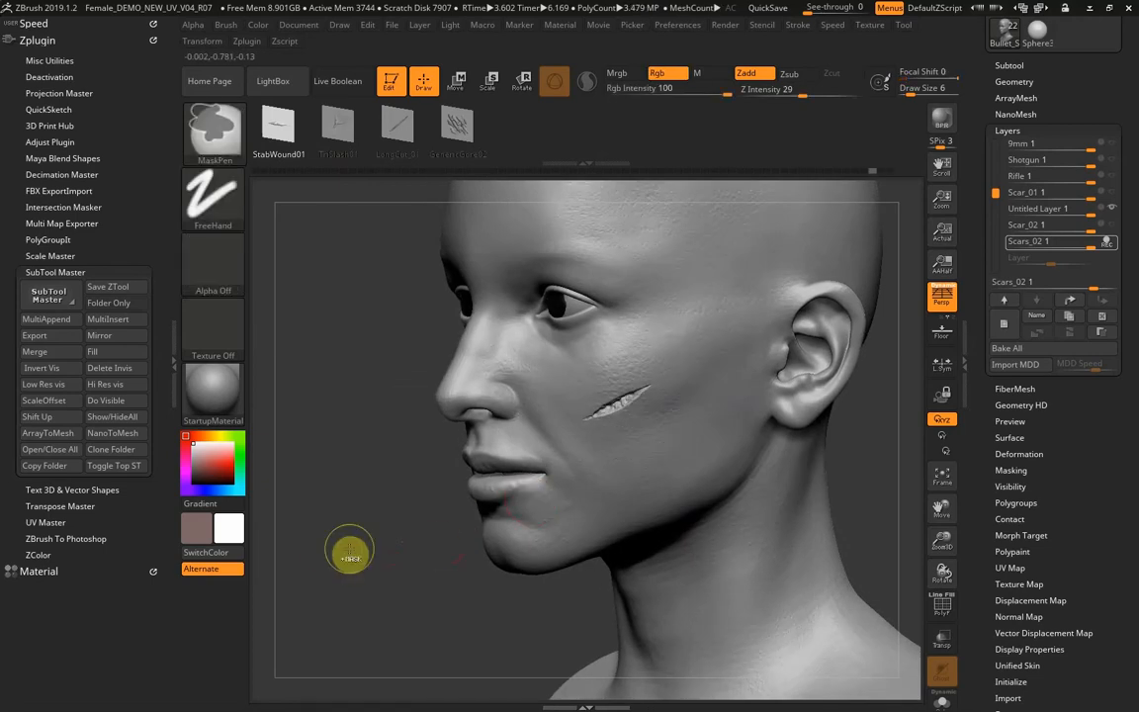
Carve a thinner cheek slash with Zsub at Z Intensity 40, testing Scars_02 layer strength.
drag(349, 551, 608, 384)
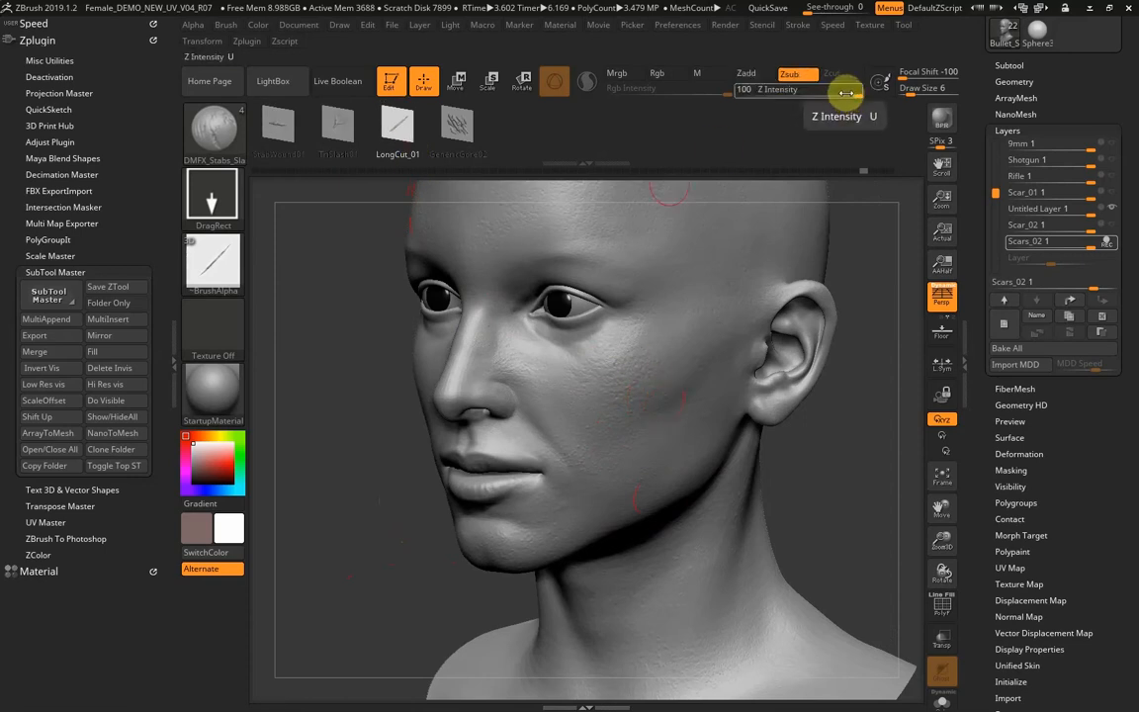
drag(845, 90, 814, 96)
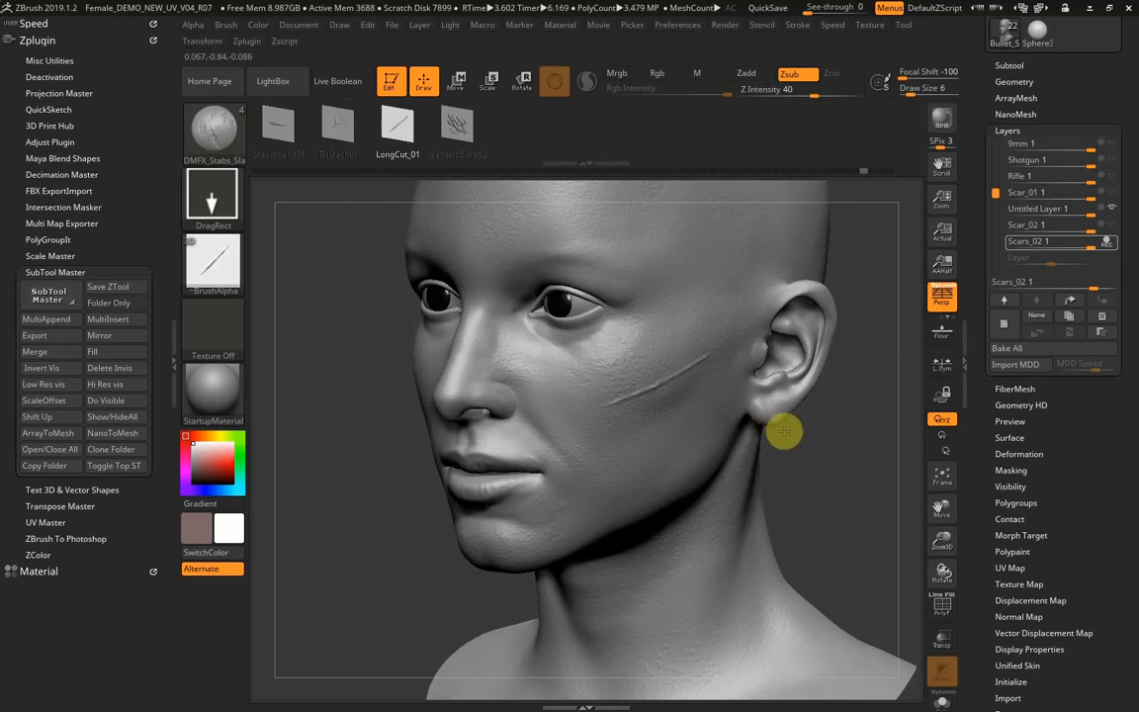
mouse_move(770, 423)
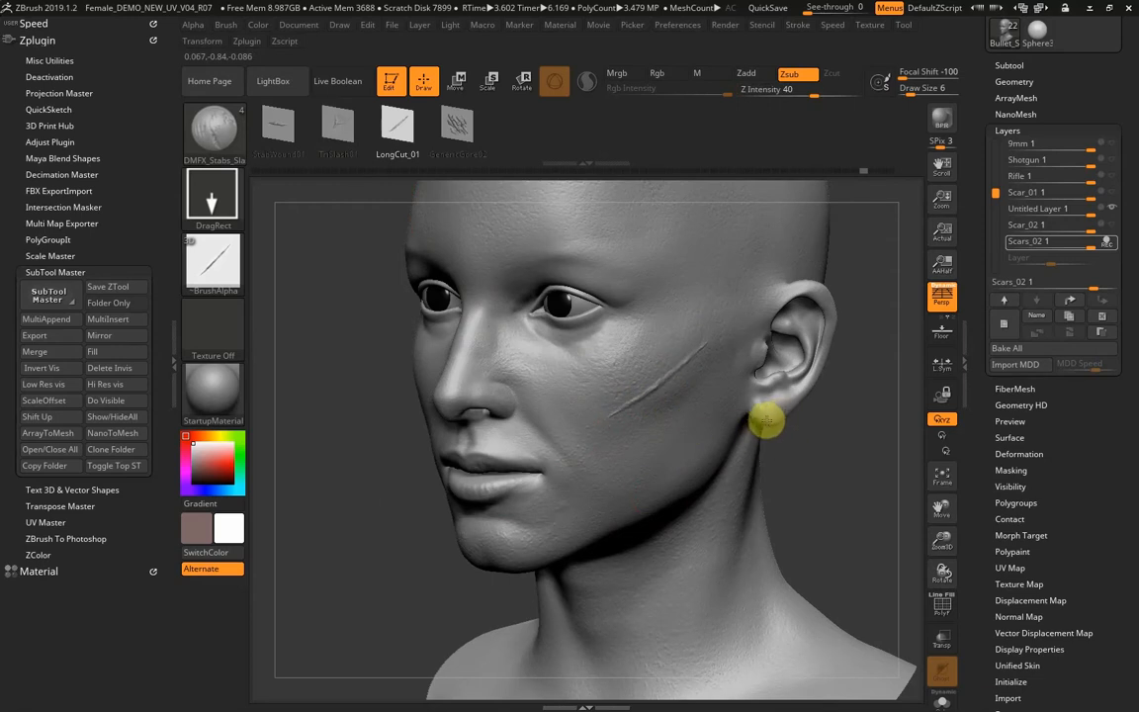
drag(767, 420, 841, 447)
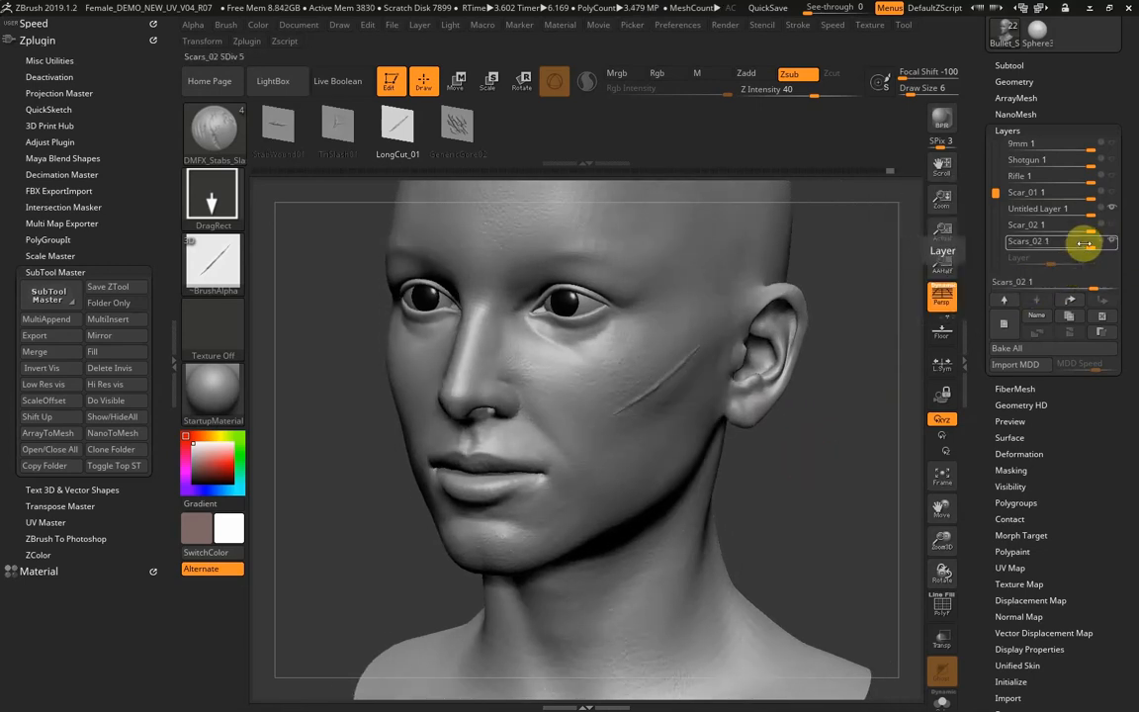
drag(1078, 242, 1008, 241)
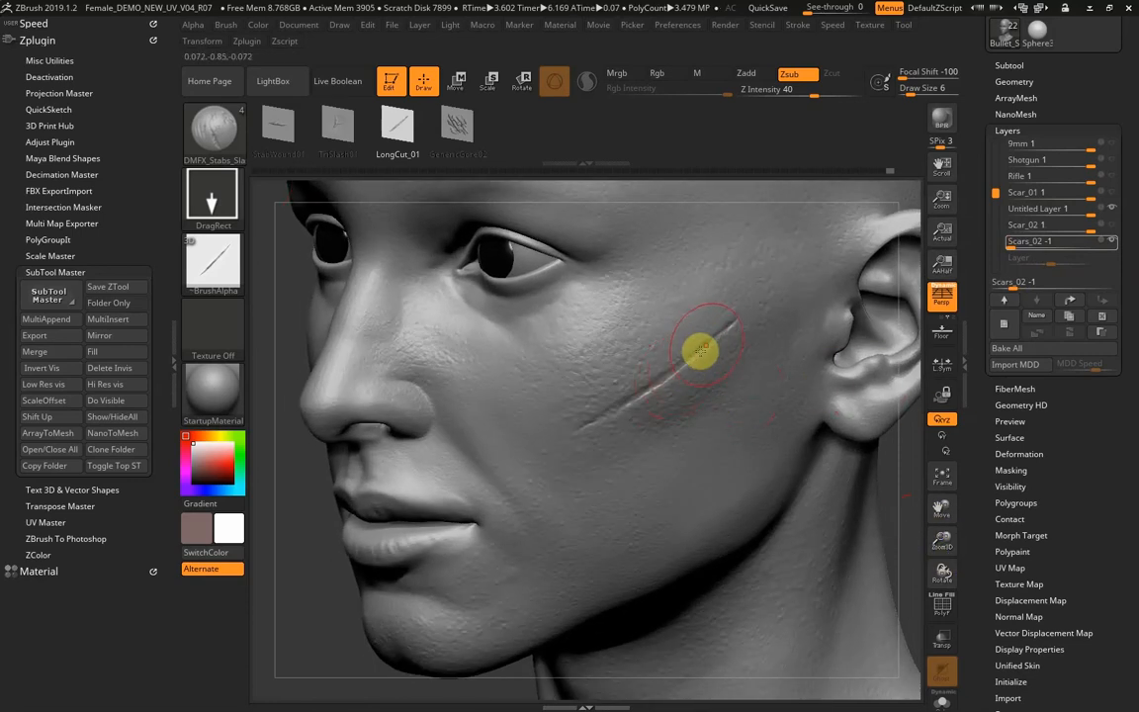
mouse_move(648, 393)
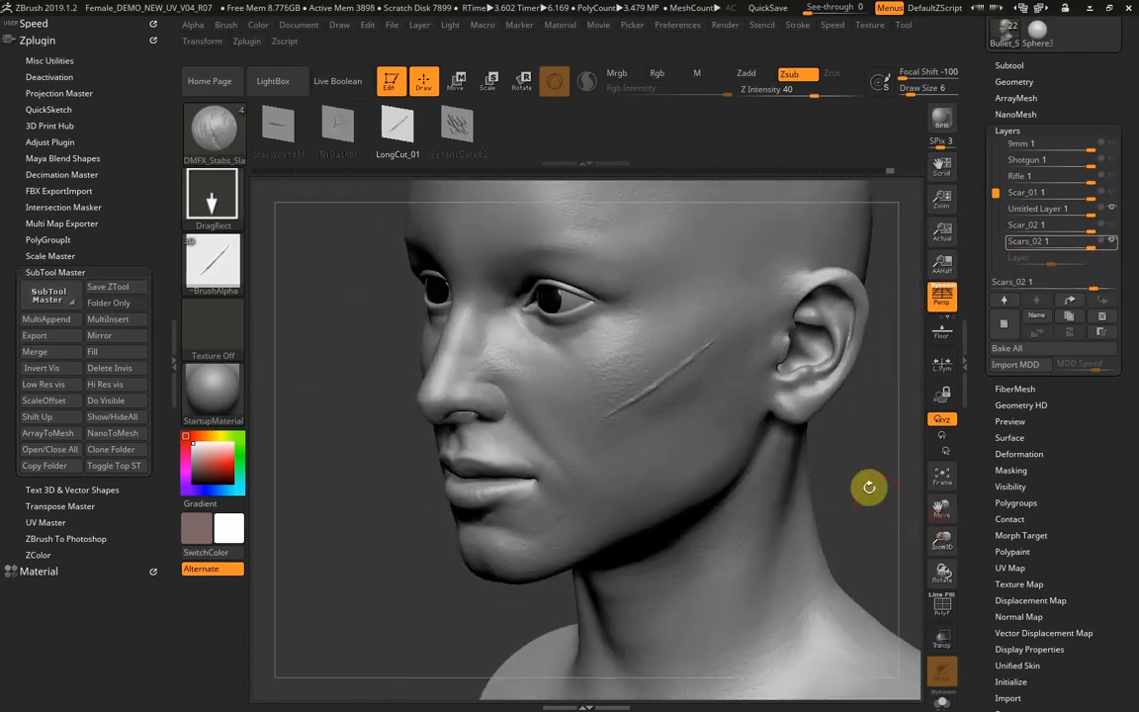
From a three-quarter view, soften the cheek scar edges with gentle Zadd strokes.
drag(869, 486, 785, 451)
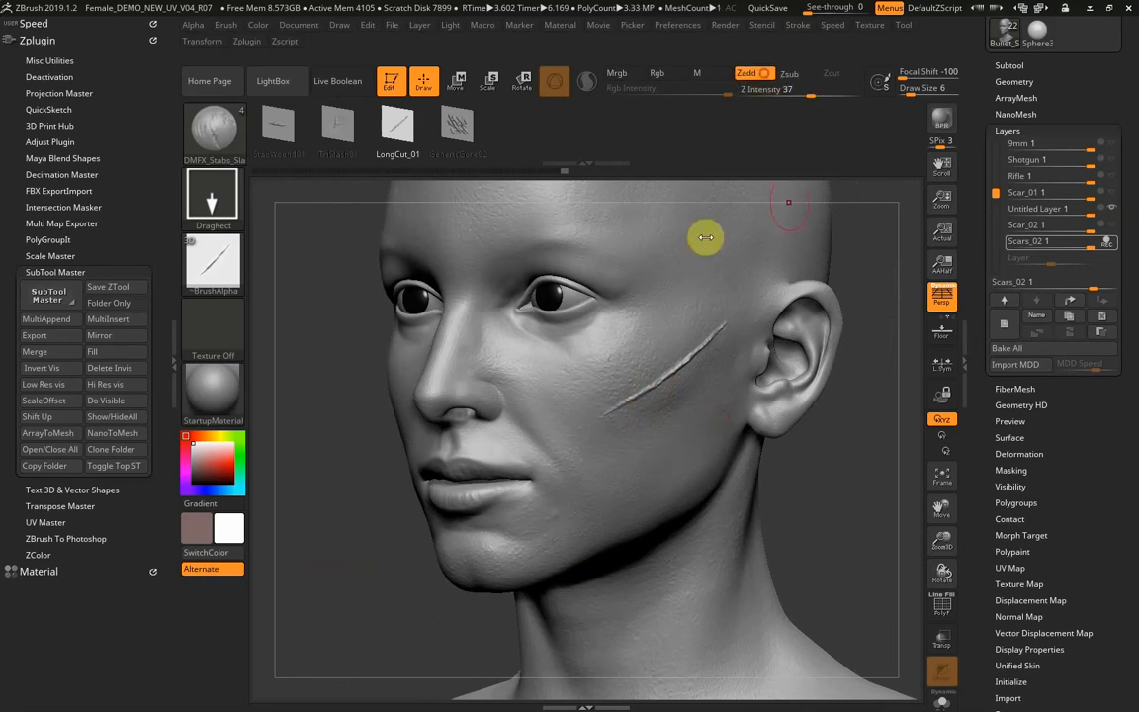
mouse_move(688, 421)
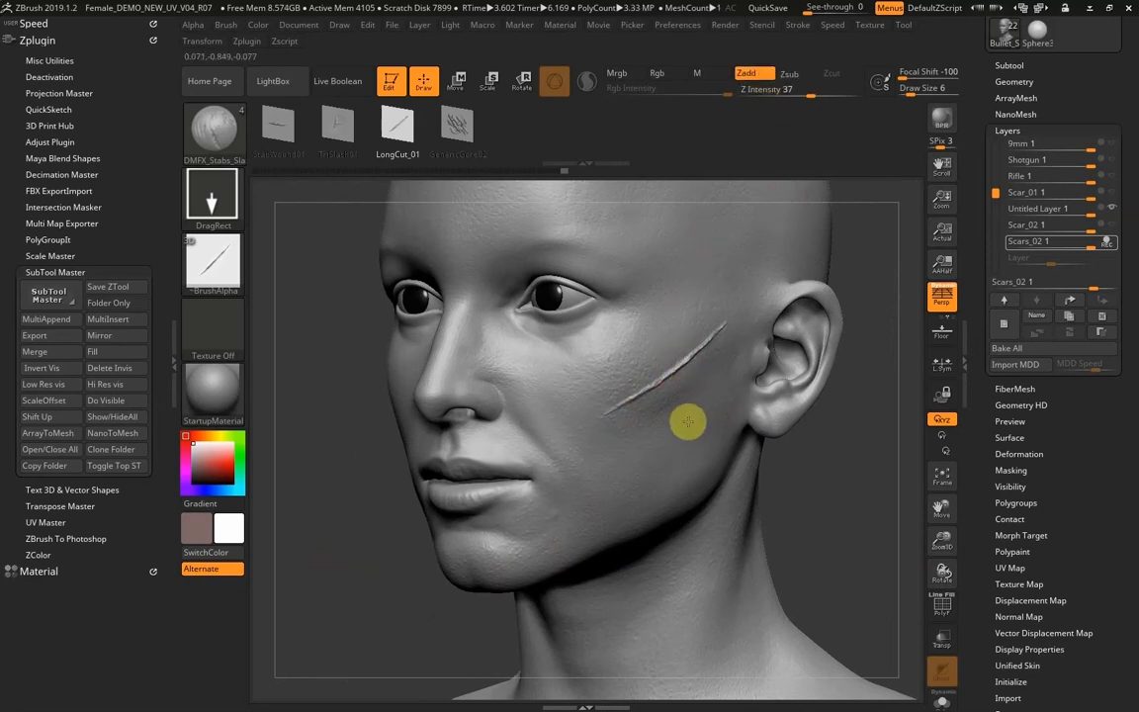
mouse_move(648, 453)
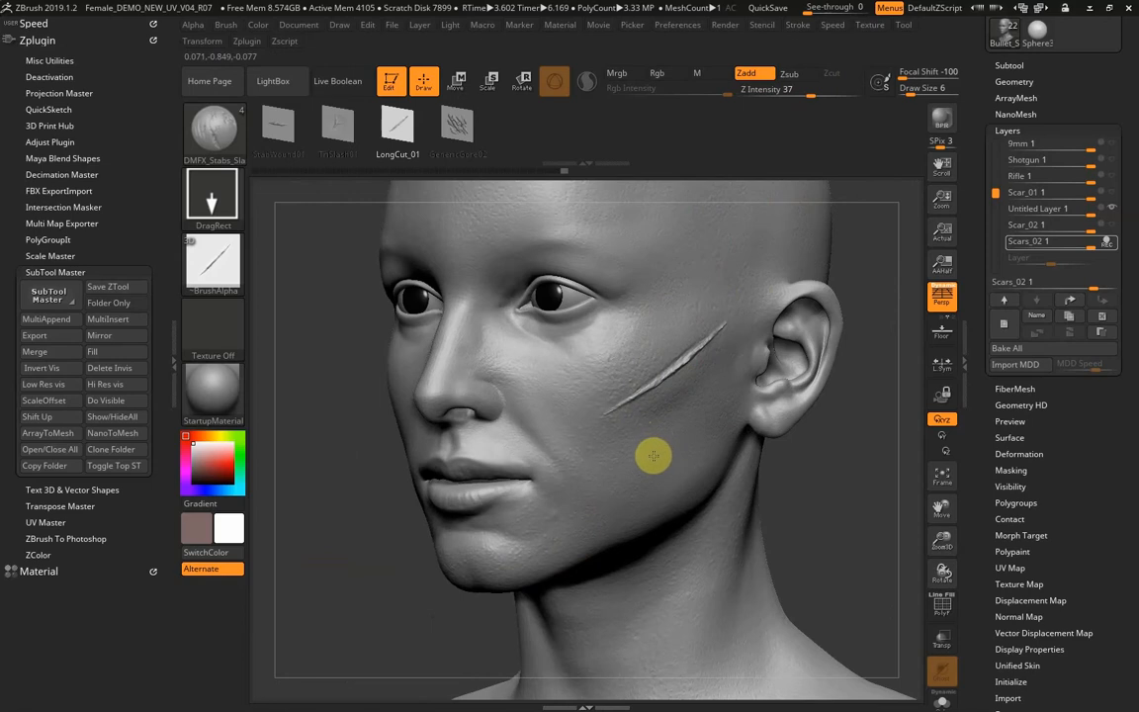
drag(653, 455, 816, 460)
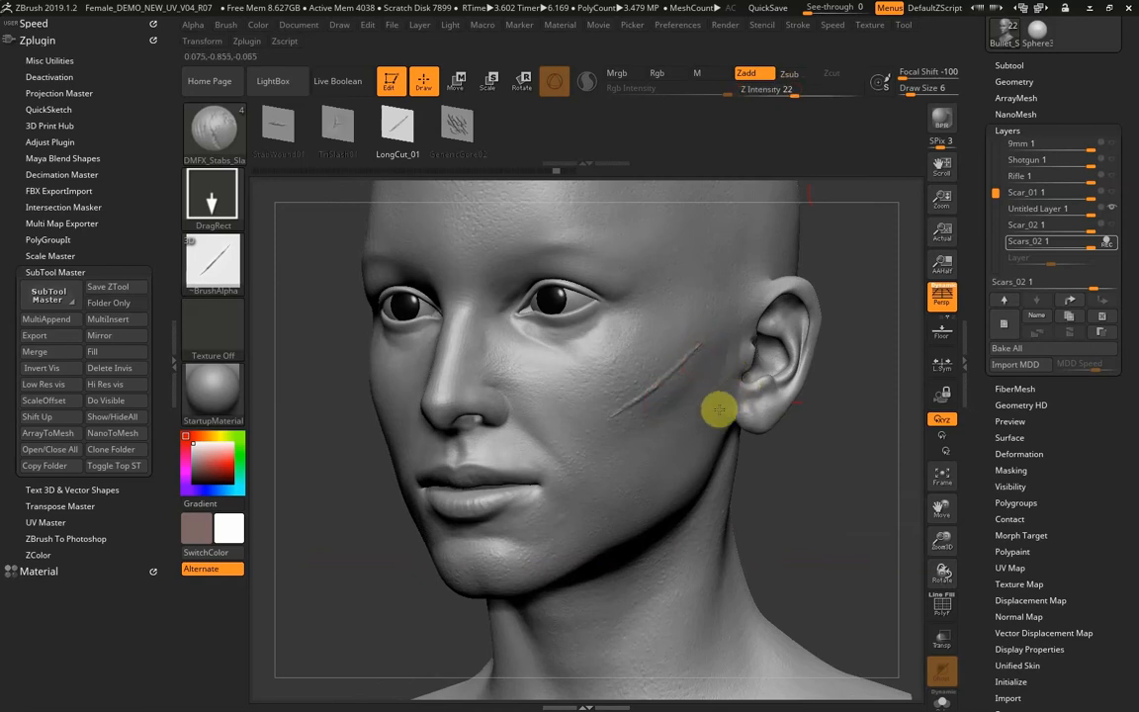
mouse_move(690, 401)
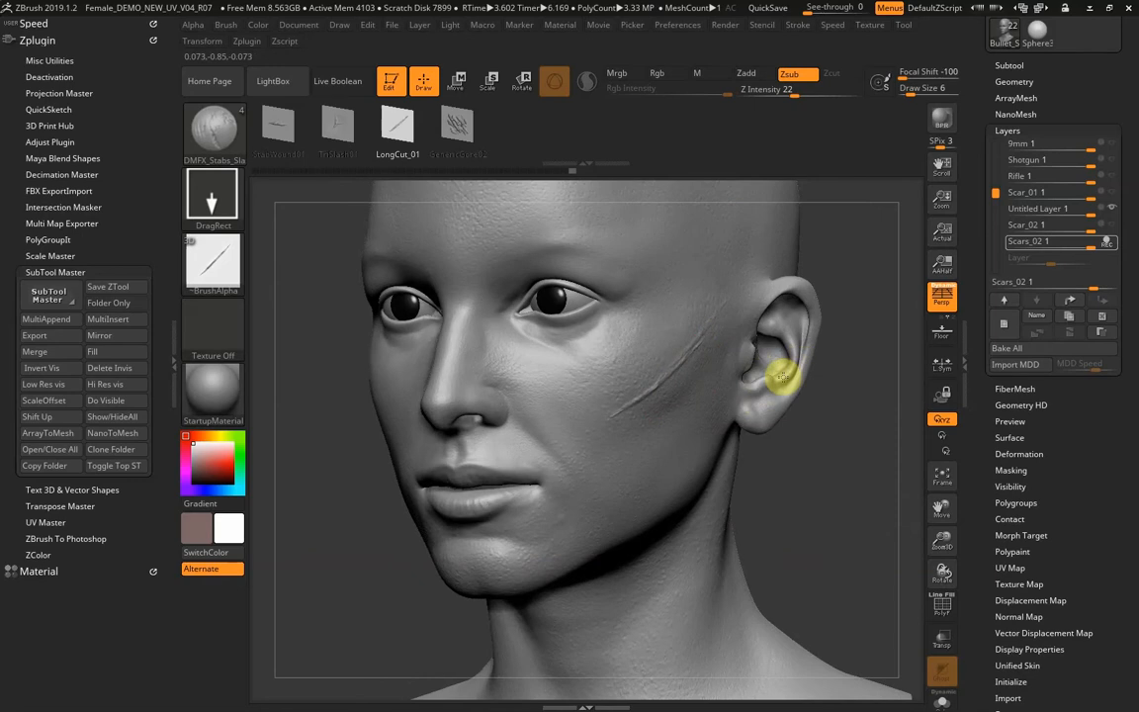
mouse_move(598, 453)
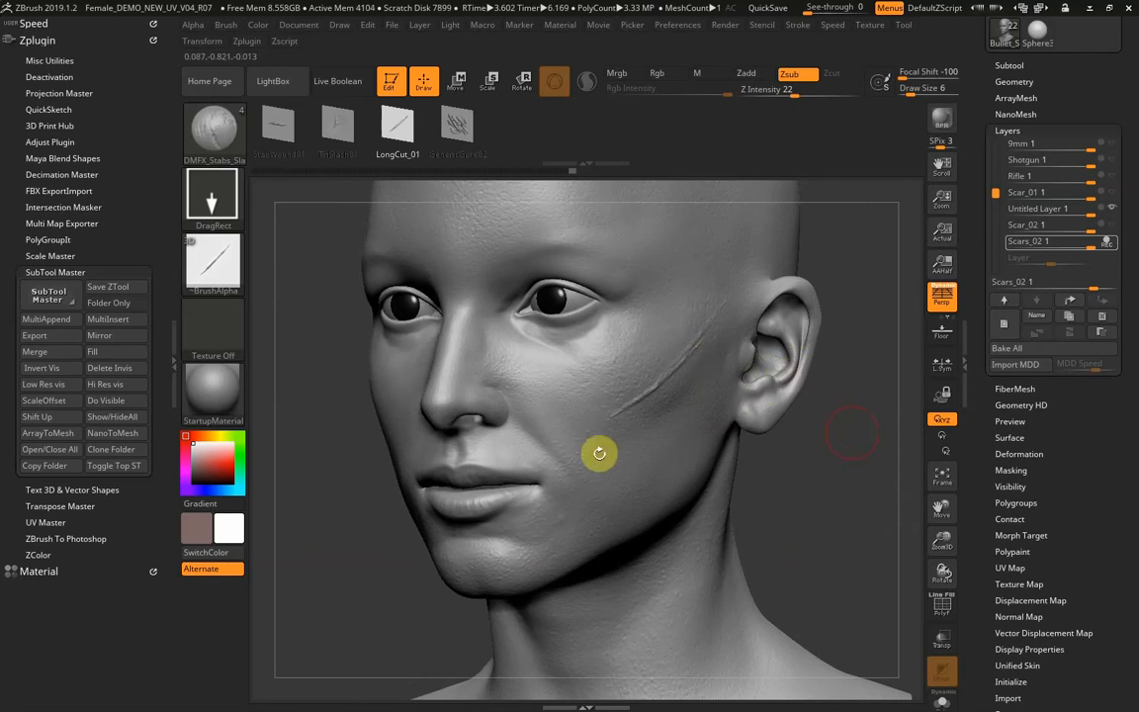
mouse_move(781, 365)
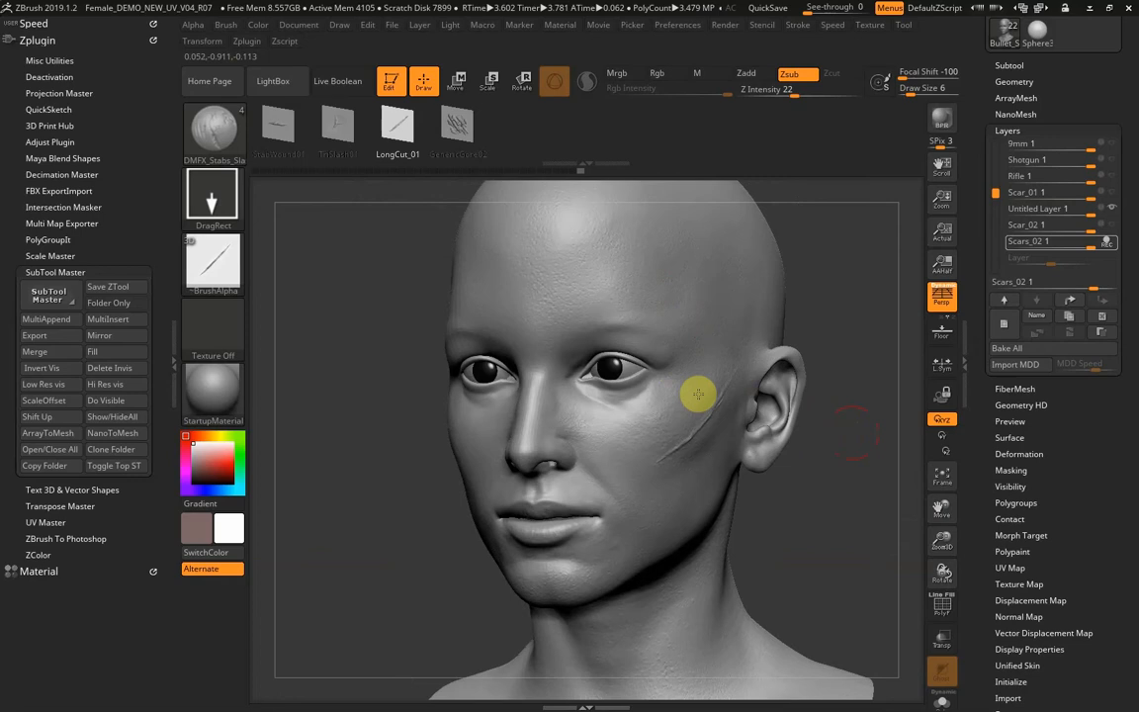
mouse_move(689, 299)
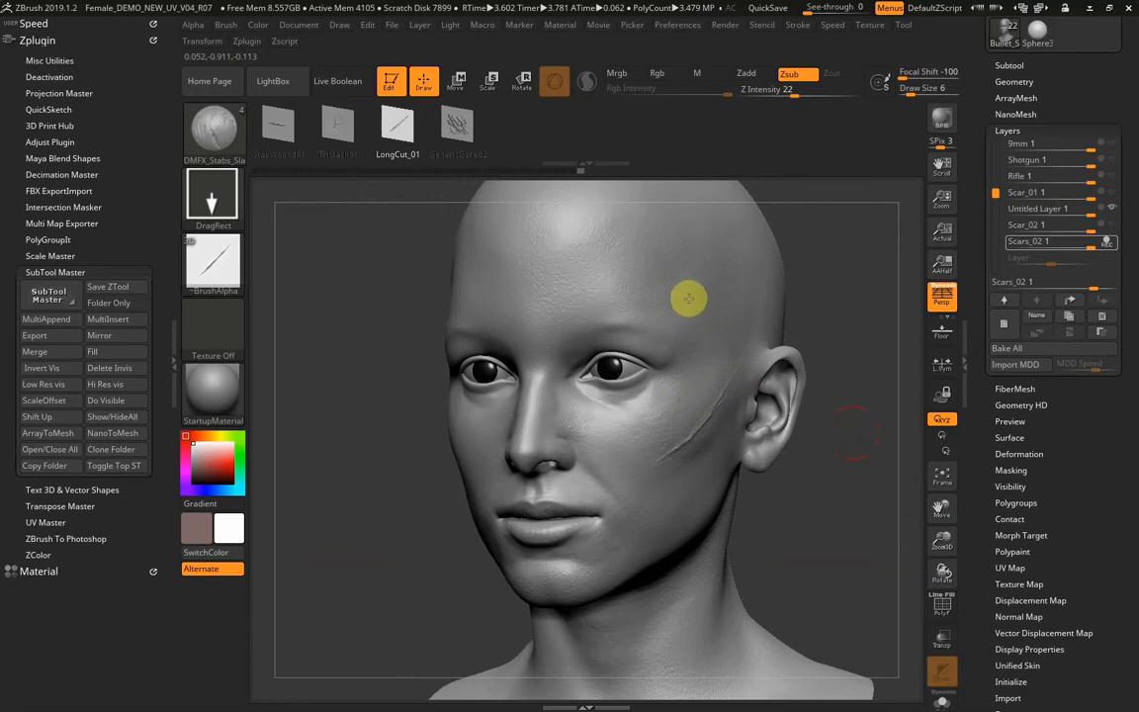
mouse_move(742, 296)
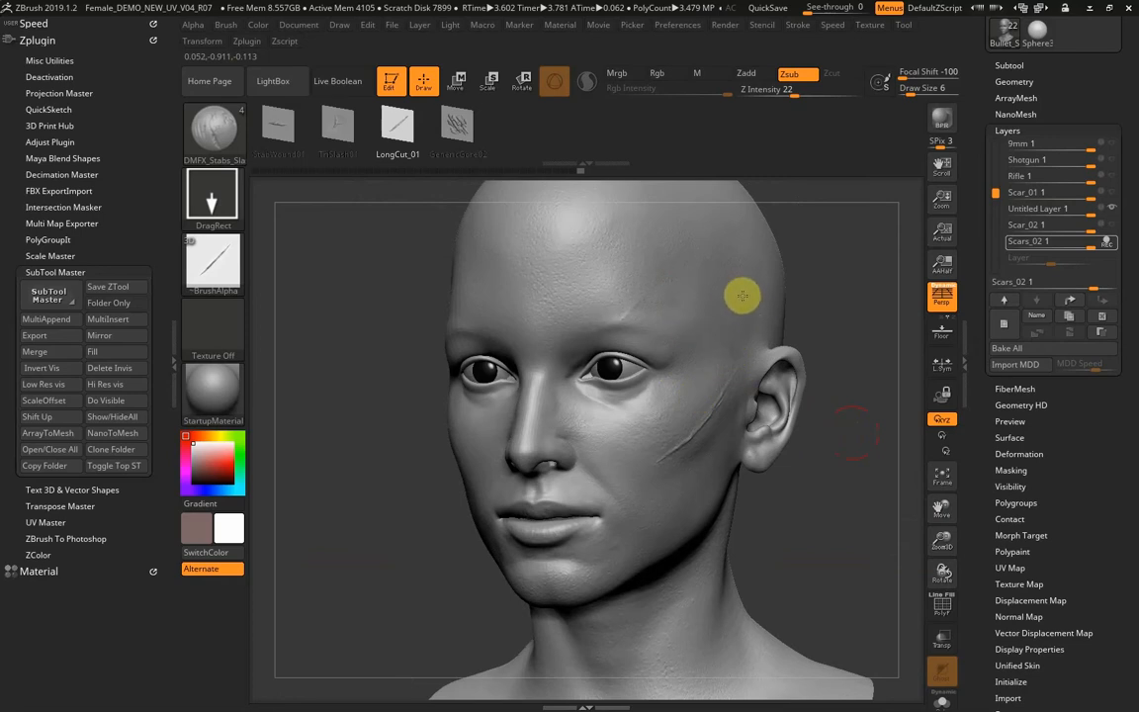
mouse_move(637, 301)
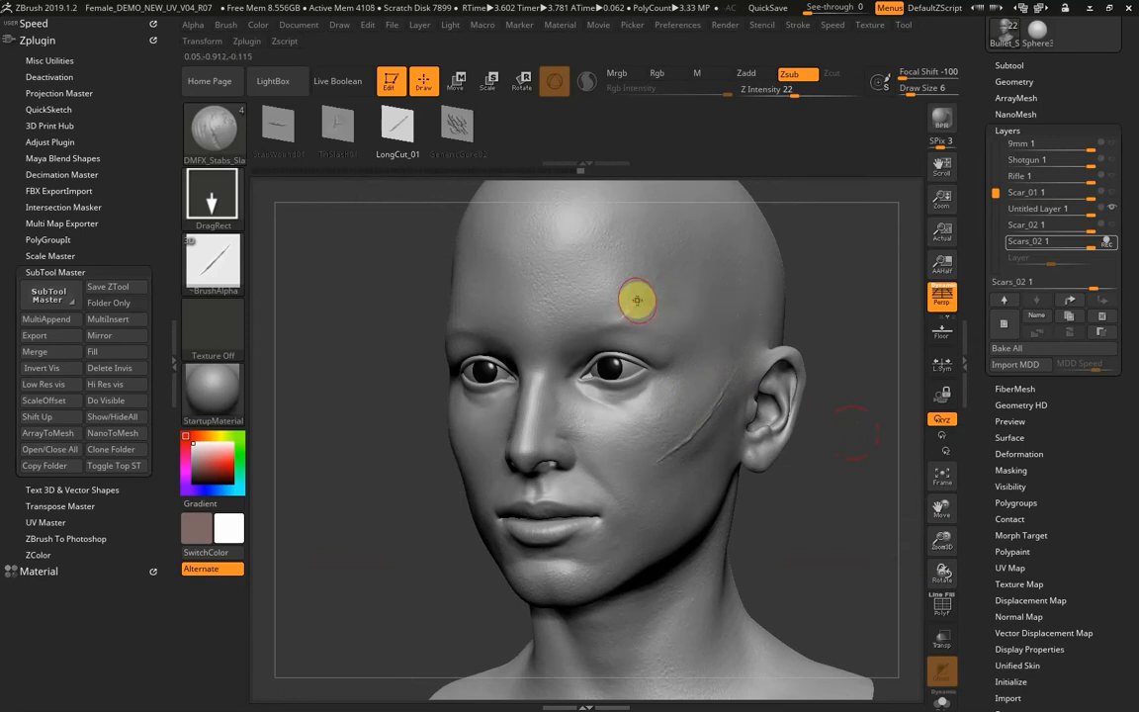
mouse_move(766, 389)
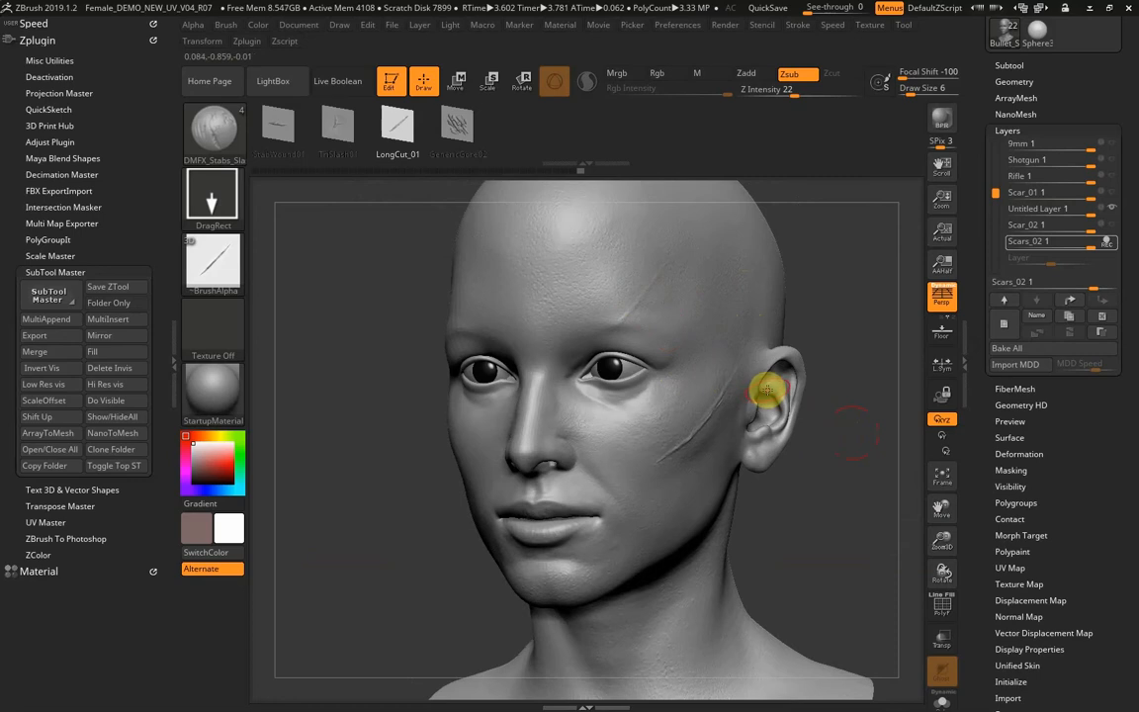
mouse_move(744, 293)
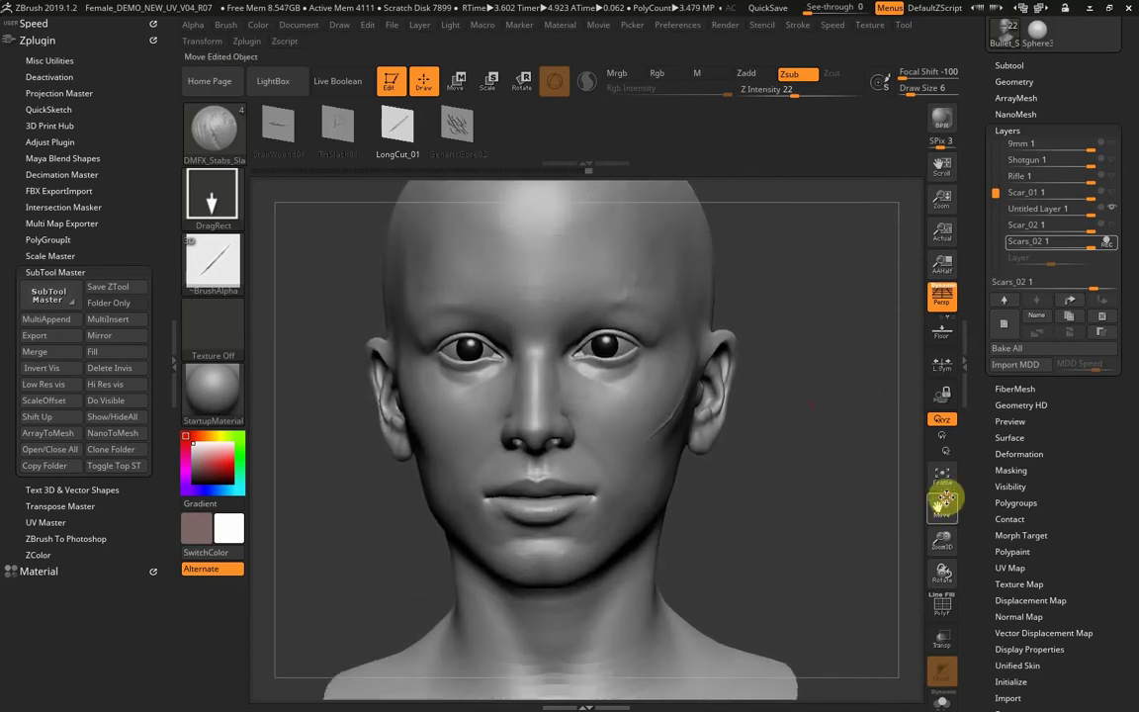
Stamp TriSlash01 near the temple and stroke LongCut_01 slashes across the left cheek.
click(338, 123)
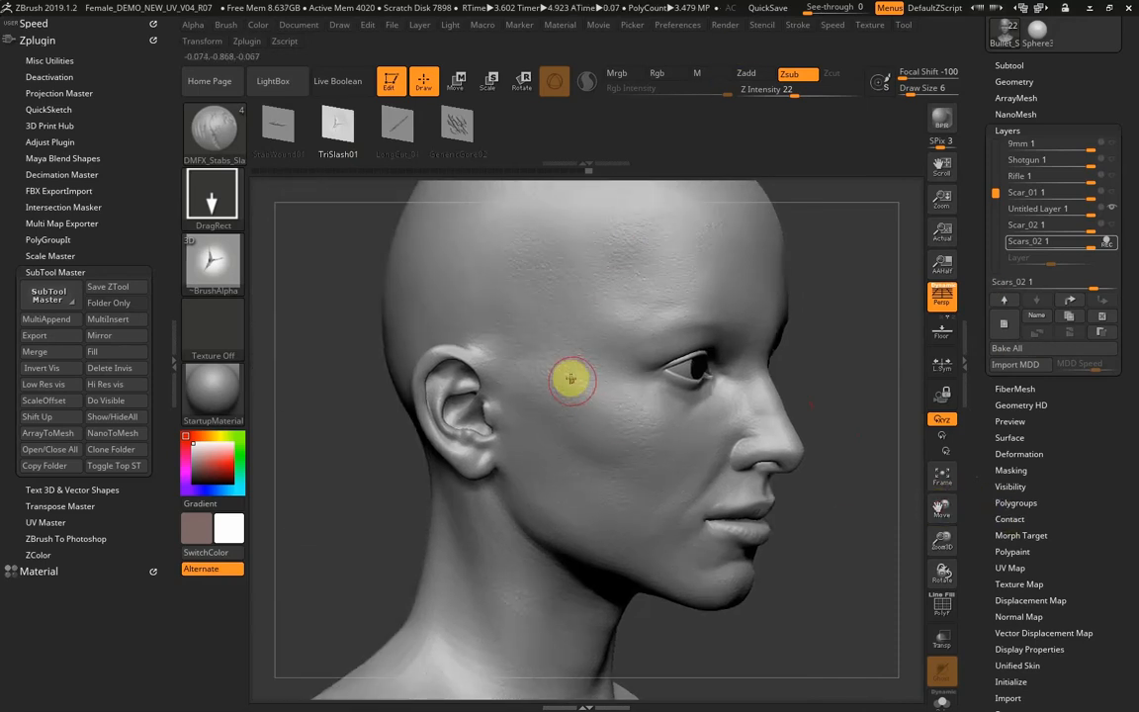
mouse_move(650, 461)
text(34)
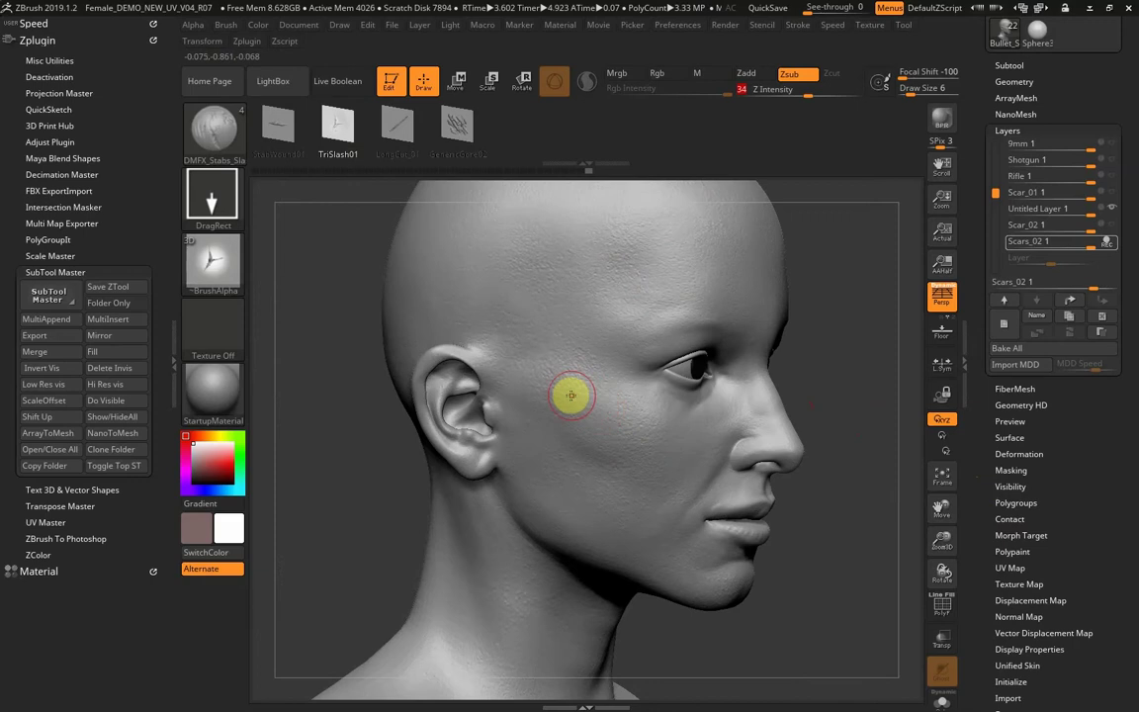
mouse_move(638, 466)
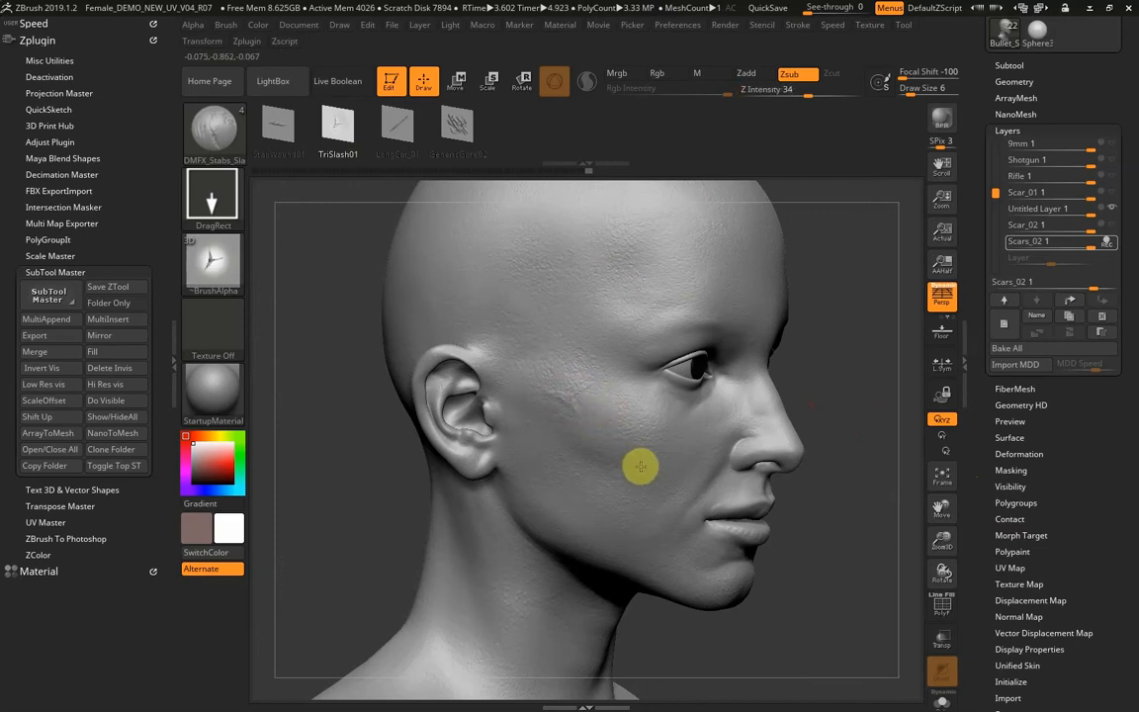
mouse_move(683, 225)
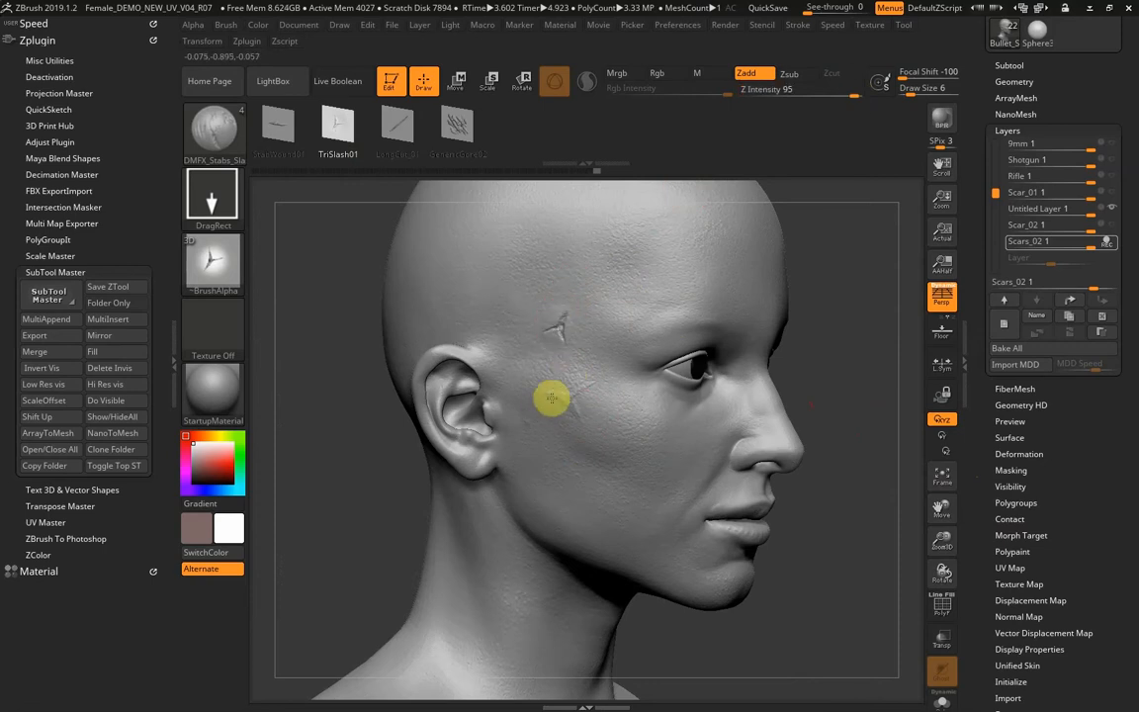
mouse_move(561, 354)
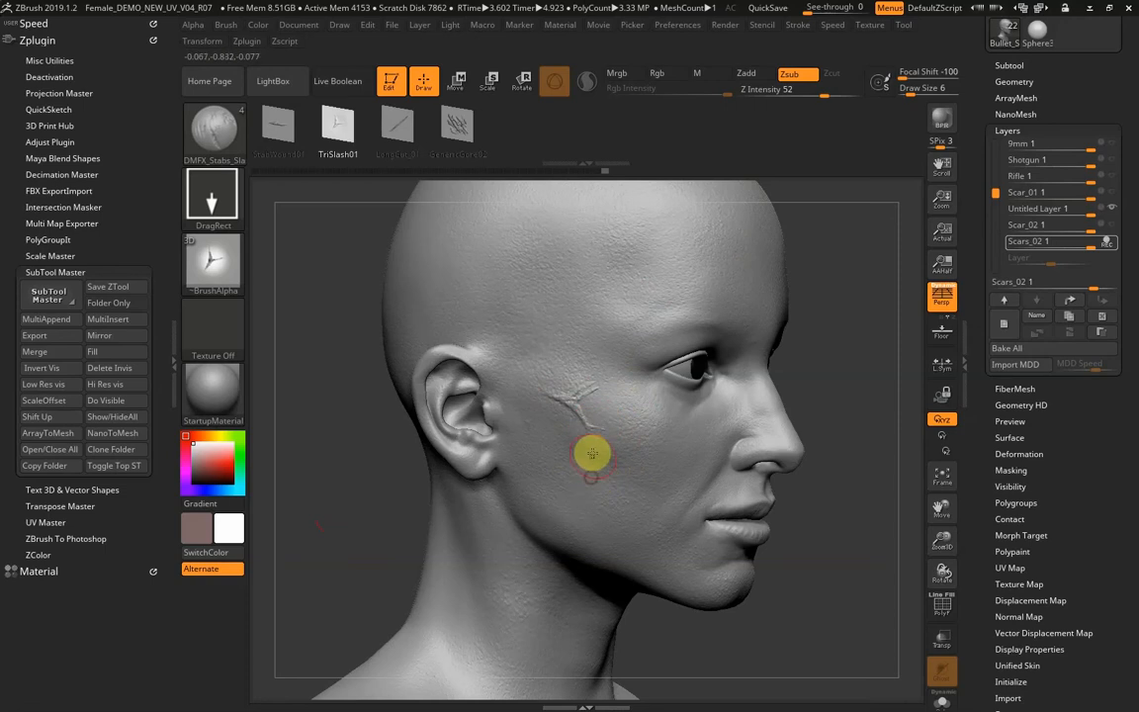
mouse_move(541, 344)
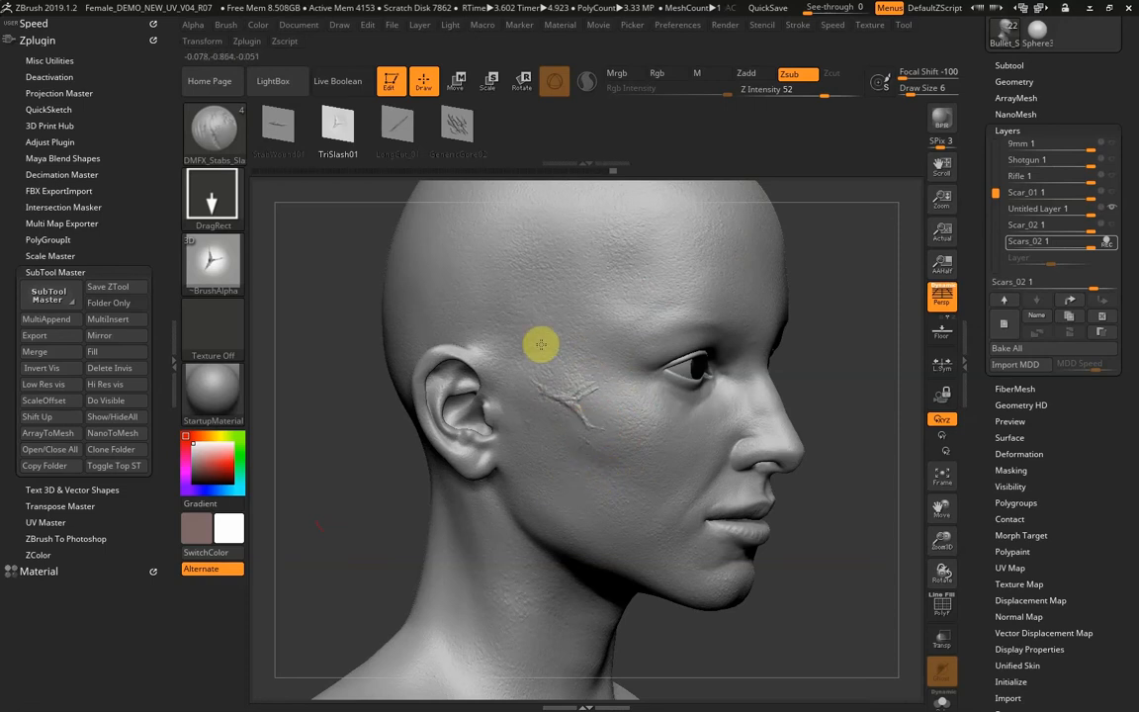
drag(541, 344, 359, 506)
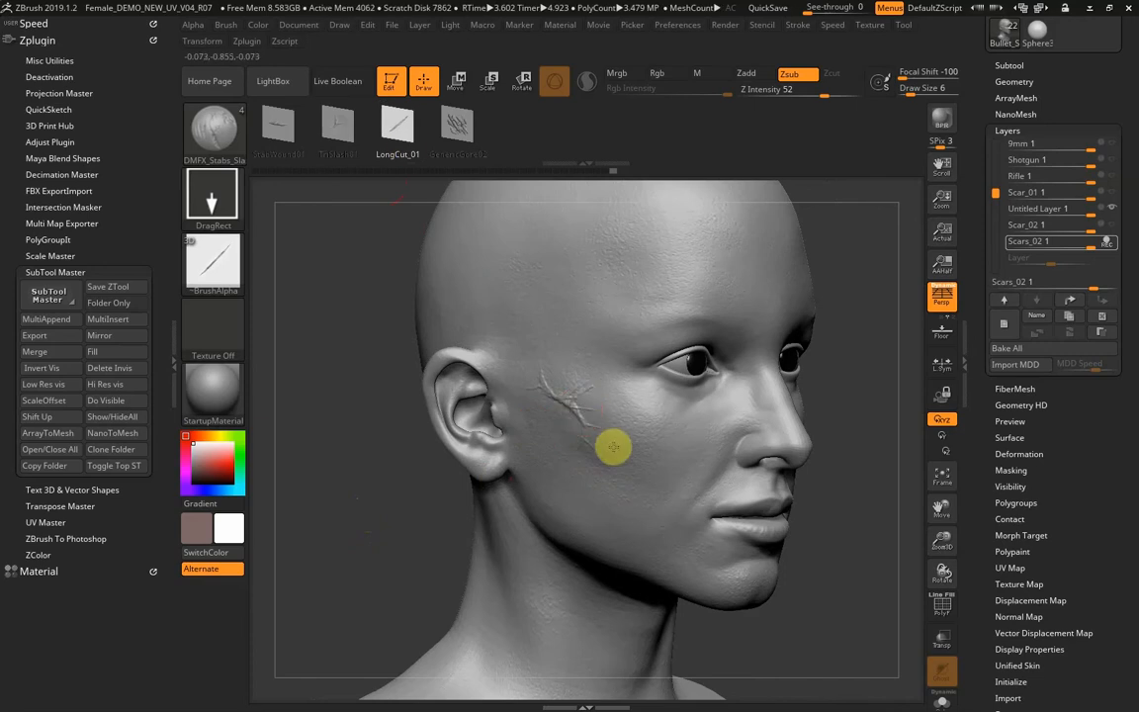
drag(613, 447, 644, 499)
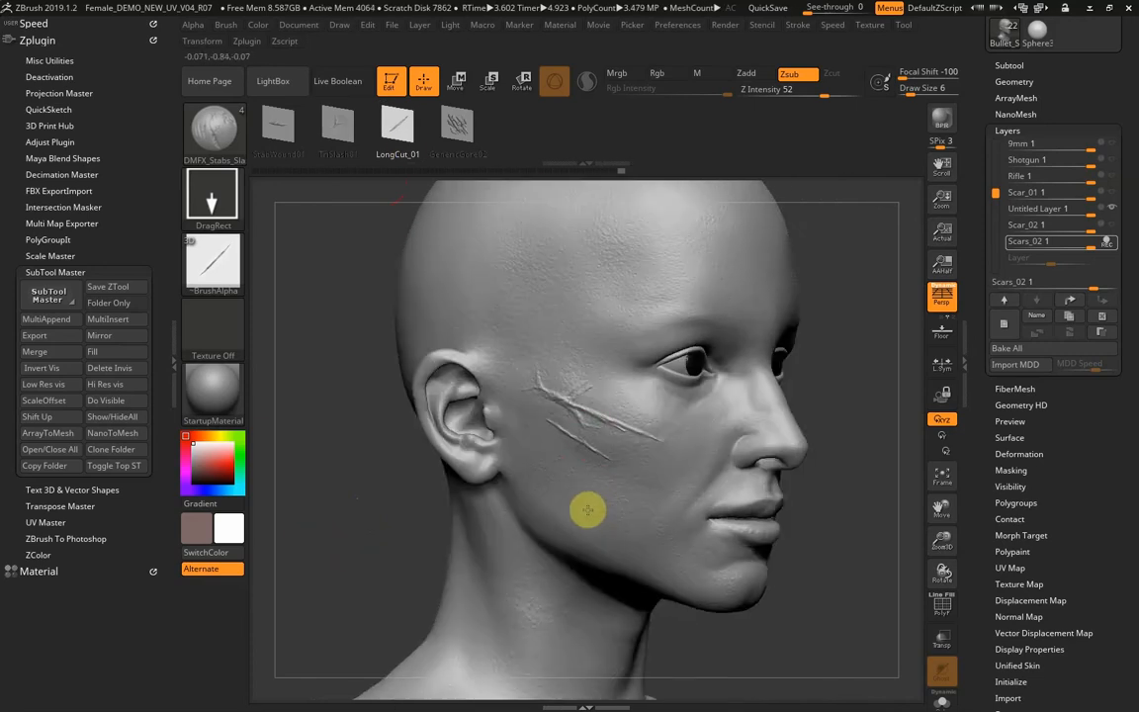
drag(588, 511, 559, 481)
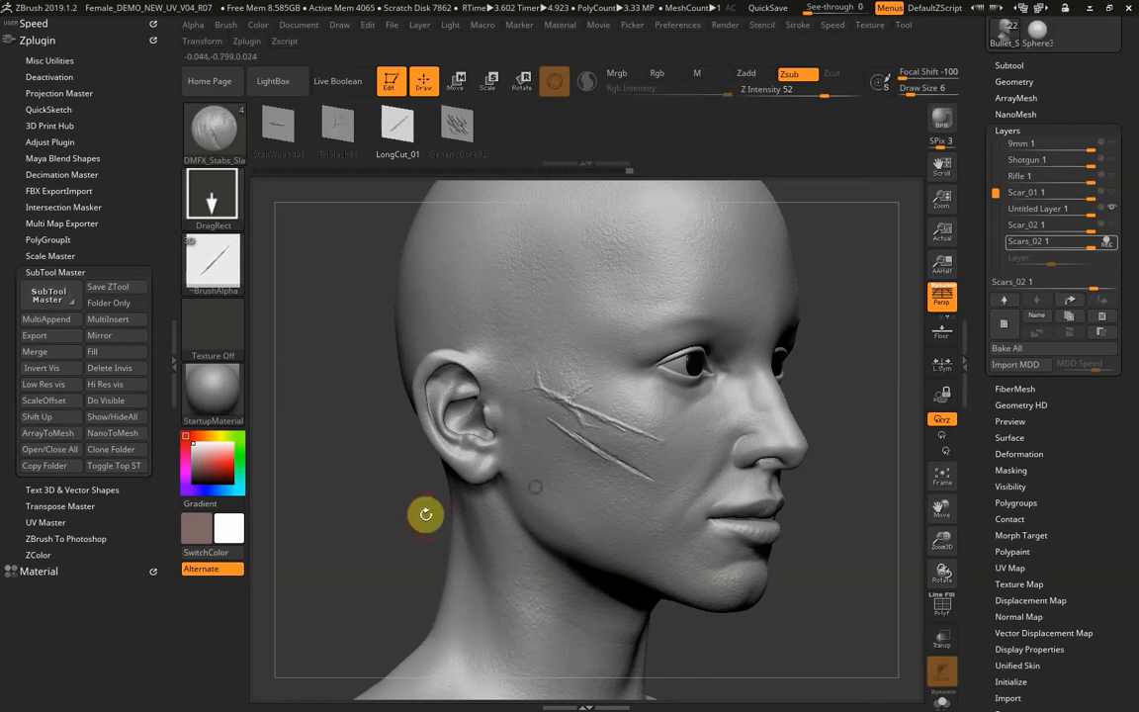
drag(425, 514, 316, 339)
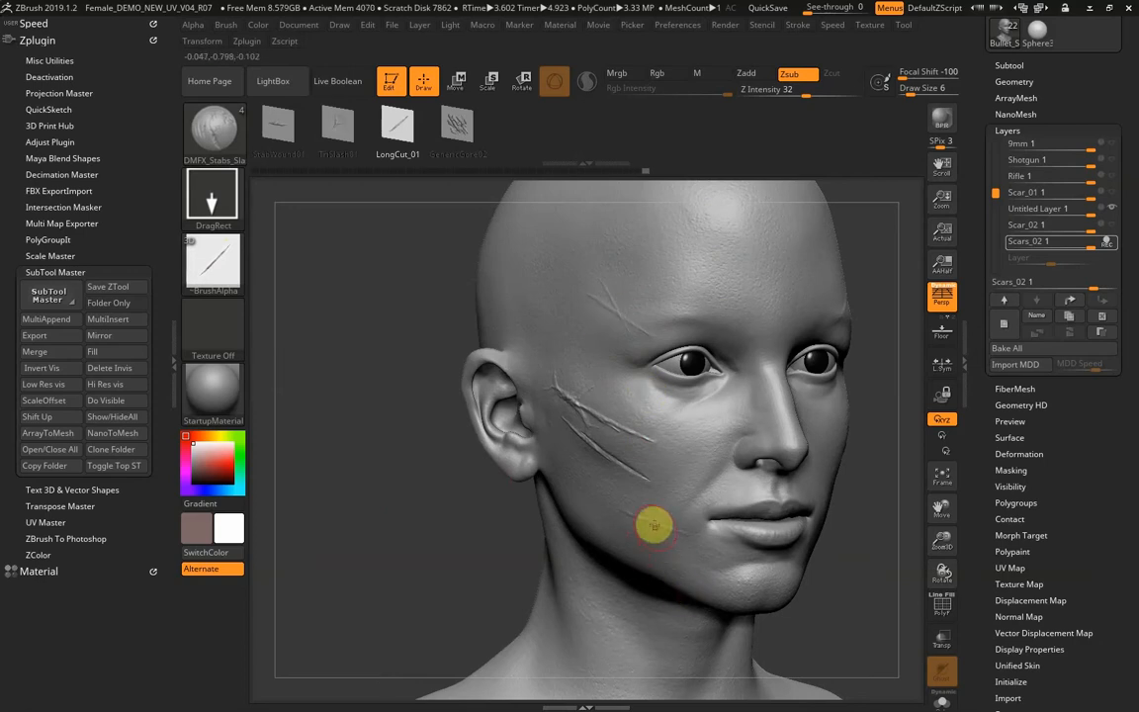
mouse_move(507, 470)
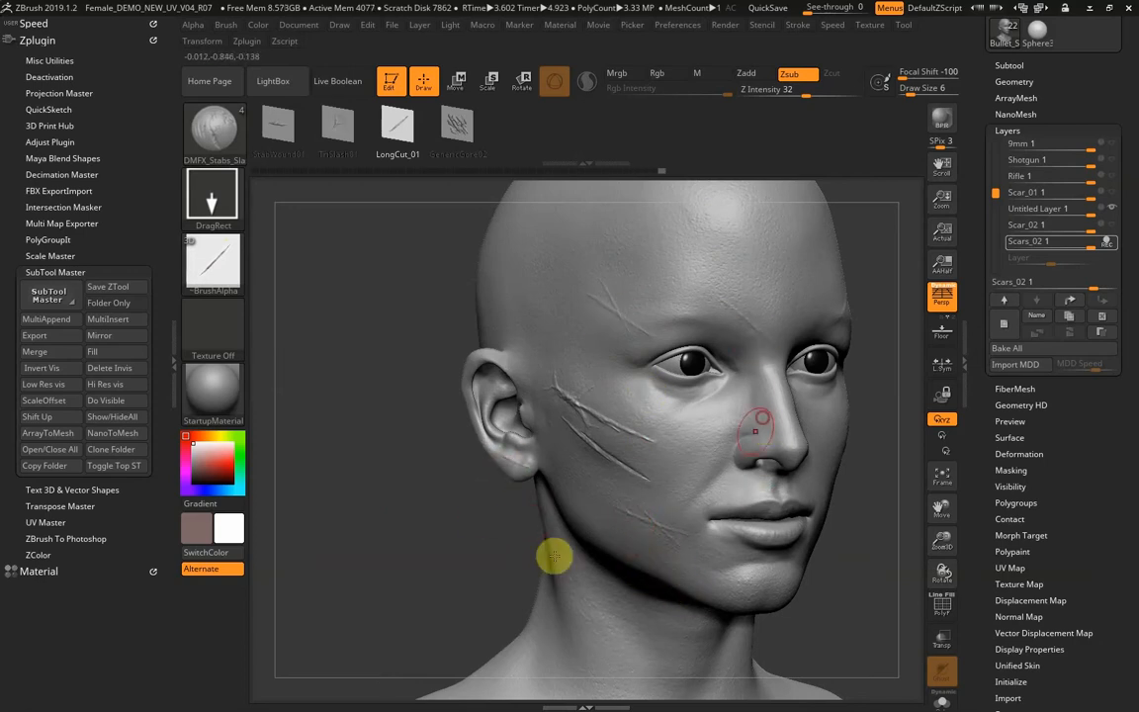
drag(555, 556, 596, 295)
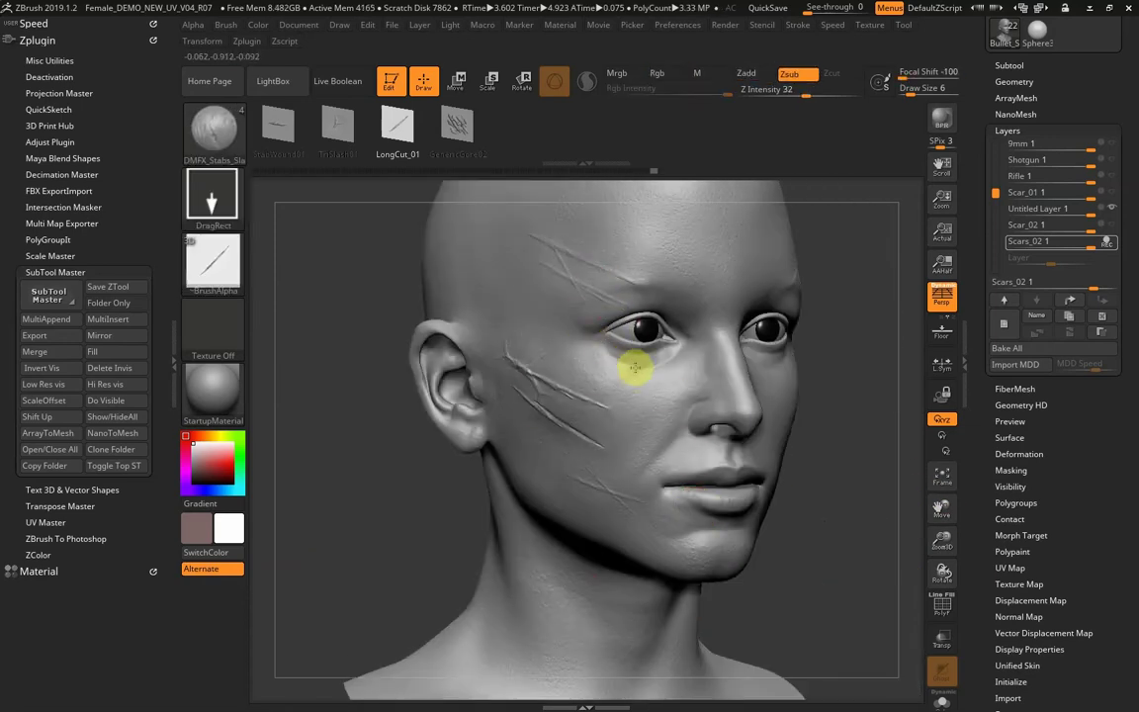
mouse_move(636, 277)
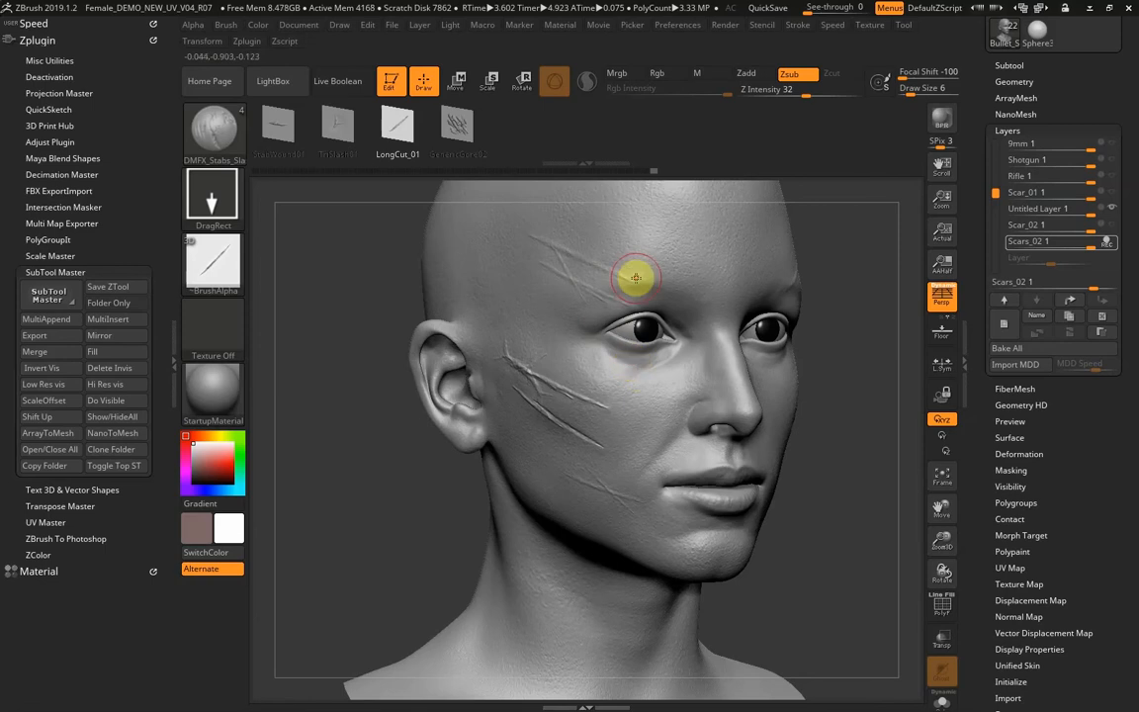
mouse_move(636, 289)
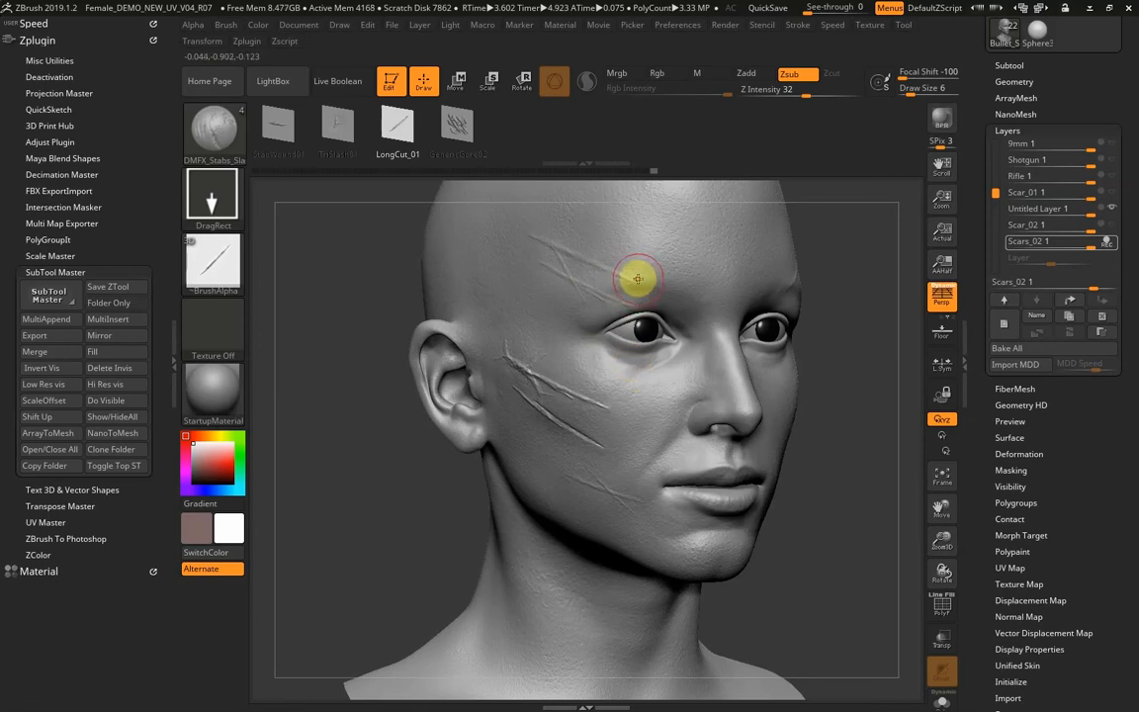
mouse_move(522, 401)
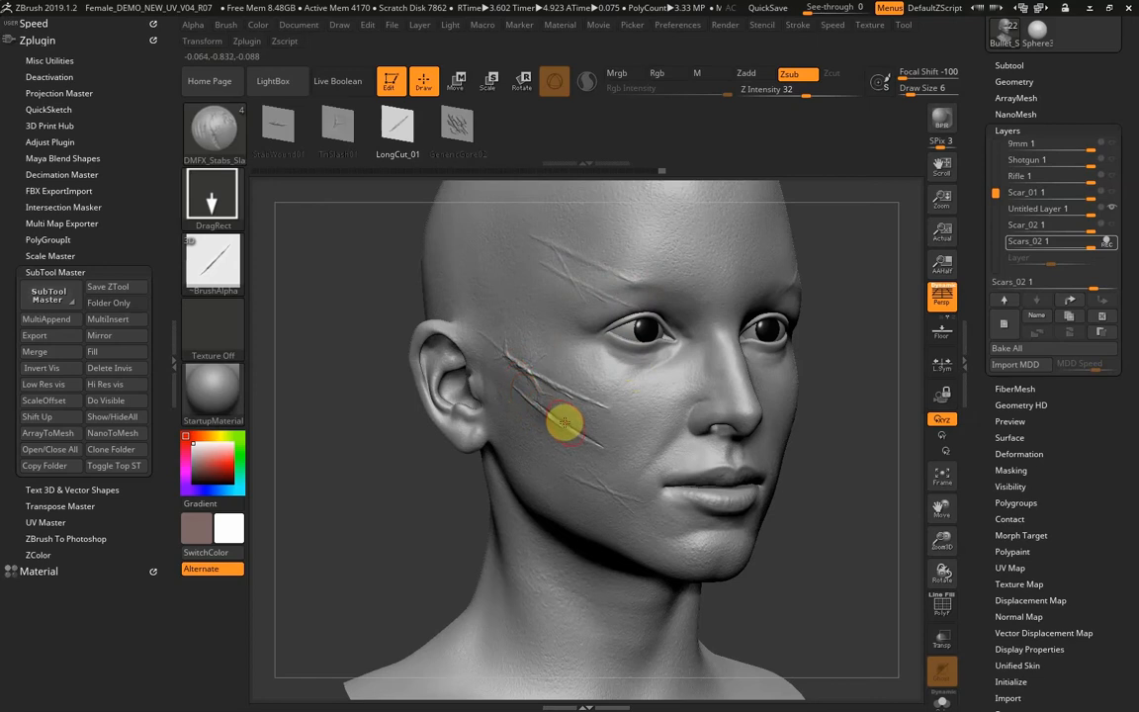
mouse_move(608, 500)
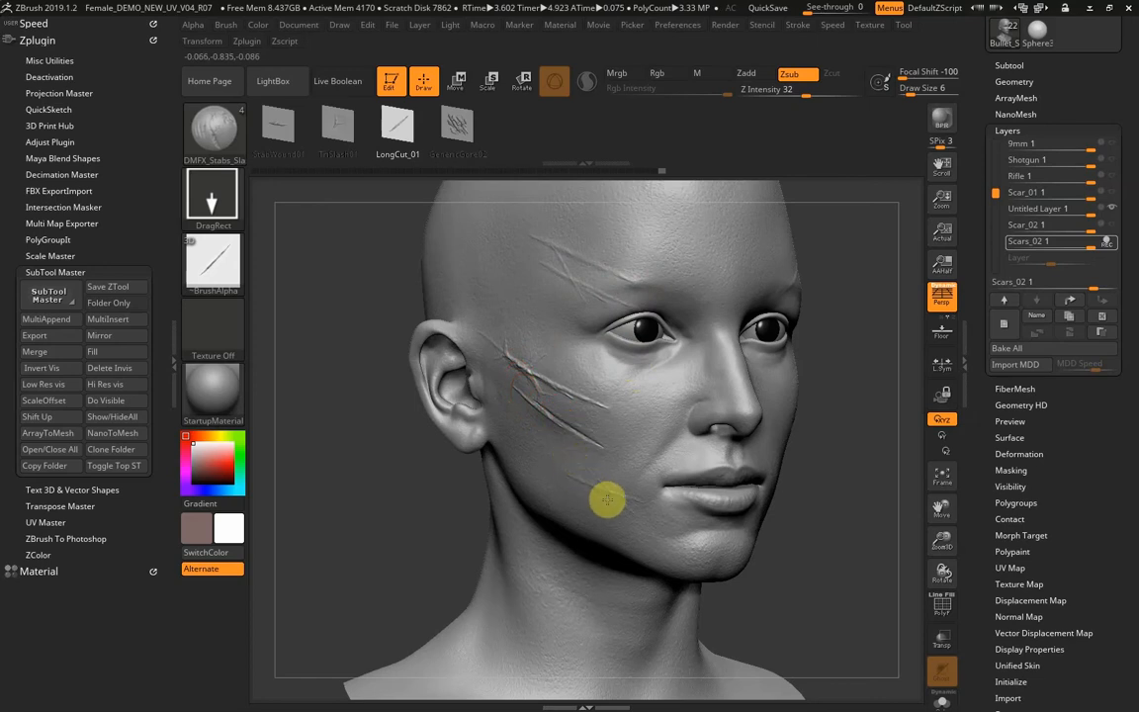
mouse_move(544, 399)
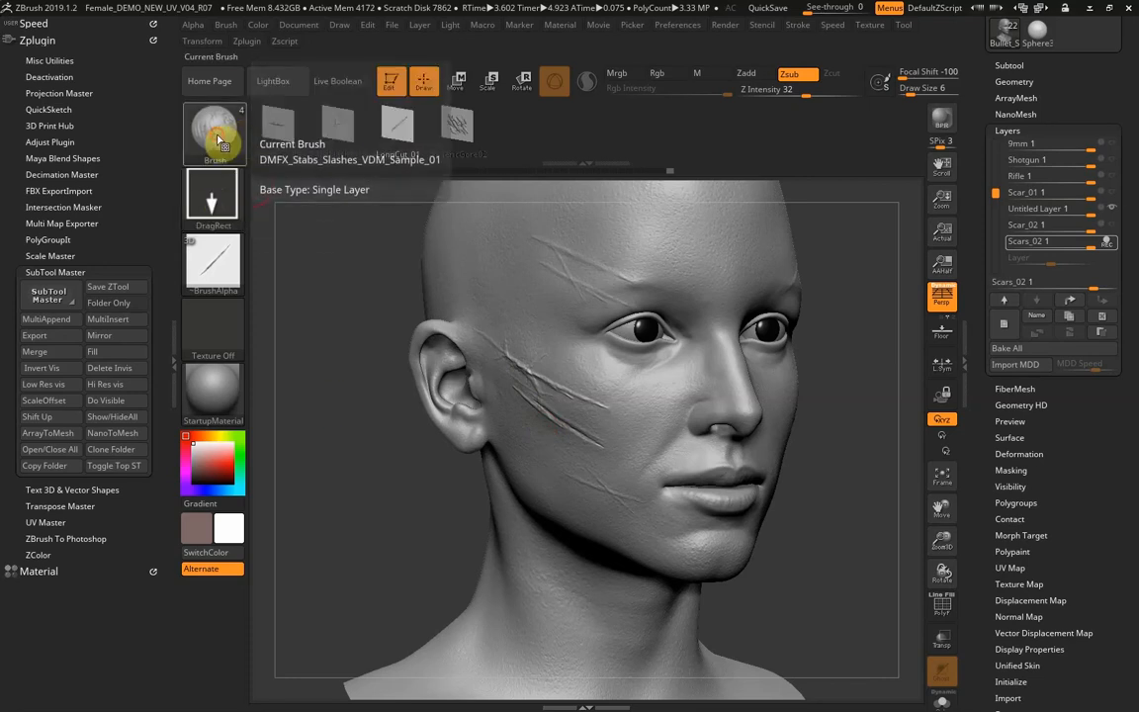
Select the Standard brush and open the alpha library to pick Scar_08.
click(214, 133)
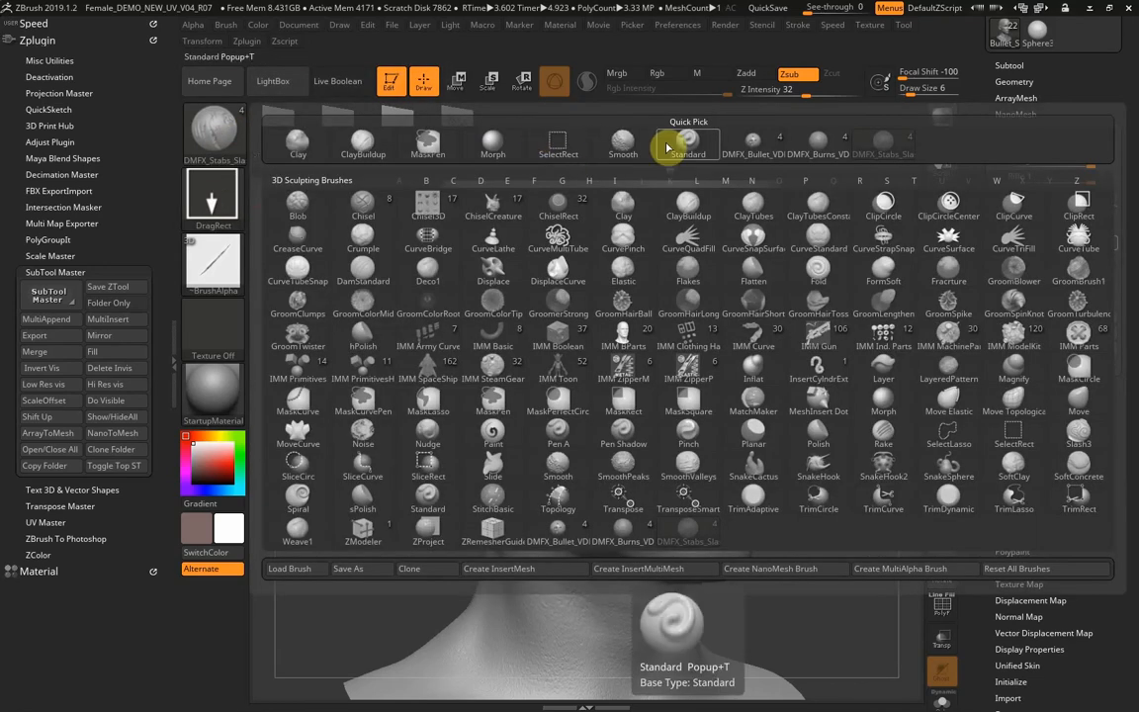
click(689, 142)
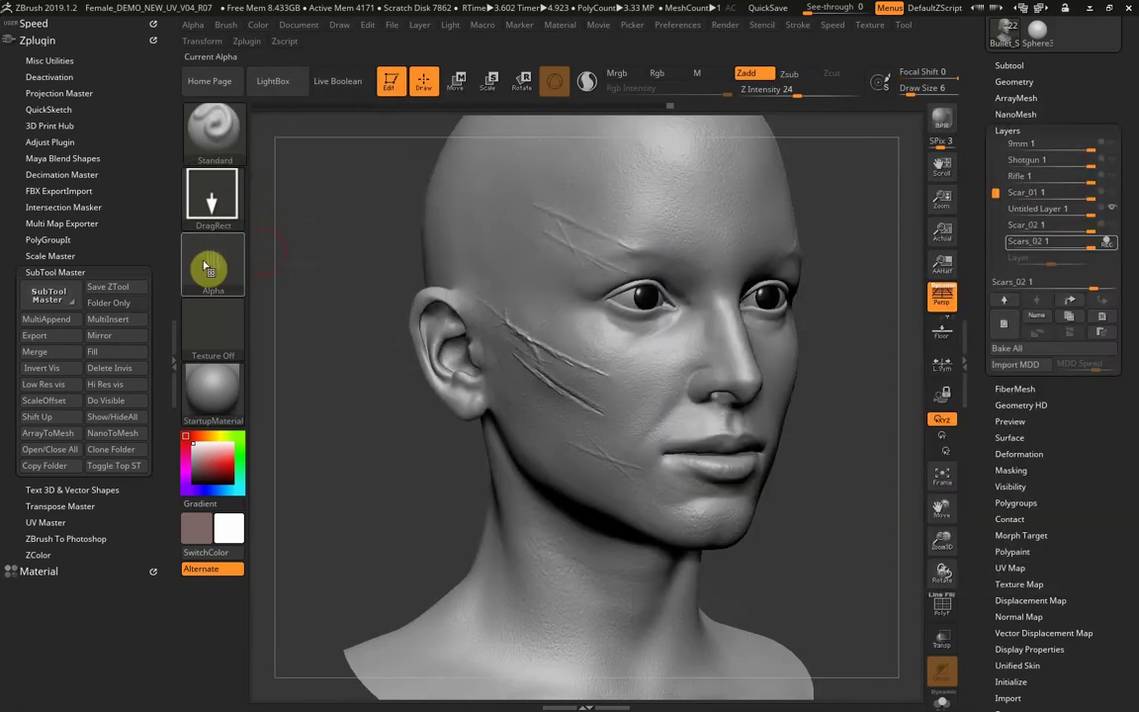
click(213, 264)
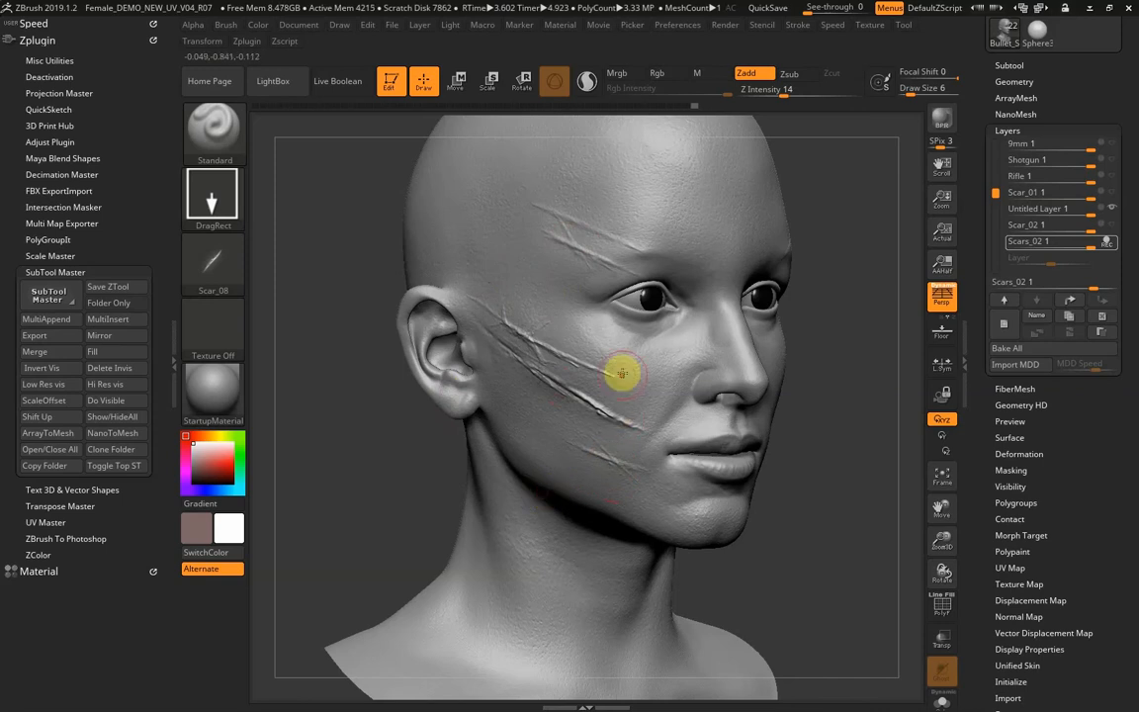
mouse_move(584, 423)
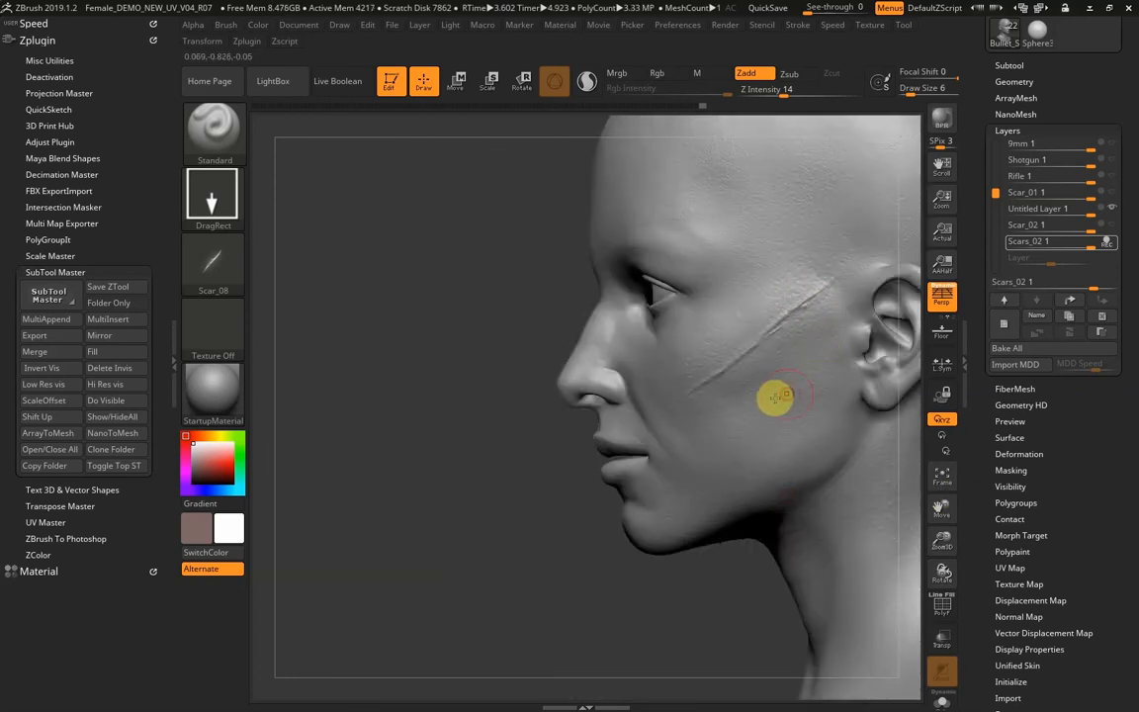
Orbit the head back to a frontal view to scar the opposite cheek.
drag(782, 396, 731, 400)
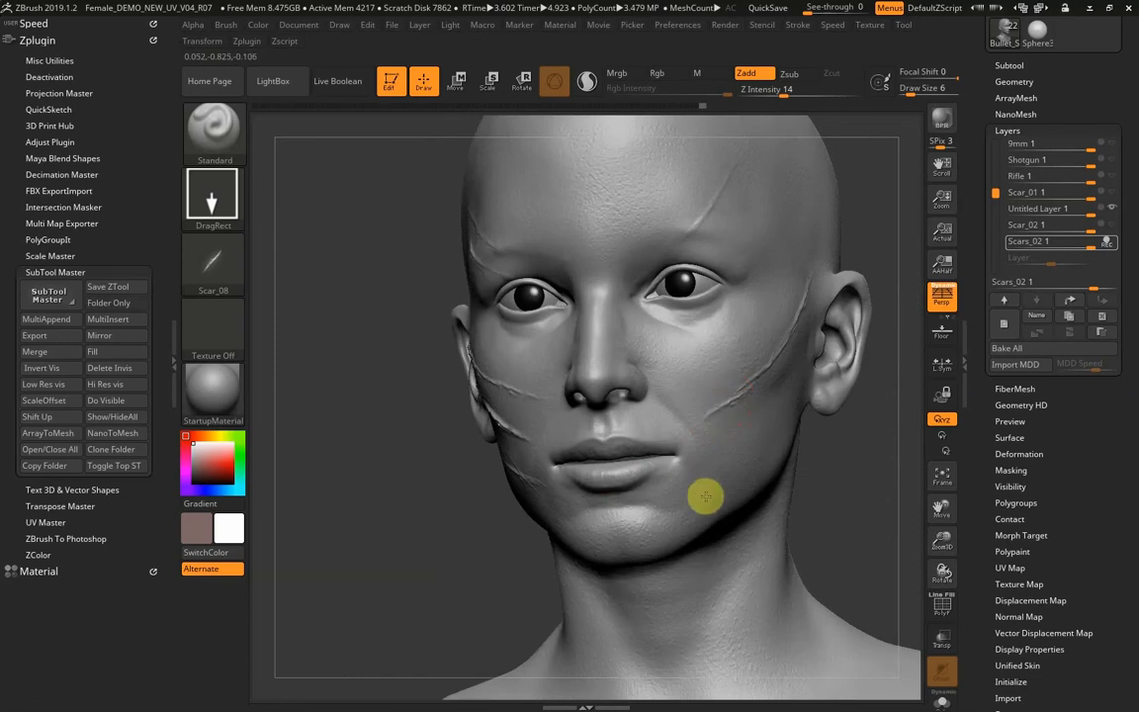
mouse_move(692, 458)
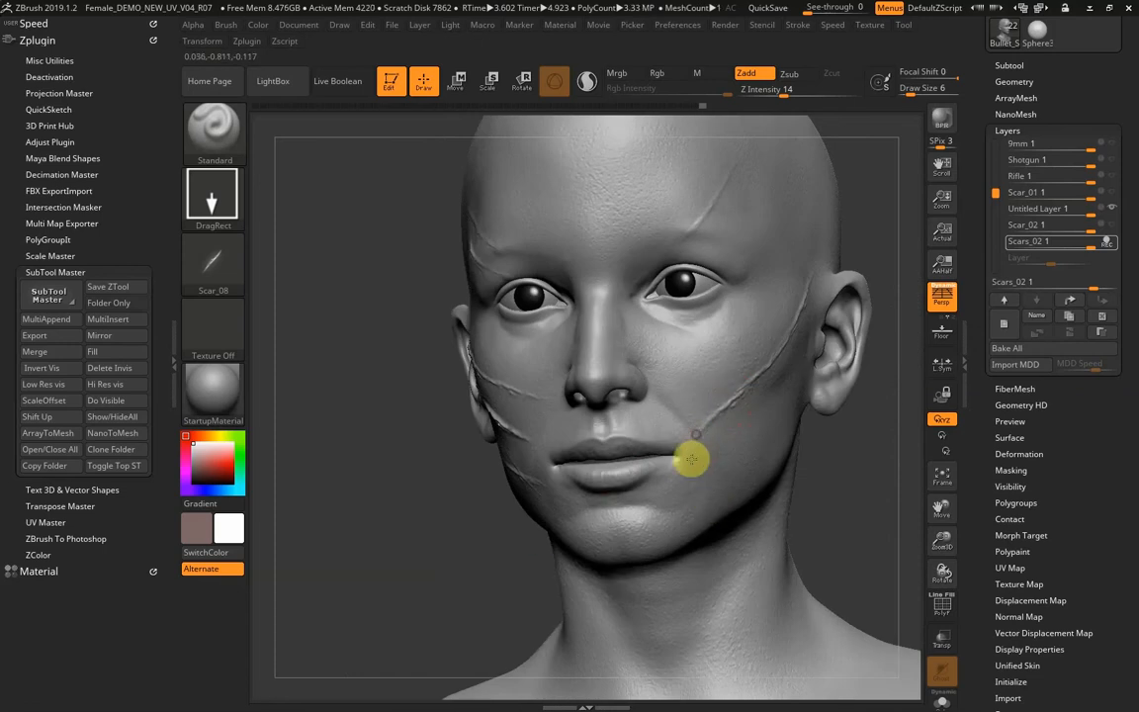
mouse_move(660, 414)
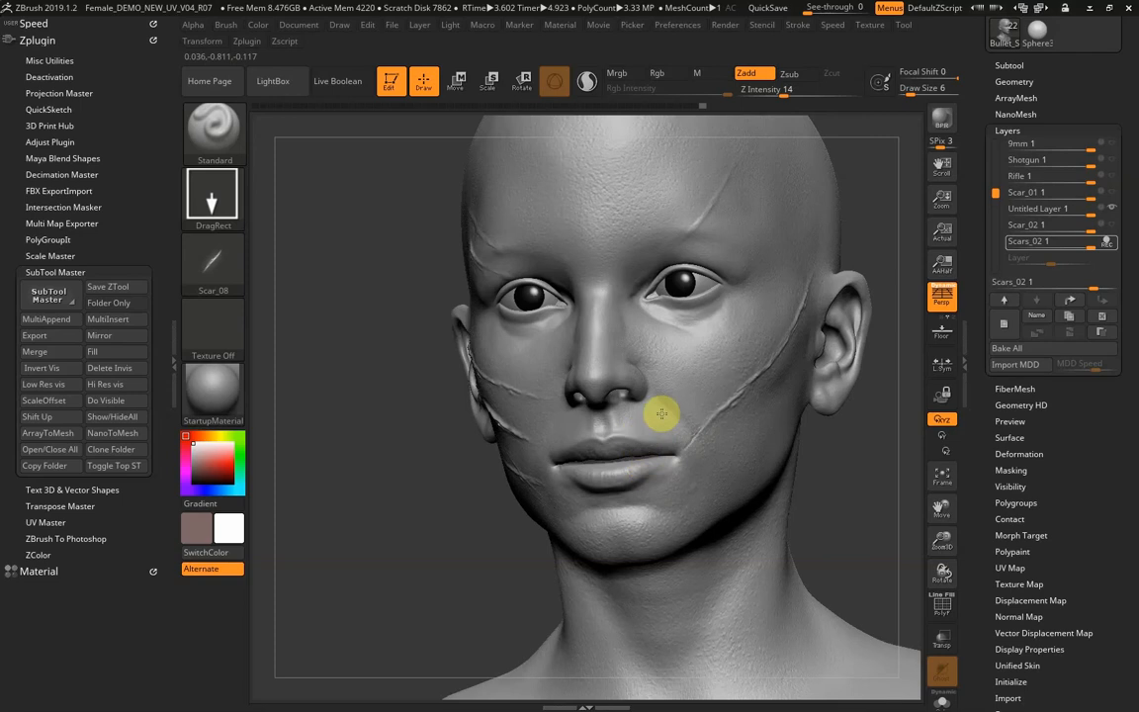
mouse_move(651, 447)
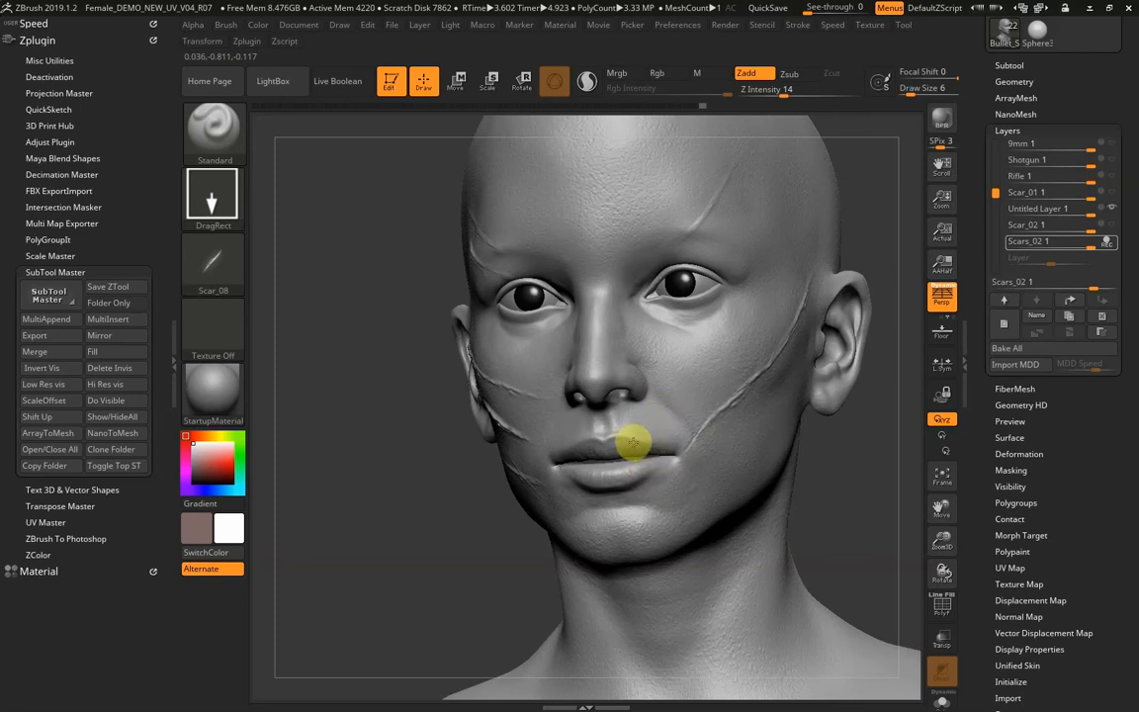
mouse_move(712, 440)
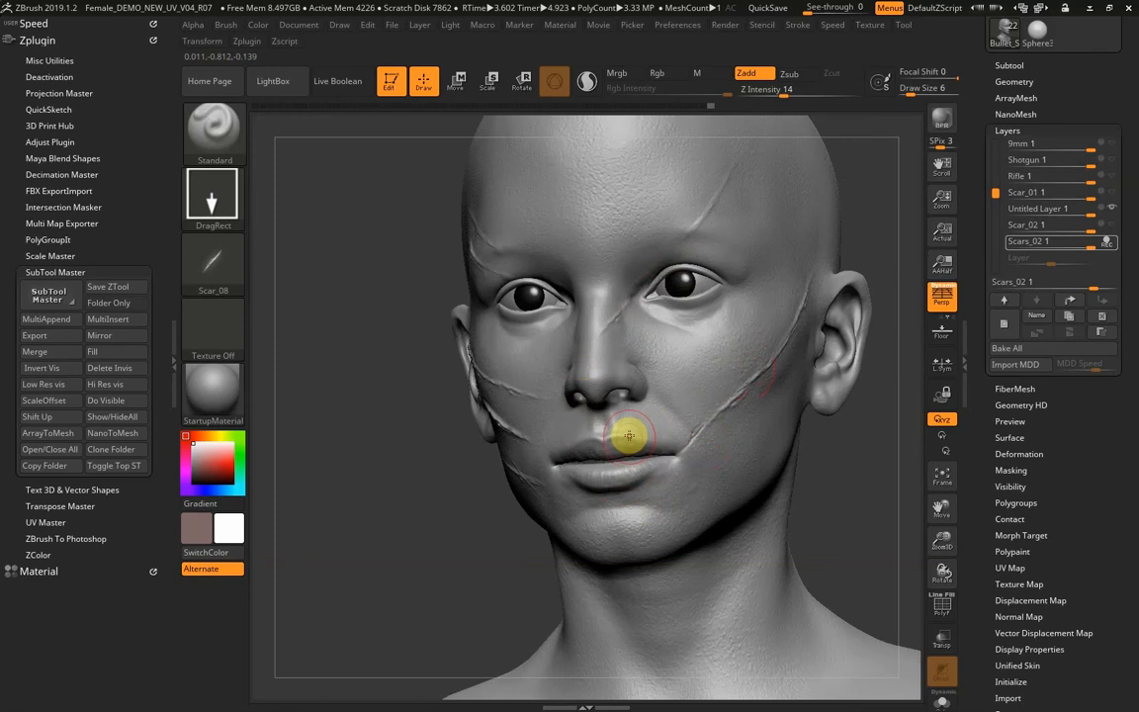
mouse_move(625, 513)
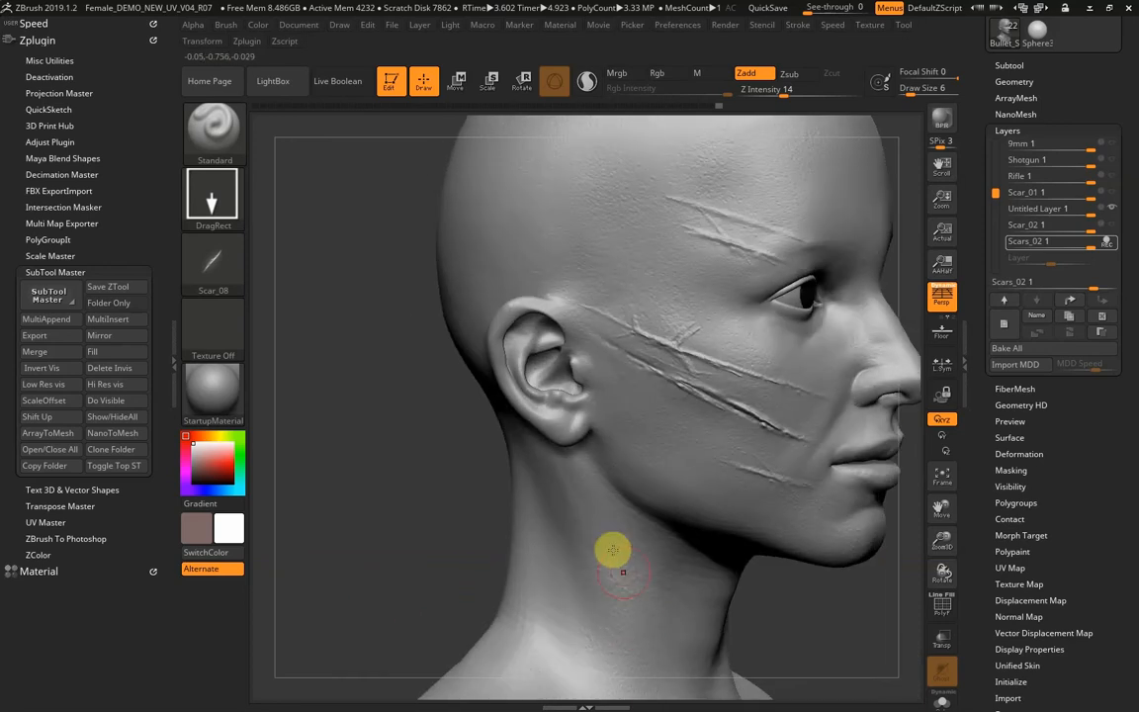
mouse_move(502, 198)
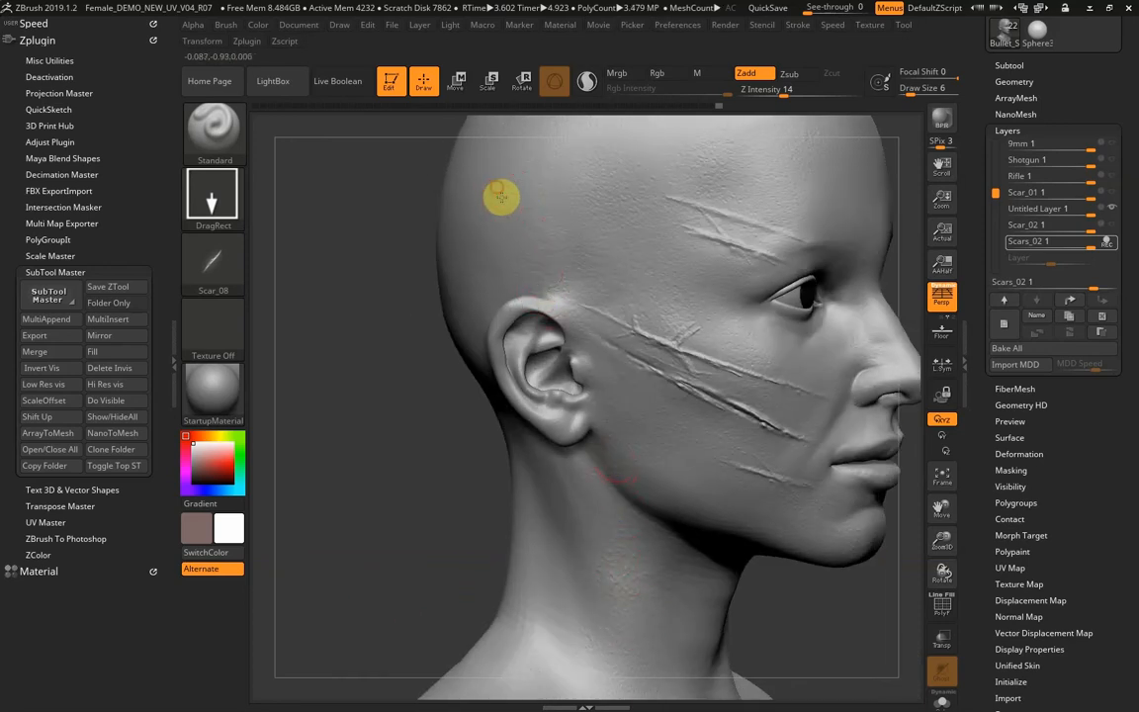
mouse_move(501, 319)
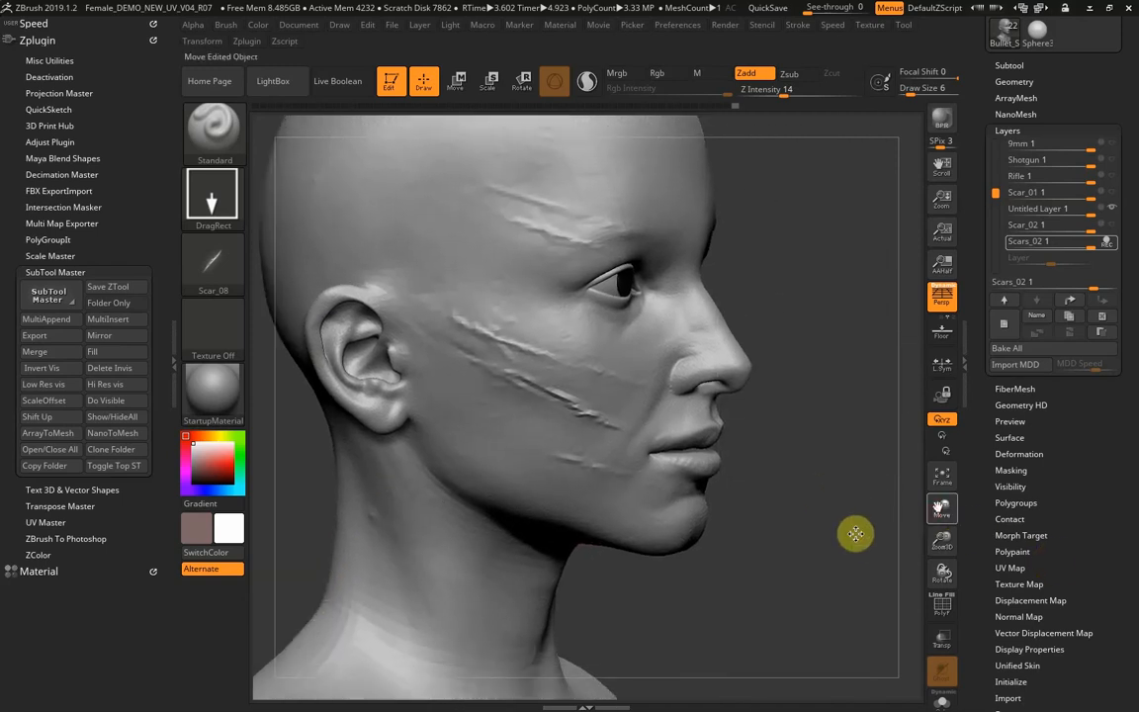
Inspect the new scars from a three-quarter view, then bring up the Brush palette.
drag(855, 534, 452, 451)
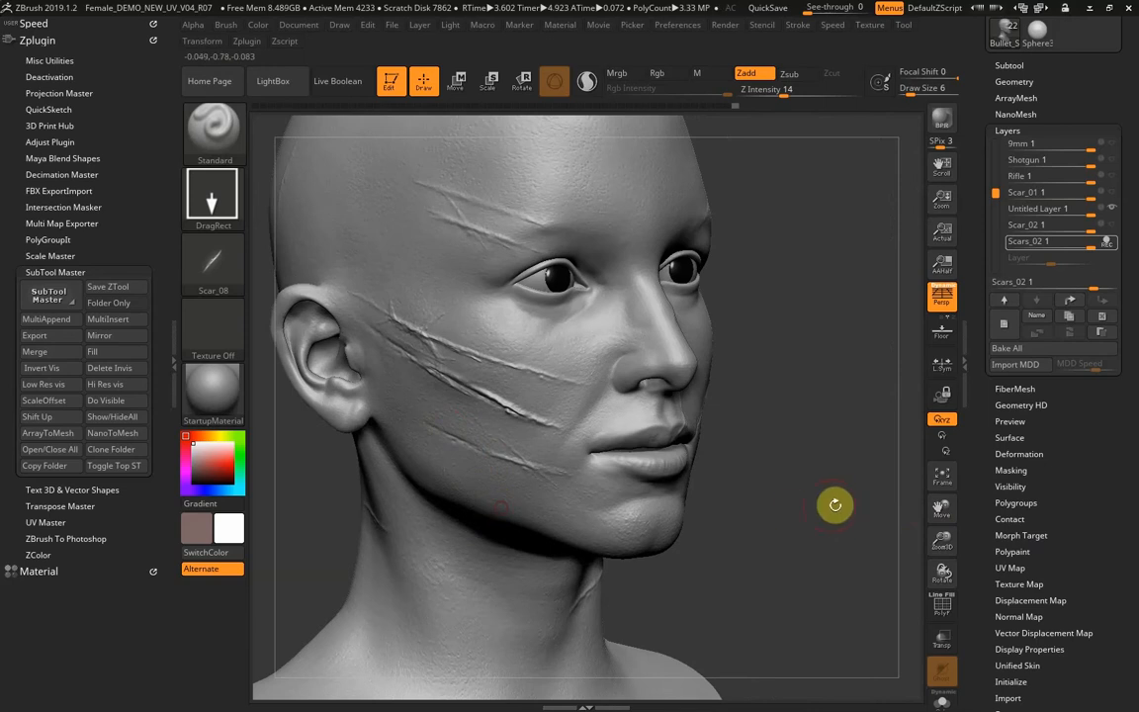
drag(834, 505, 960, 539)
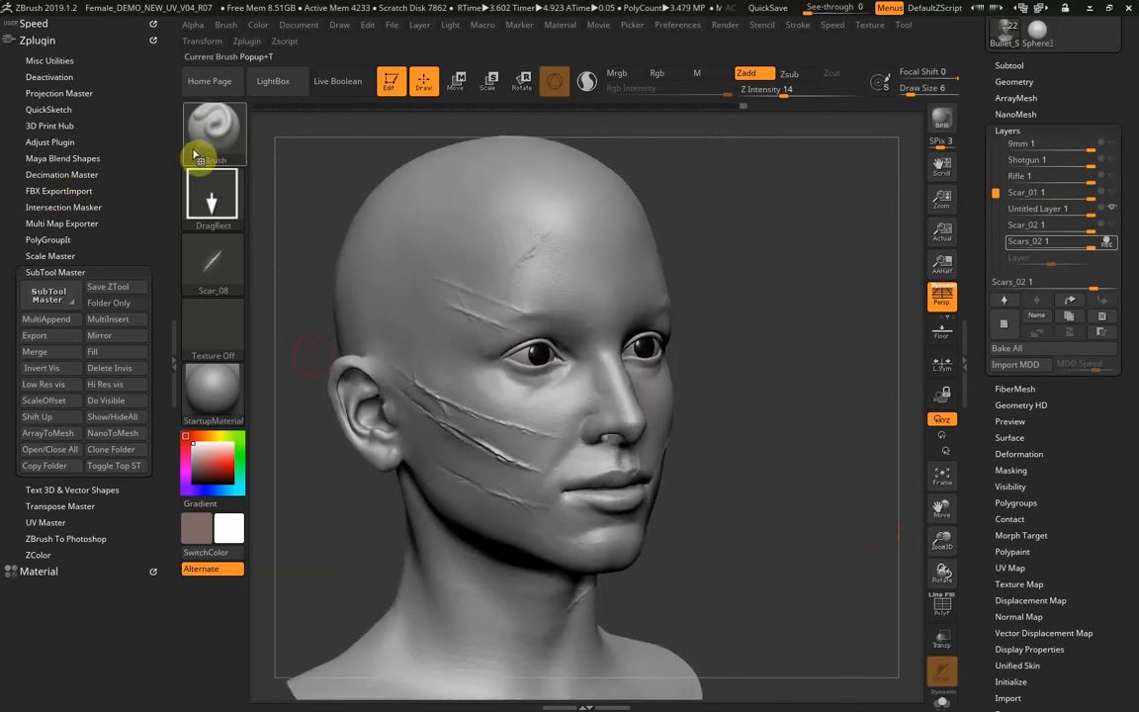
click(214, 133)
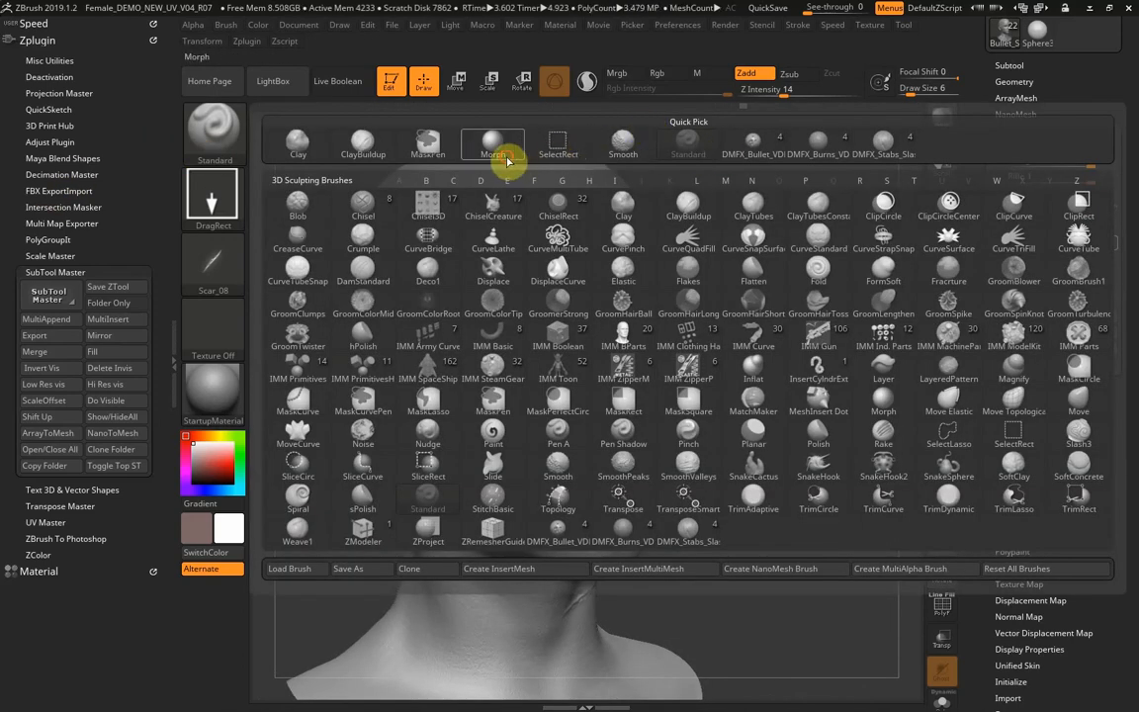
Fade parts of the scars with the Morph brush at Z Intensity 5.
click(493, 144)
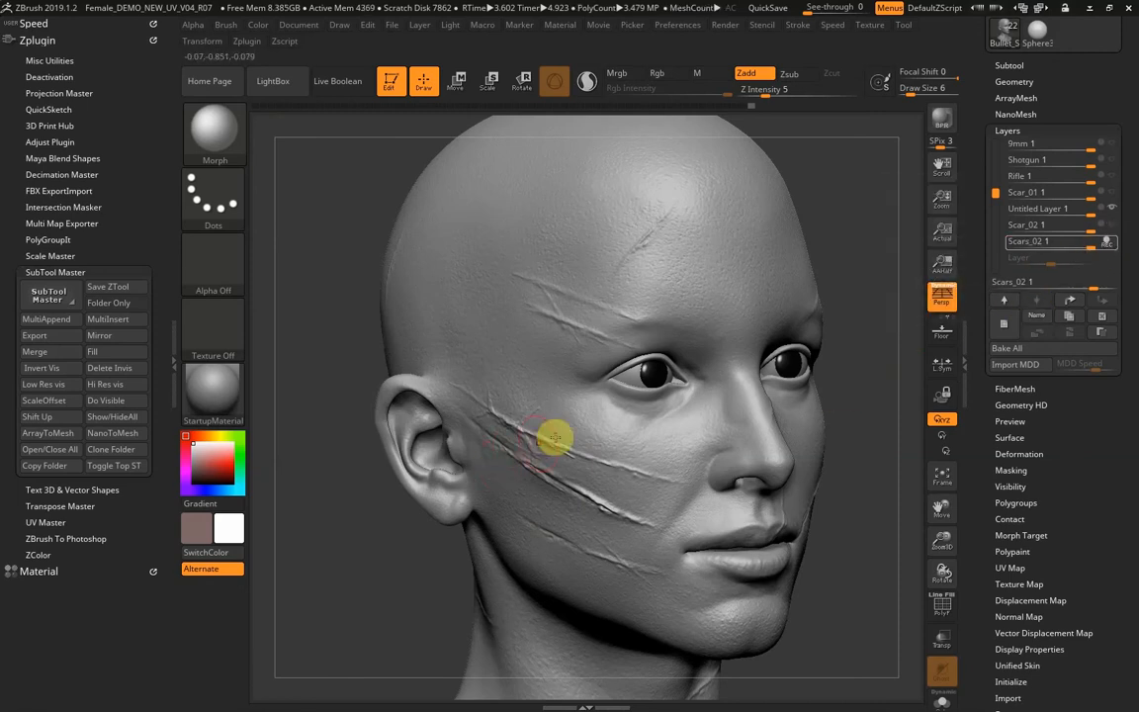
mouse_move(494, 433)
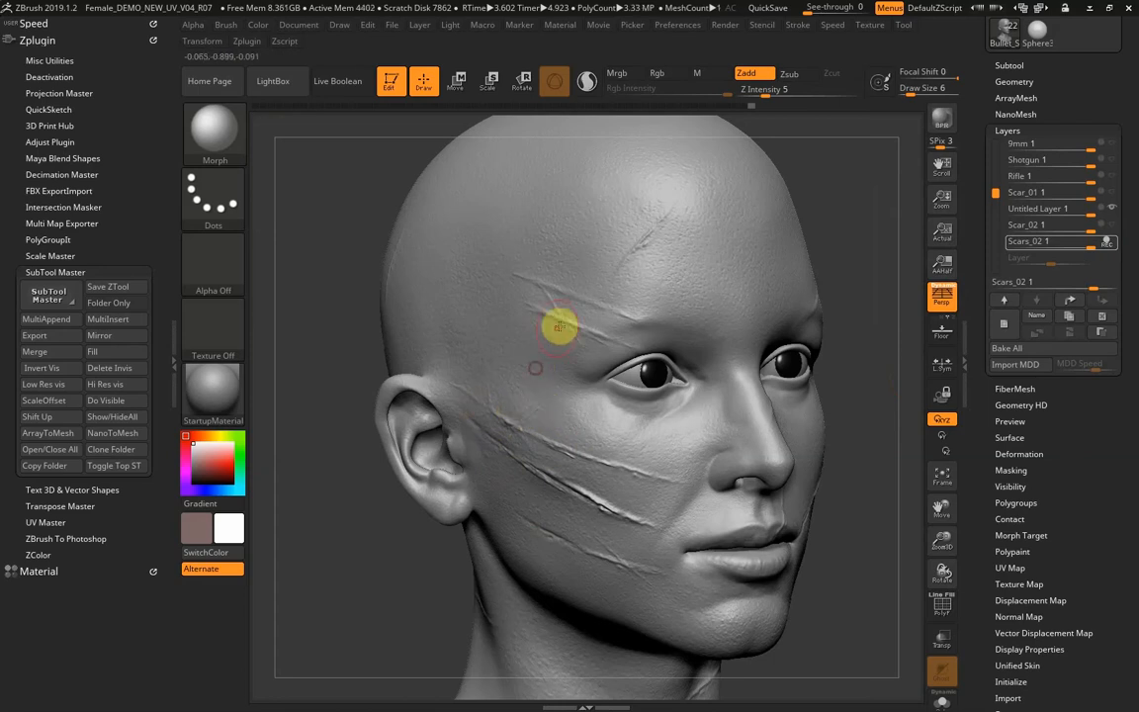
mouse_move(565, 435)
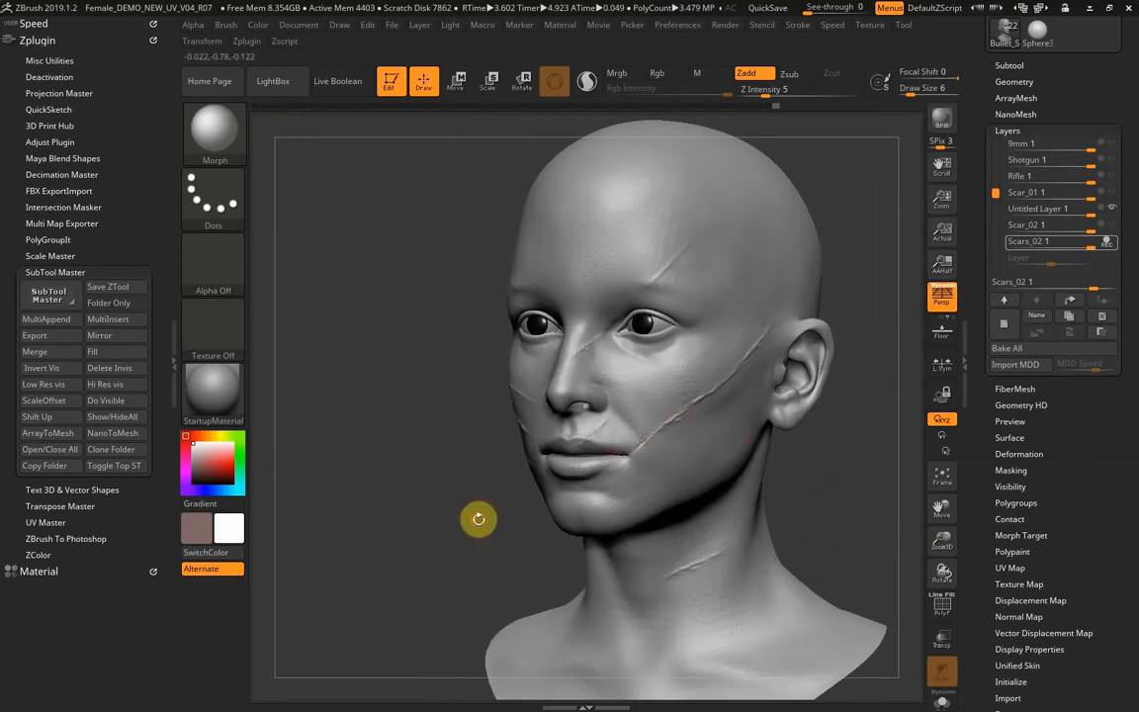
drag(479, 519, 386, 430)
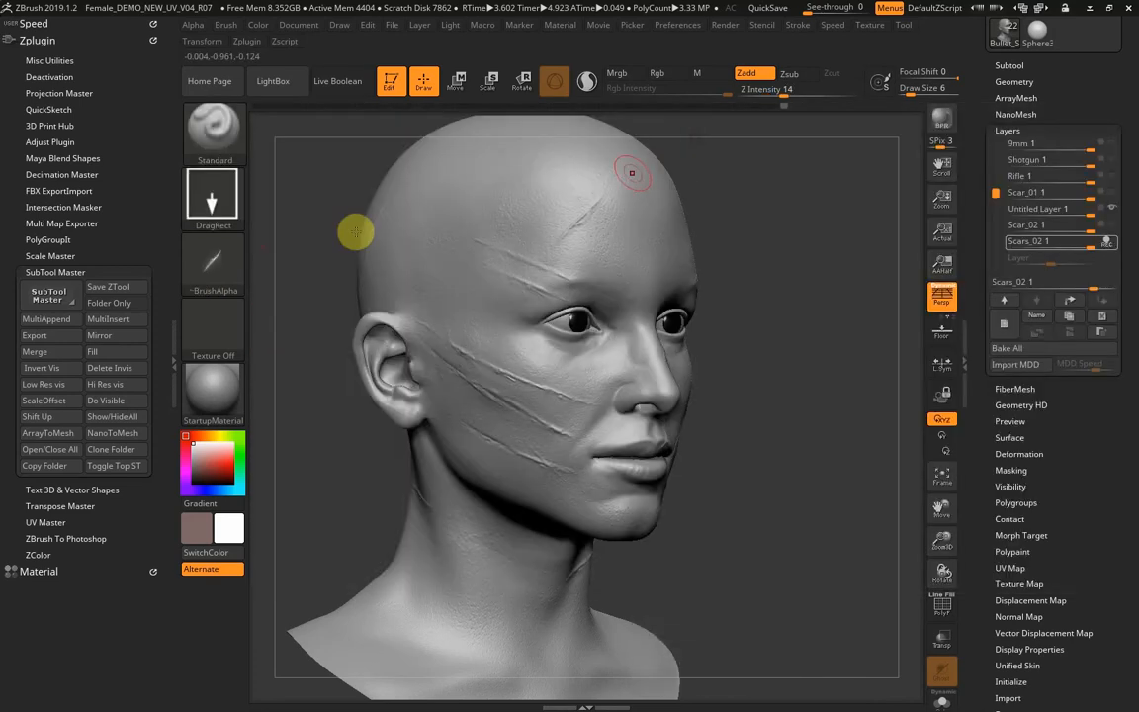
Give the Standard brush a Dots stroke and Boil_01 alpha, and bring up the Lazy Mouse settings.
click(212, 262)
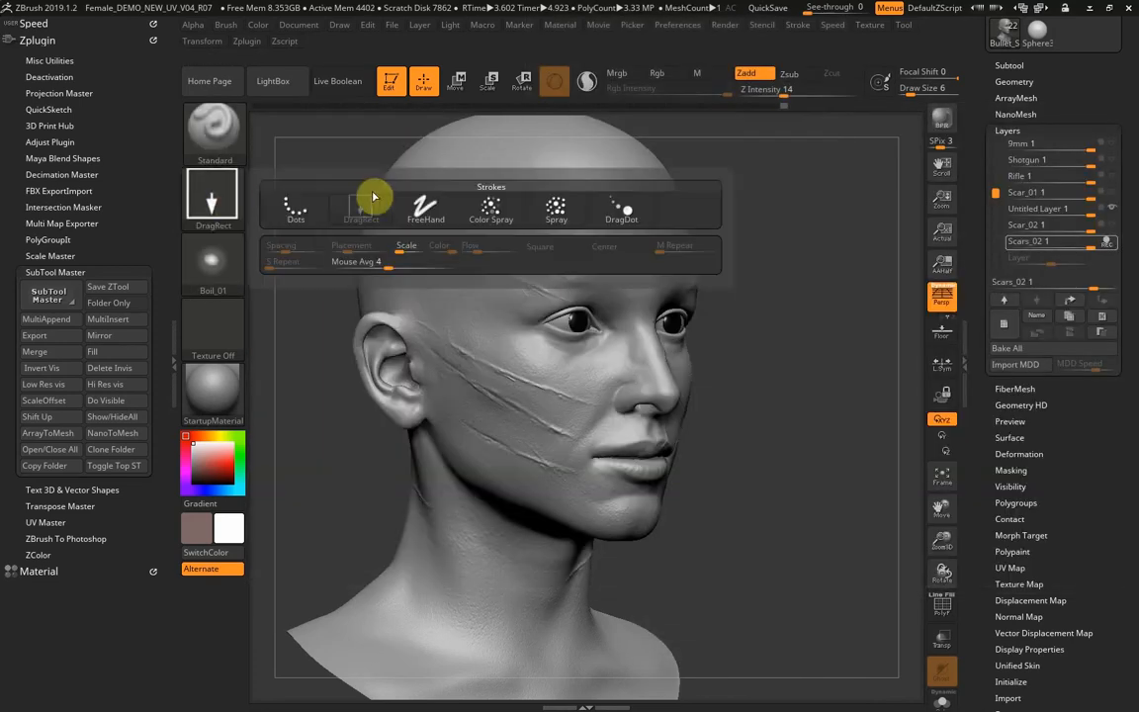
click(296, 207)
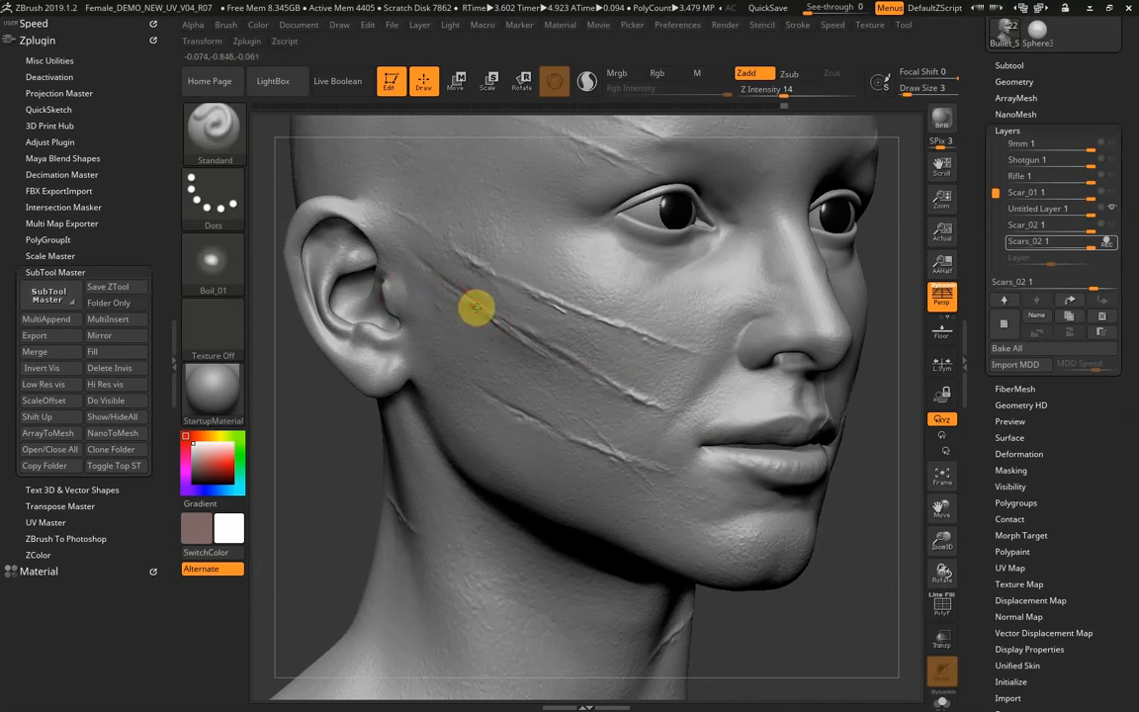
mouse_move(551, 357)
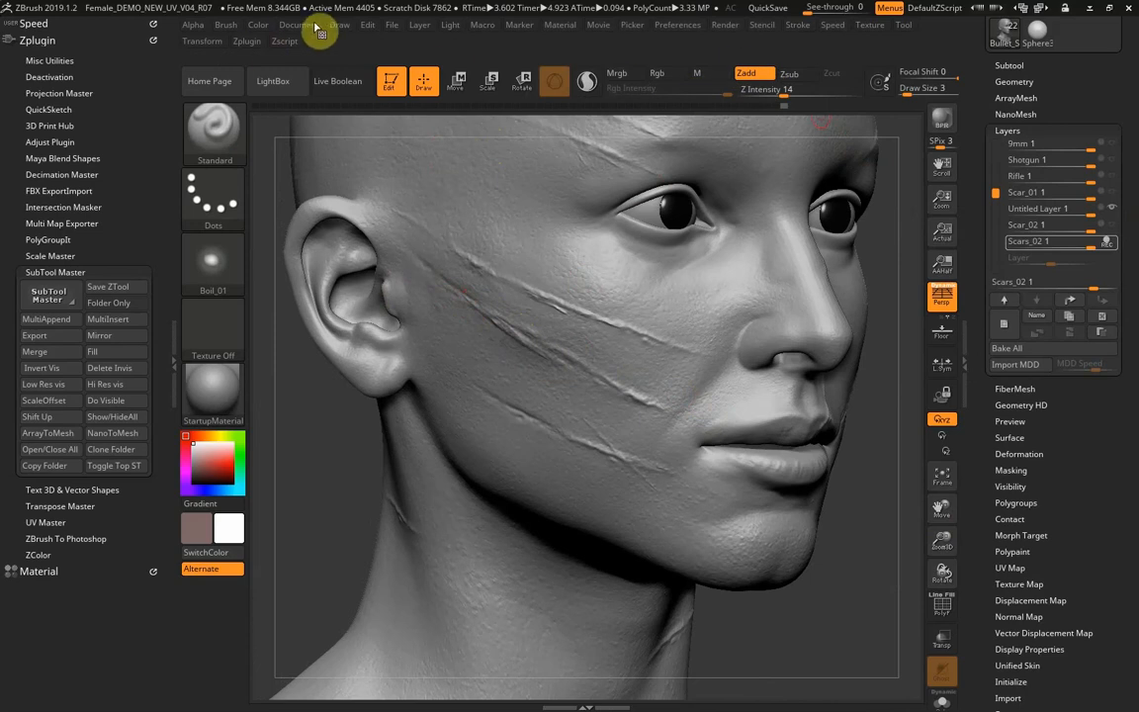
click(797, 25)
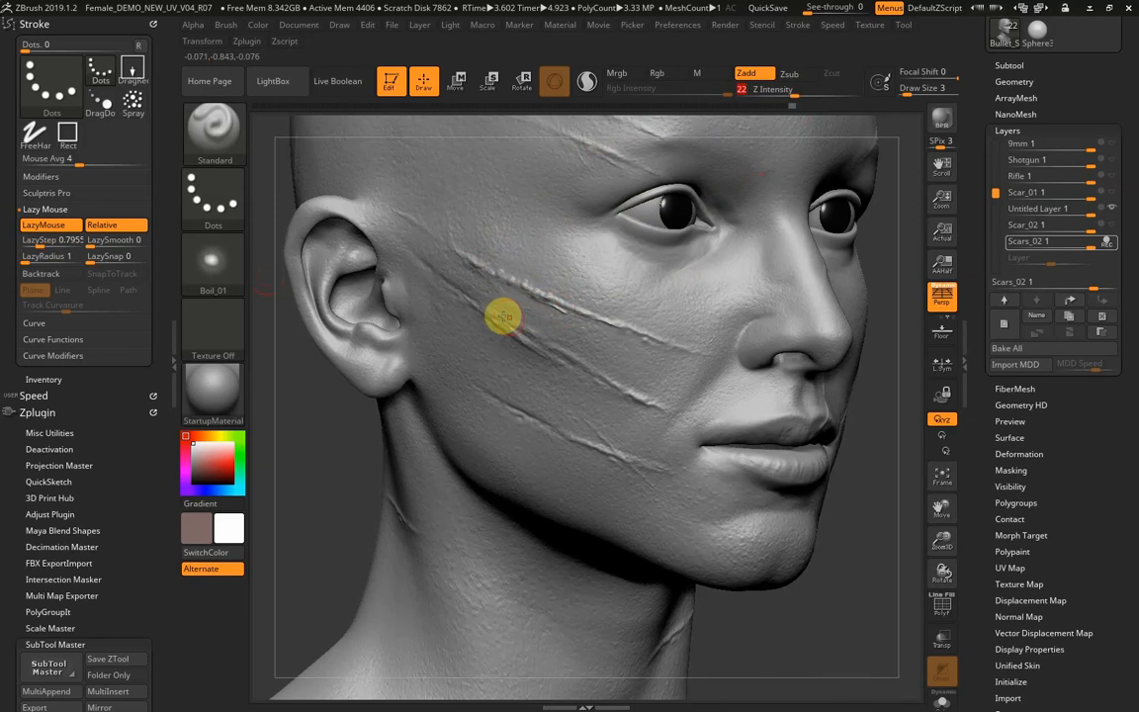
mouse_move(565, 429)
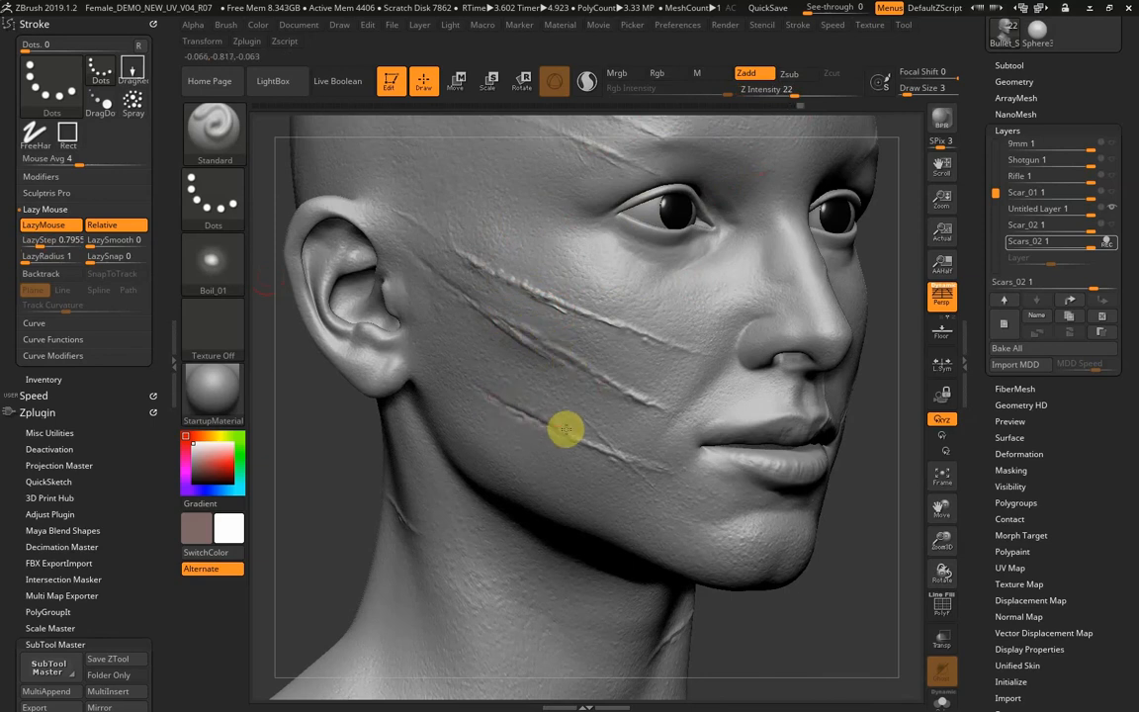
Orbit the head between frontal and three-quarter views of the left cheek while detailing scar edges.
drag(566, 430, 569, 247)
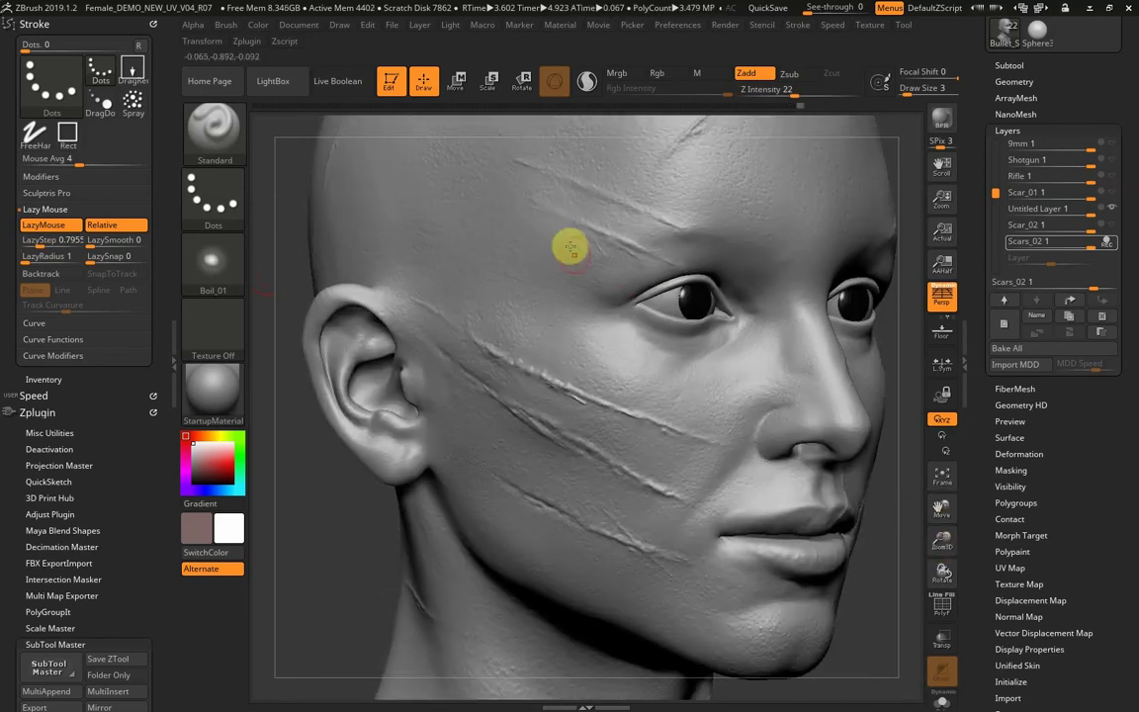
drag(571, 246, 742, 267)
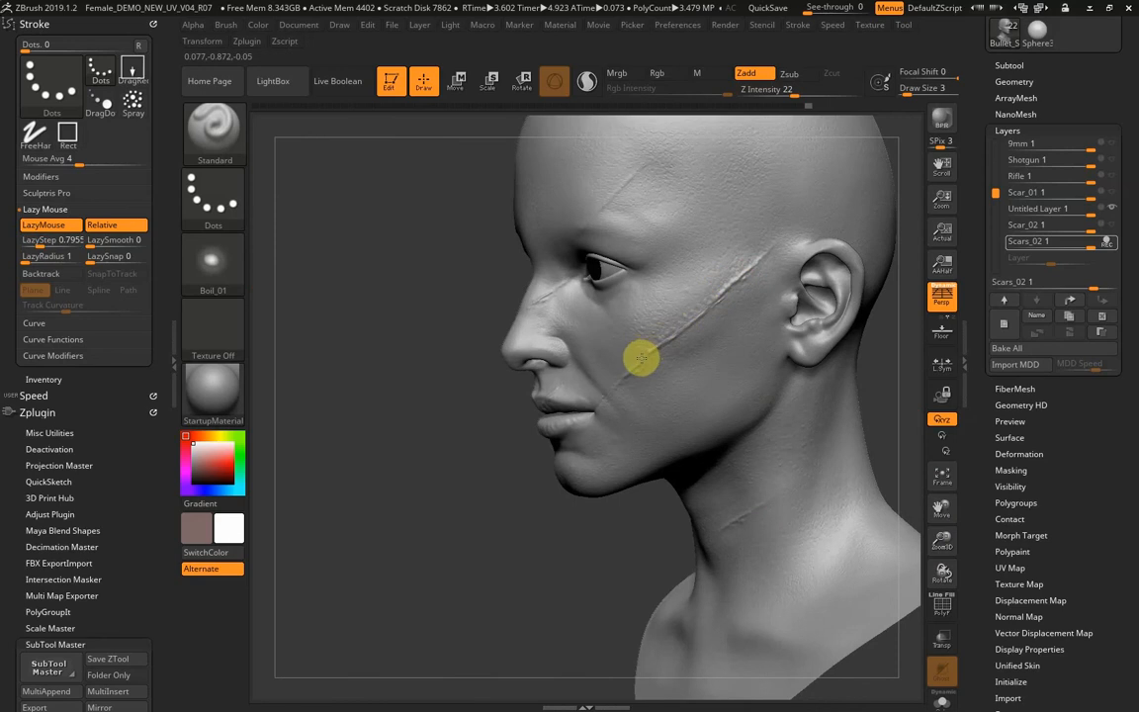
mouse_move(712, 309)
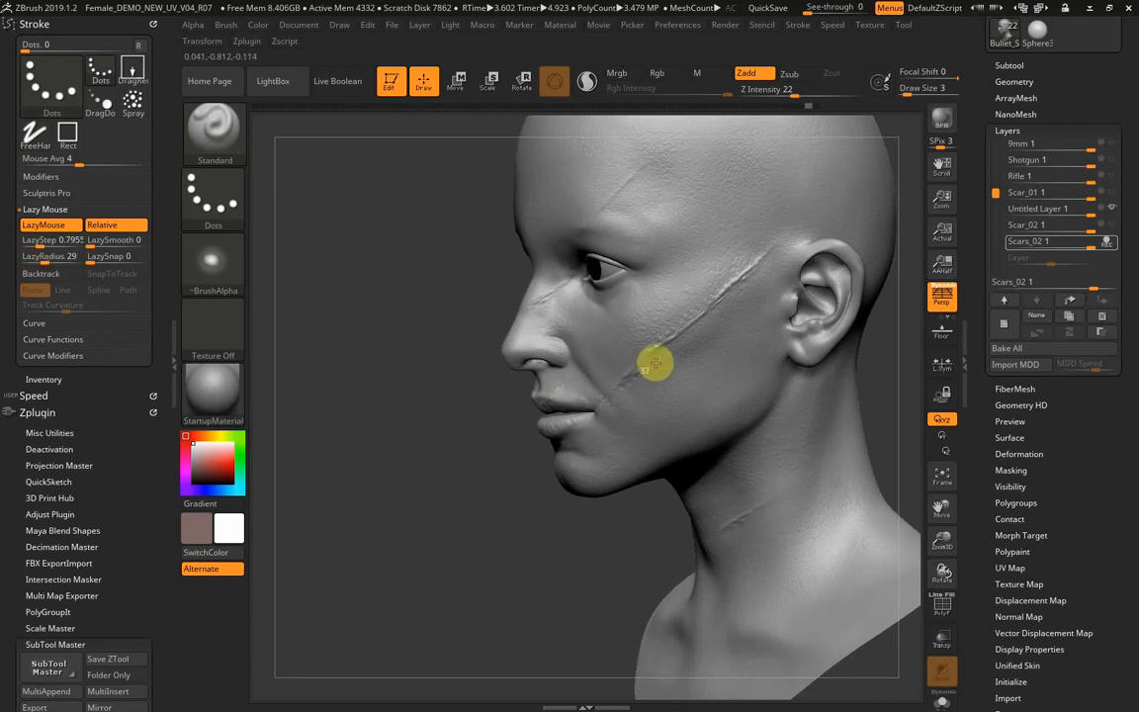
mouse_move(733, 295)
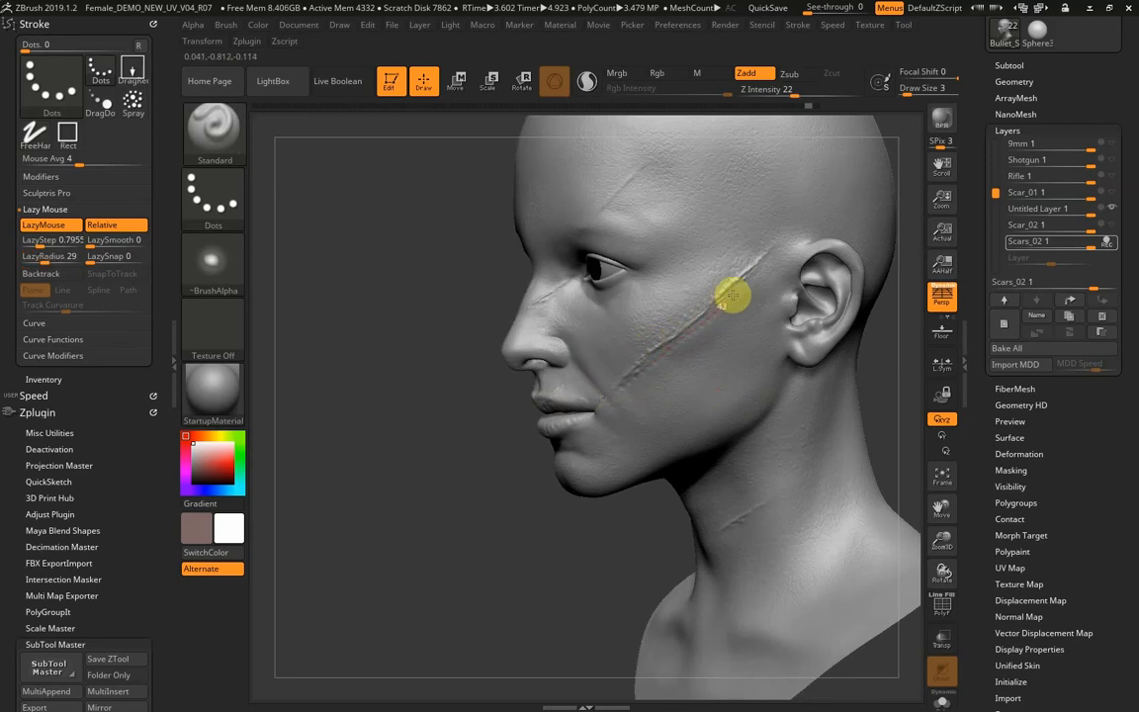
drag(732, 295, 490, 482)
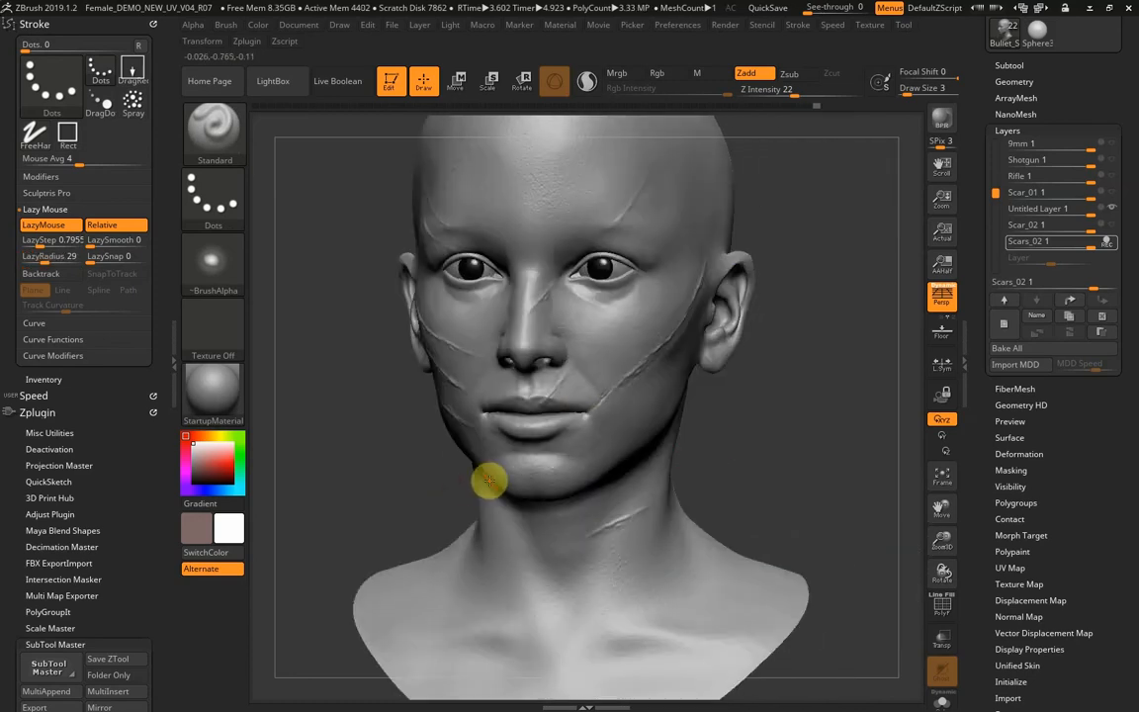
drag(489, 482, 791, 433)
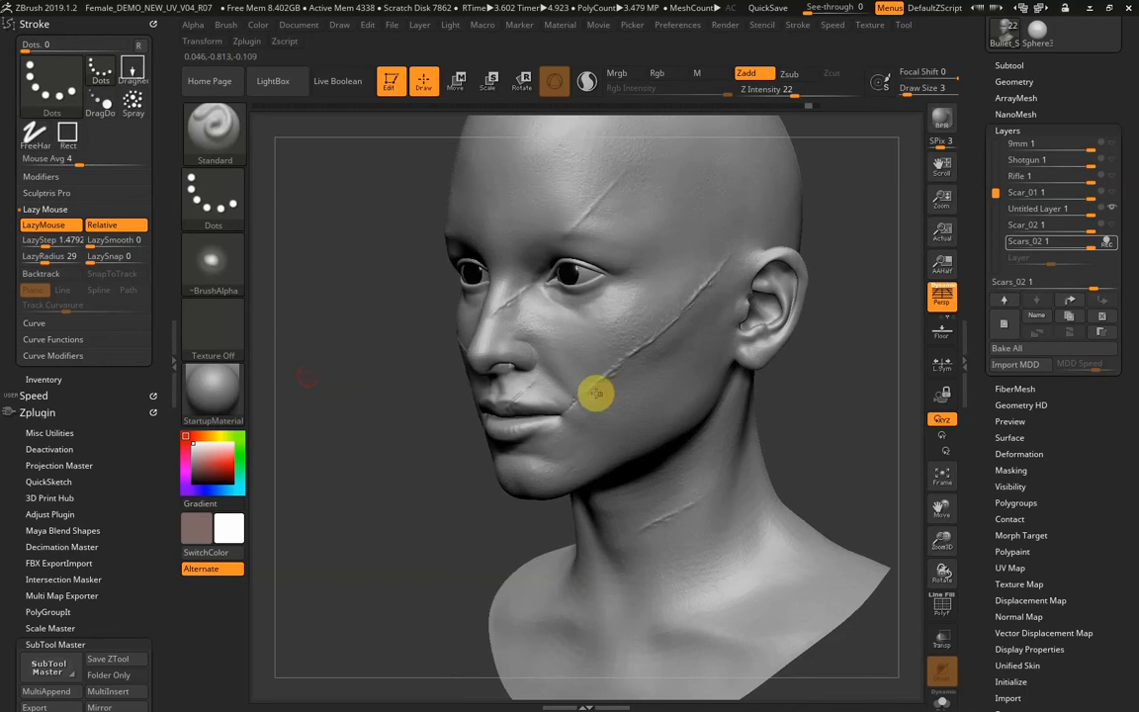
mouse_move(638, 358)
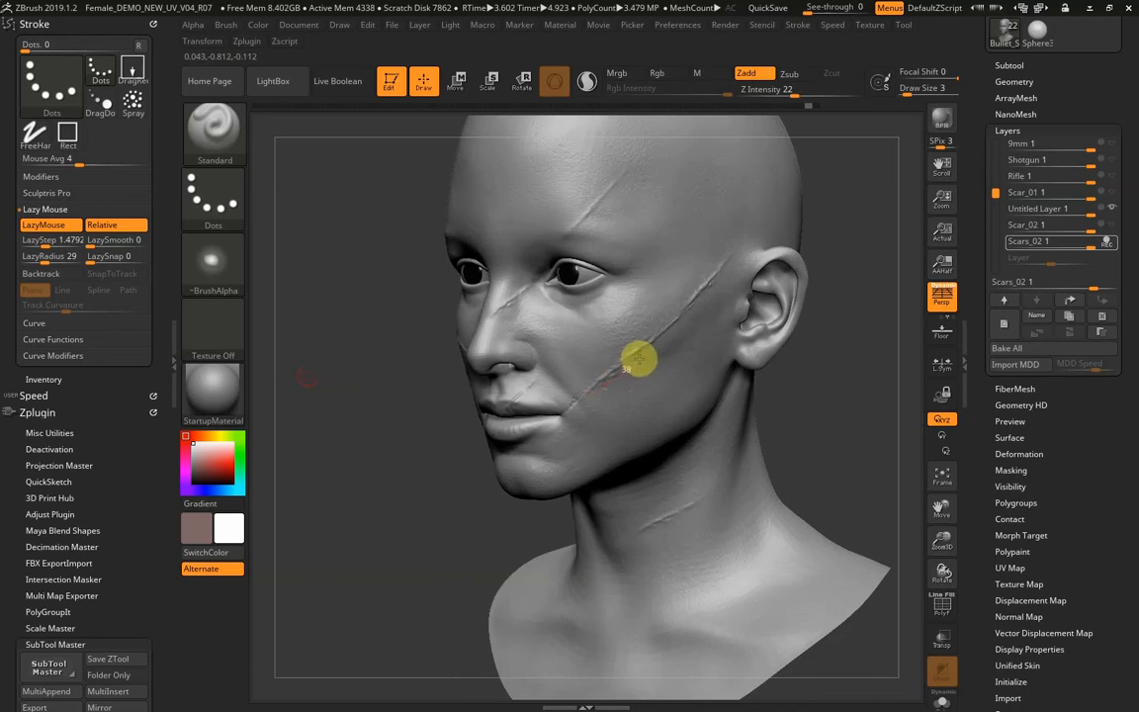
mouse_move(686, 319)
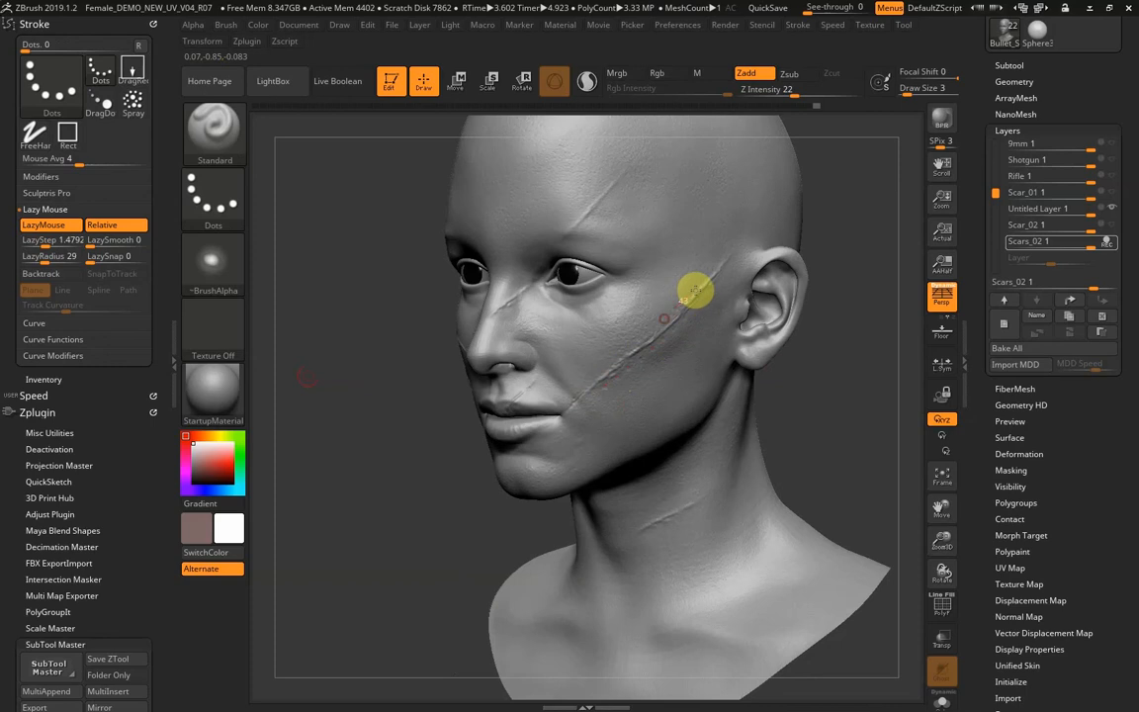
mouse_move(578, 231)
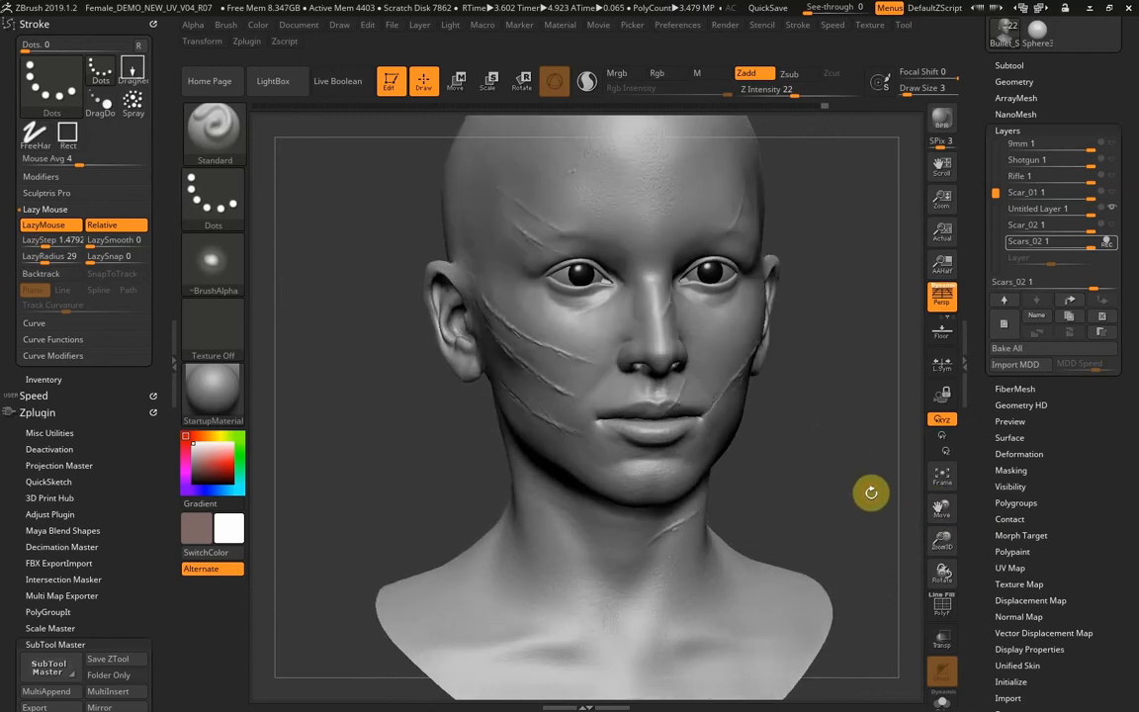
Turn the head back to a frontal view and render it with BPR.
drag(871, 492, 776, 461)
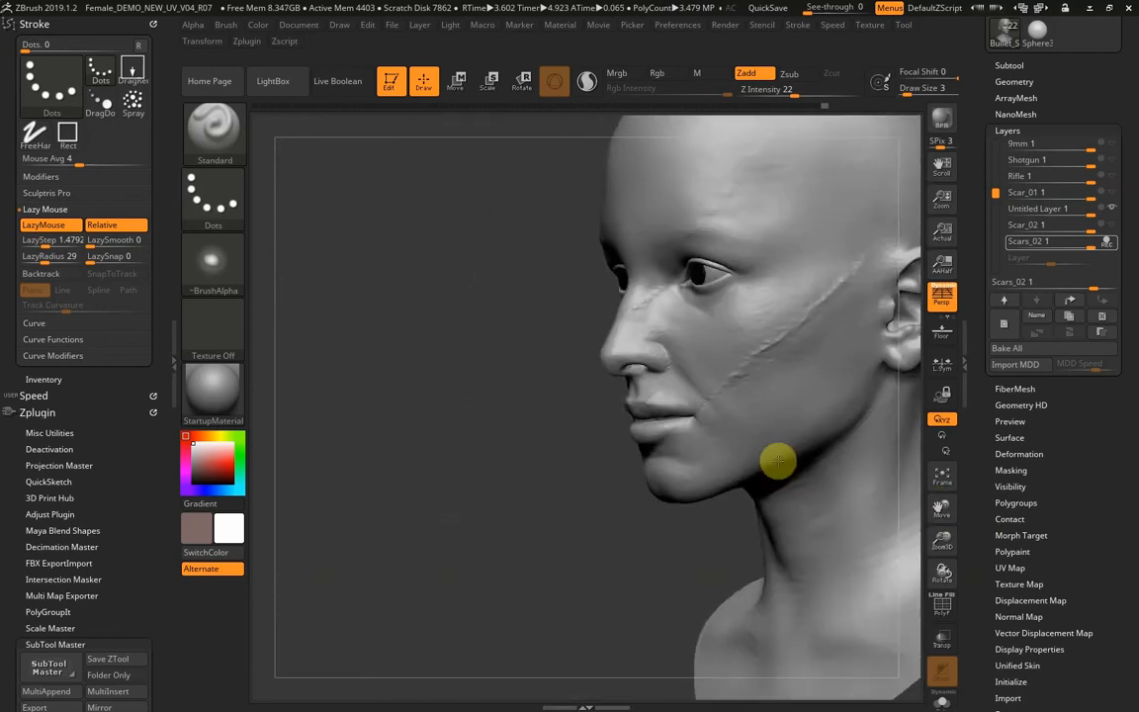
drag(776, 461, 618, 401)
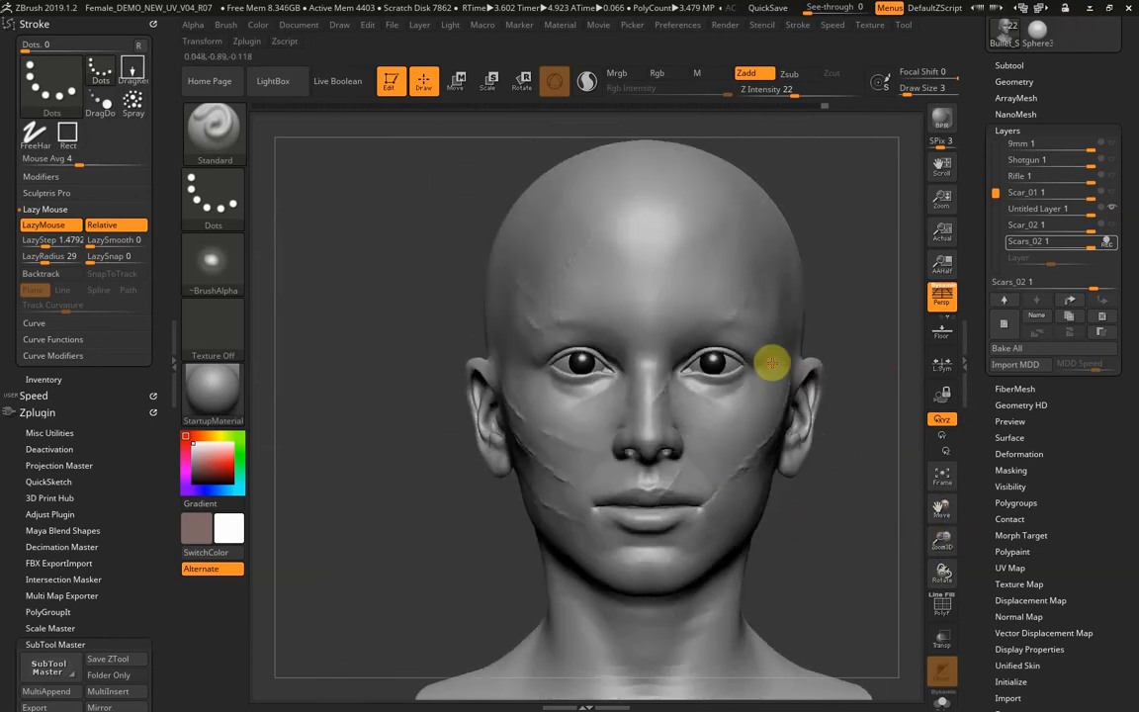
click(940, 125)
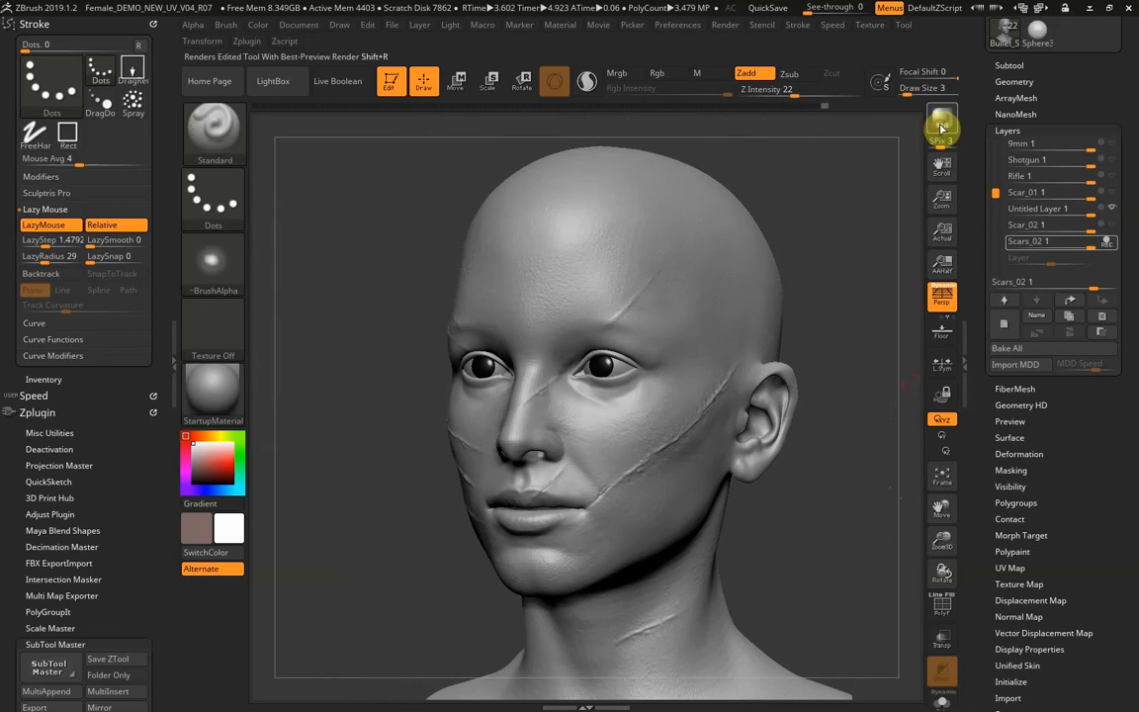
click(940, 121)
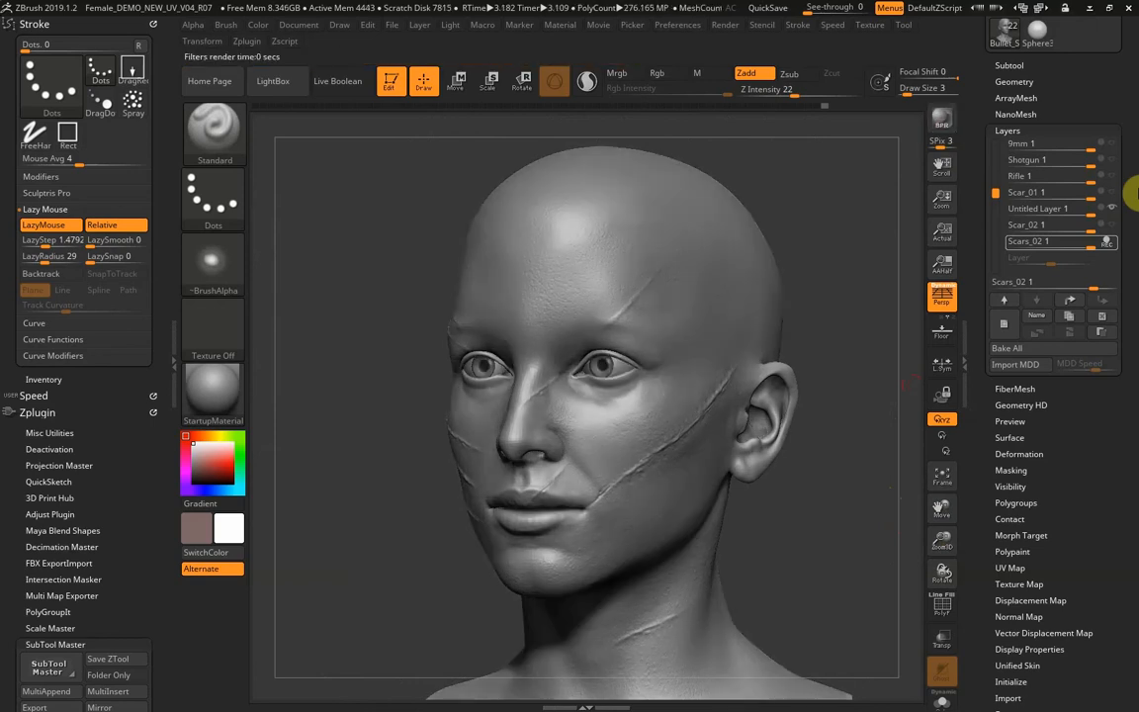